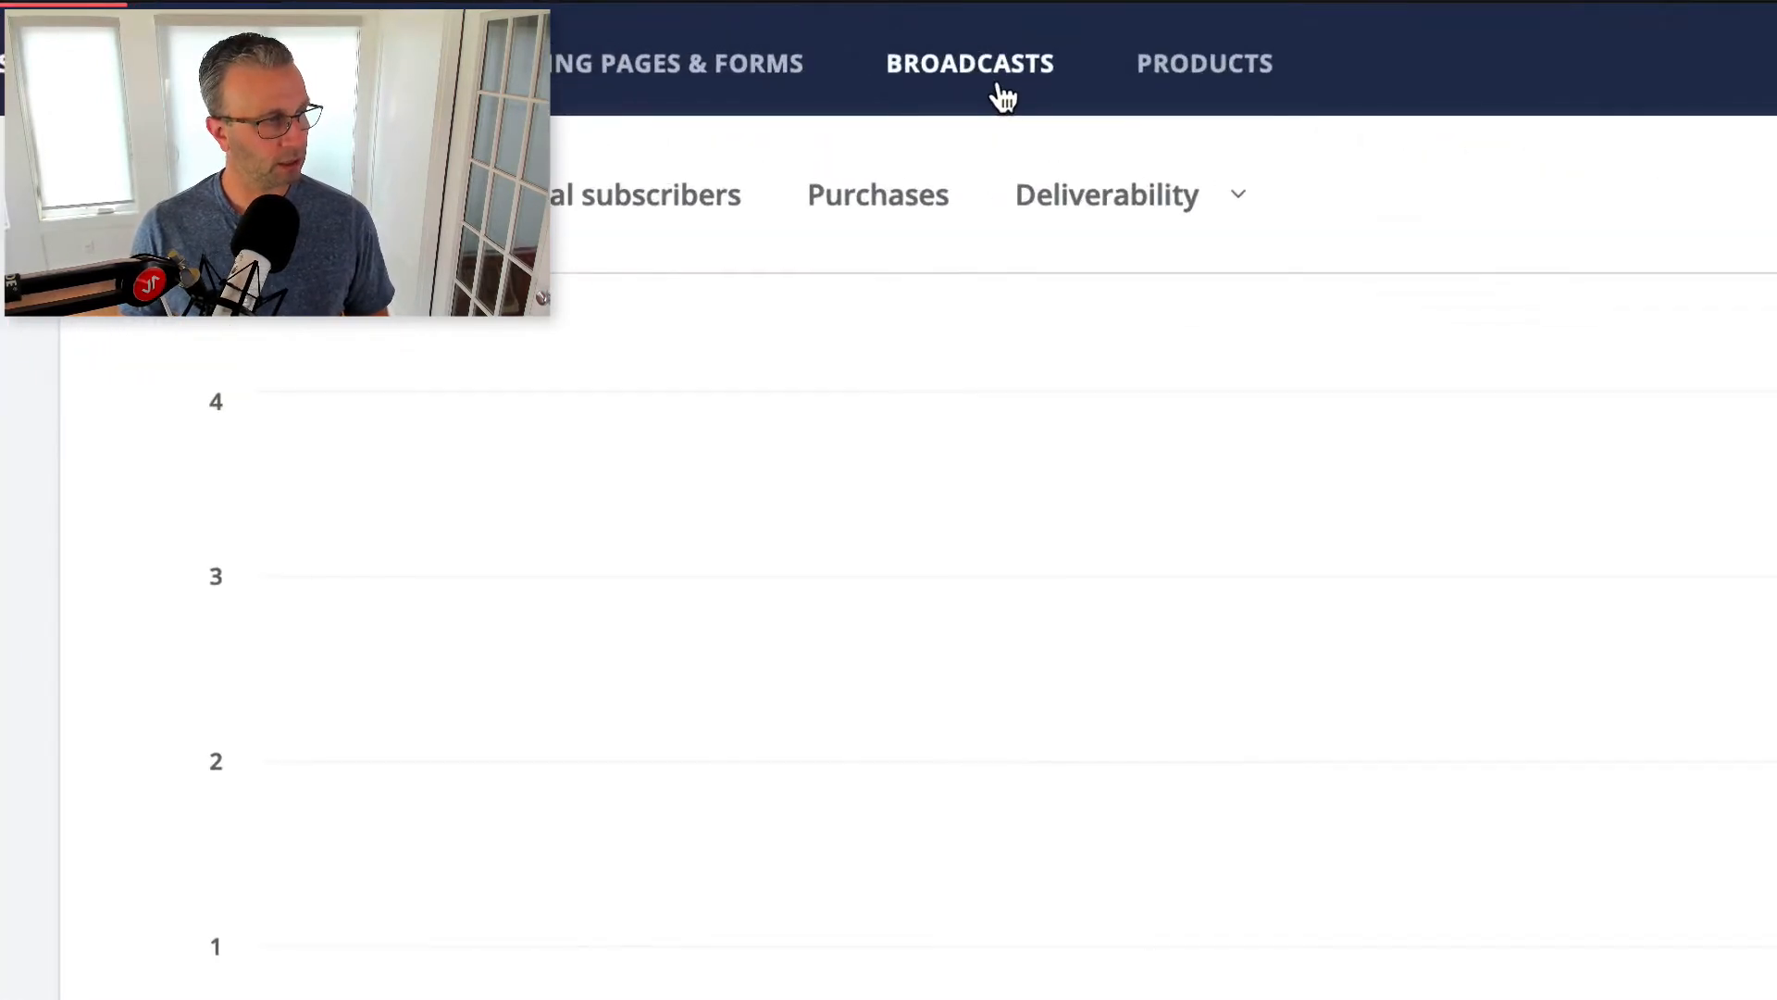
mouse_move(1455, 139)
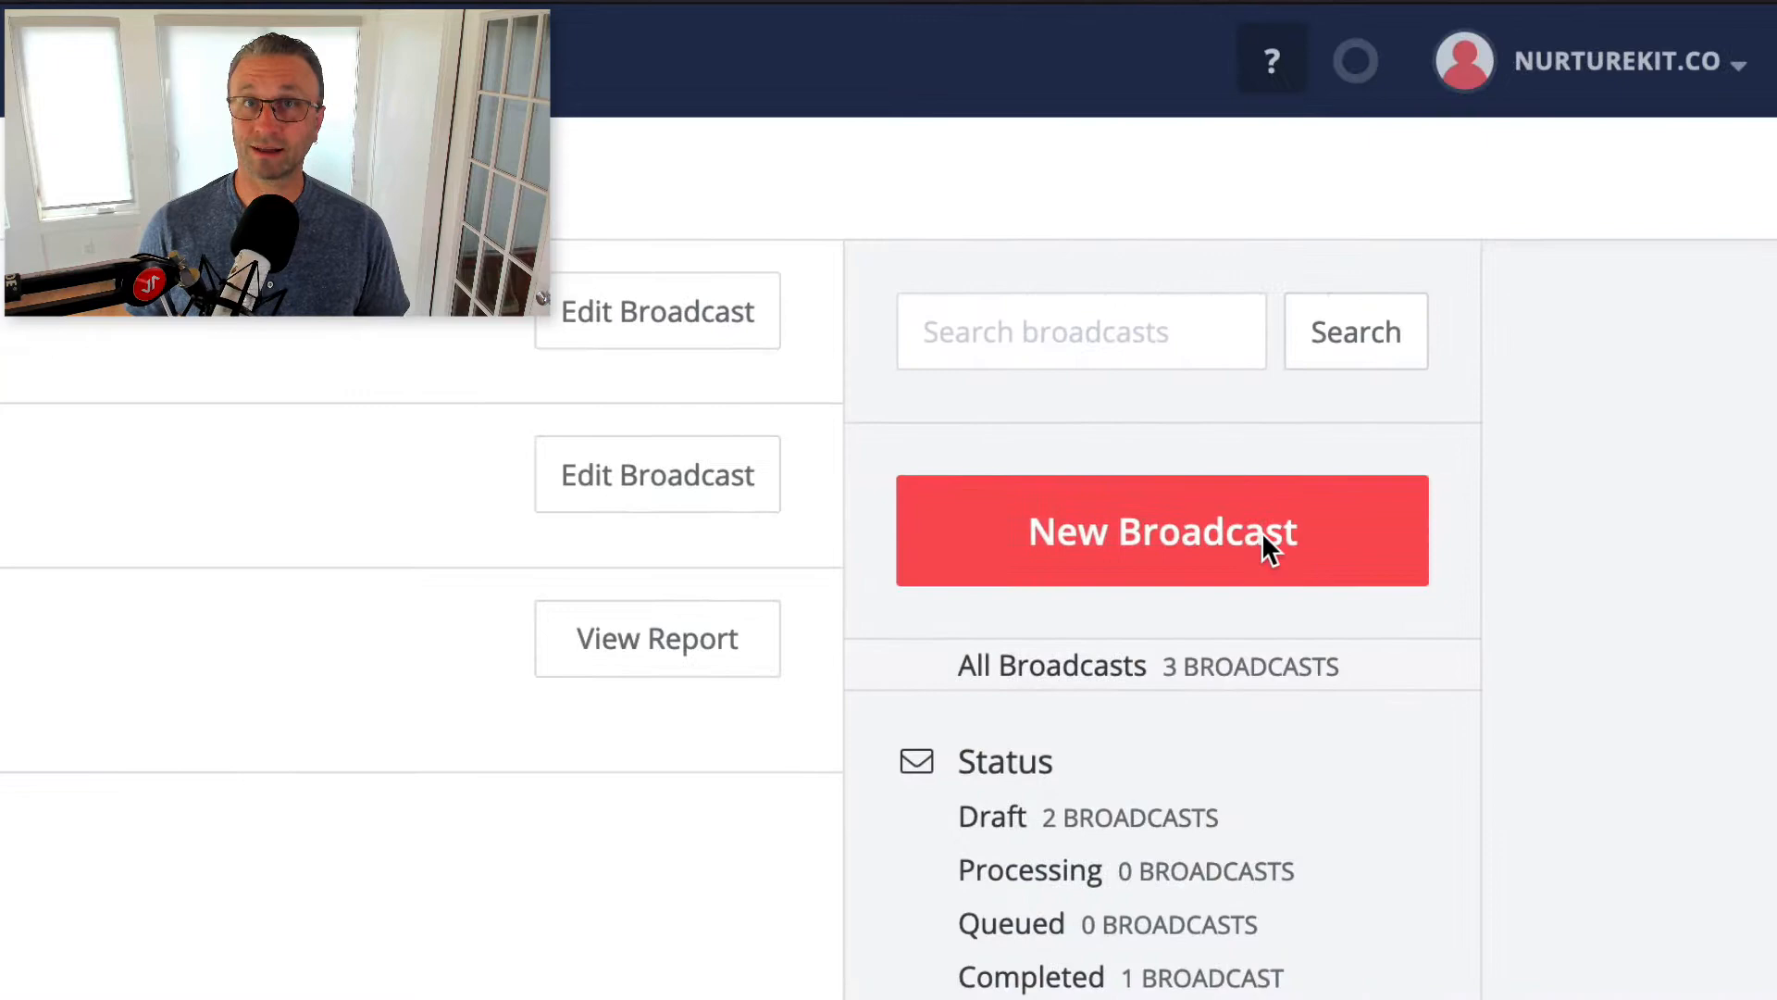
- Start a new broadcast draft from the Broadcasts list
click(1162, 529)
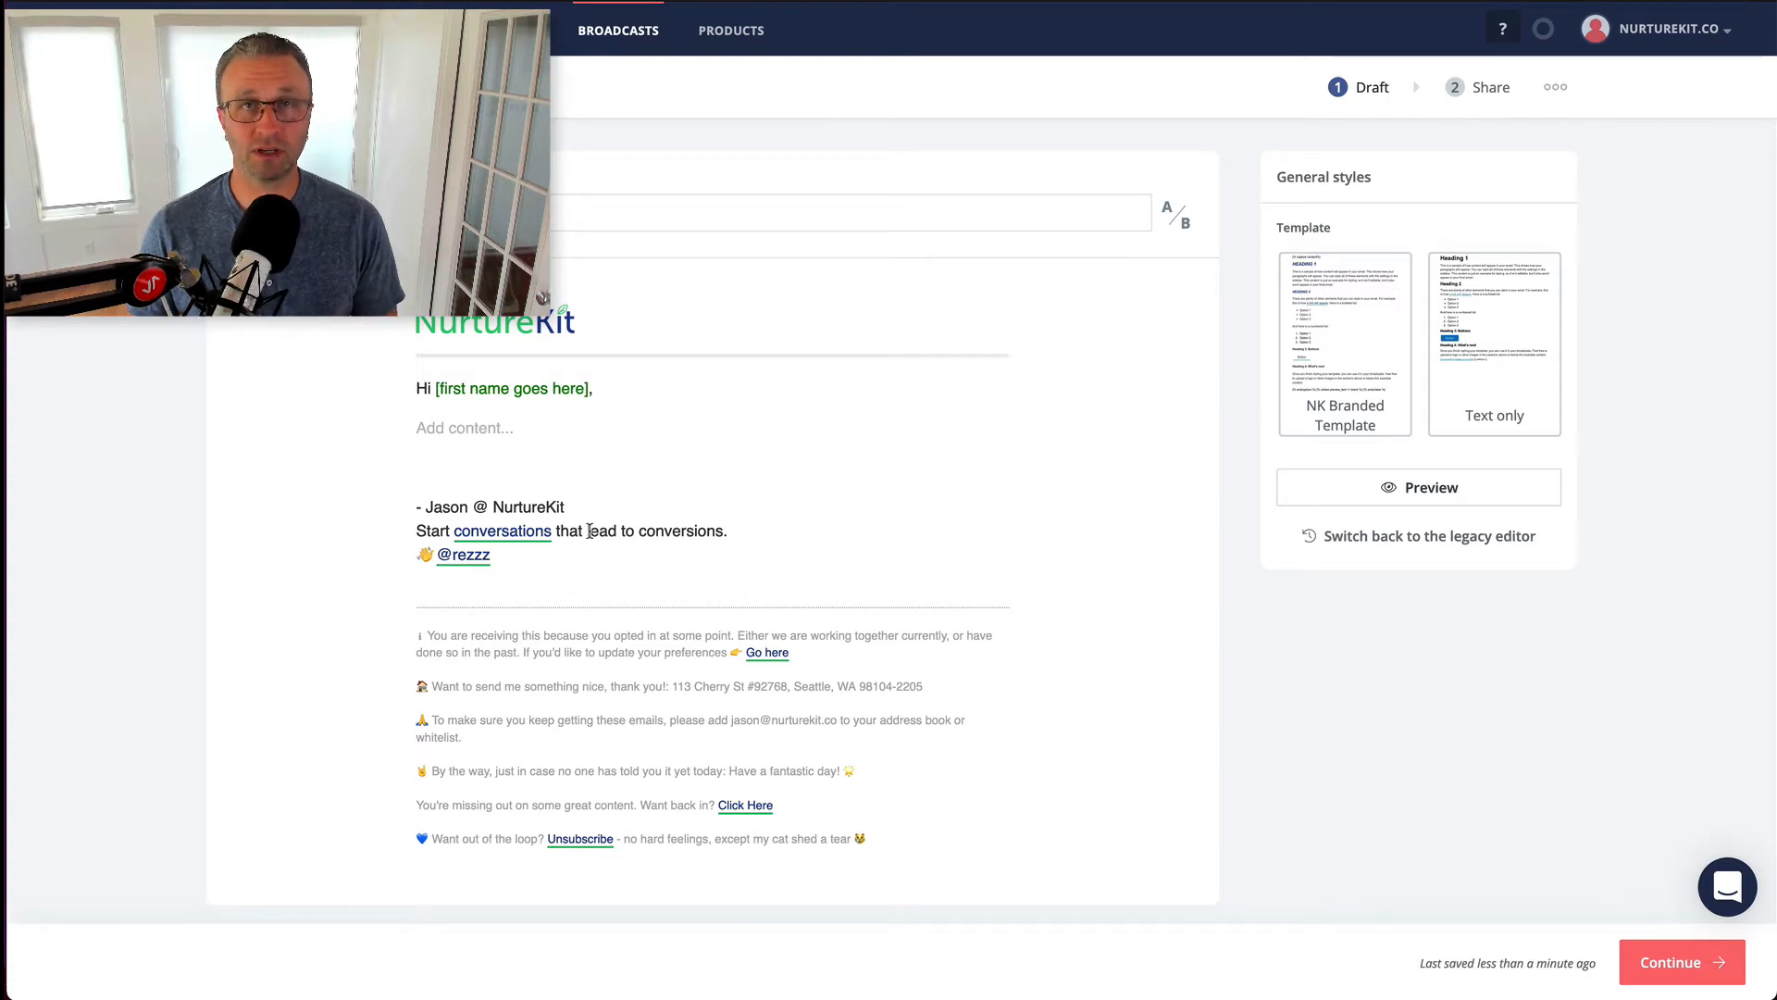
mouse_move(1325, 574)
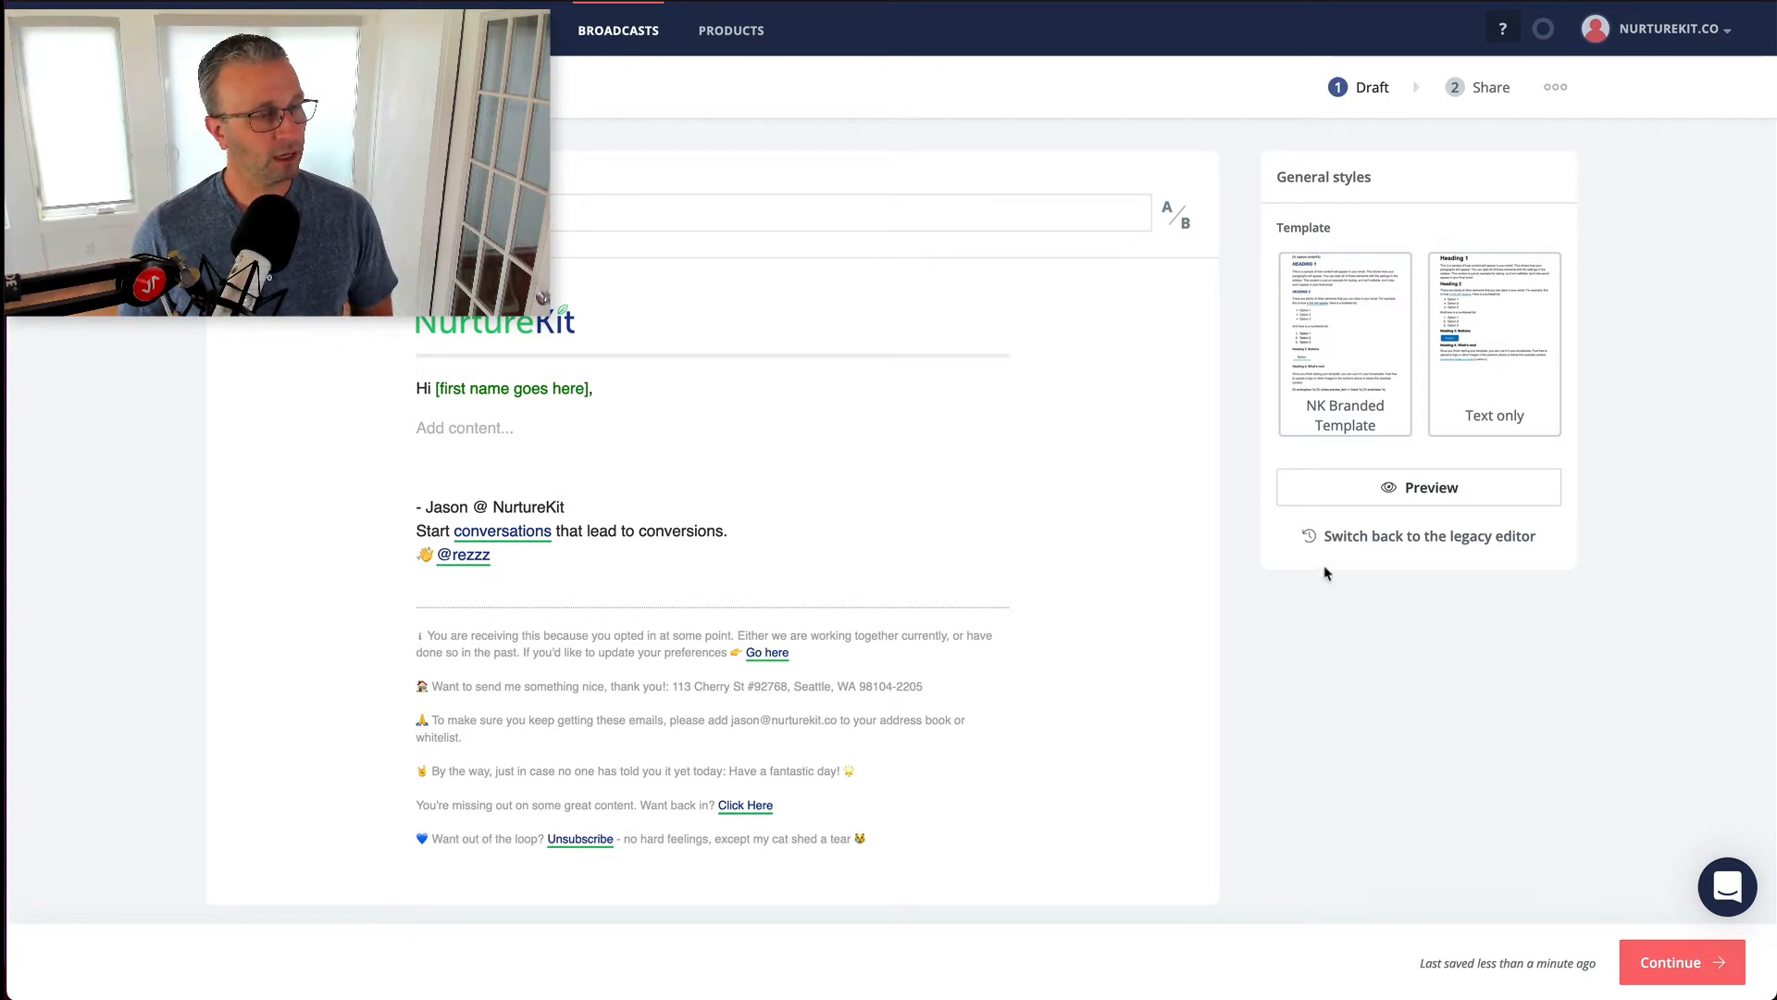
mouse_move(1340, 580)
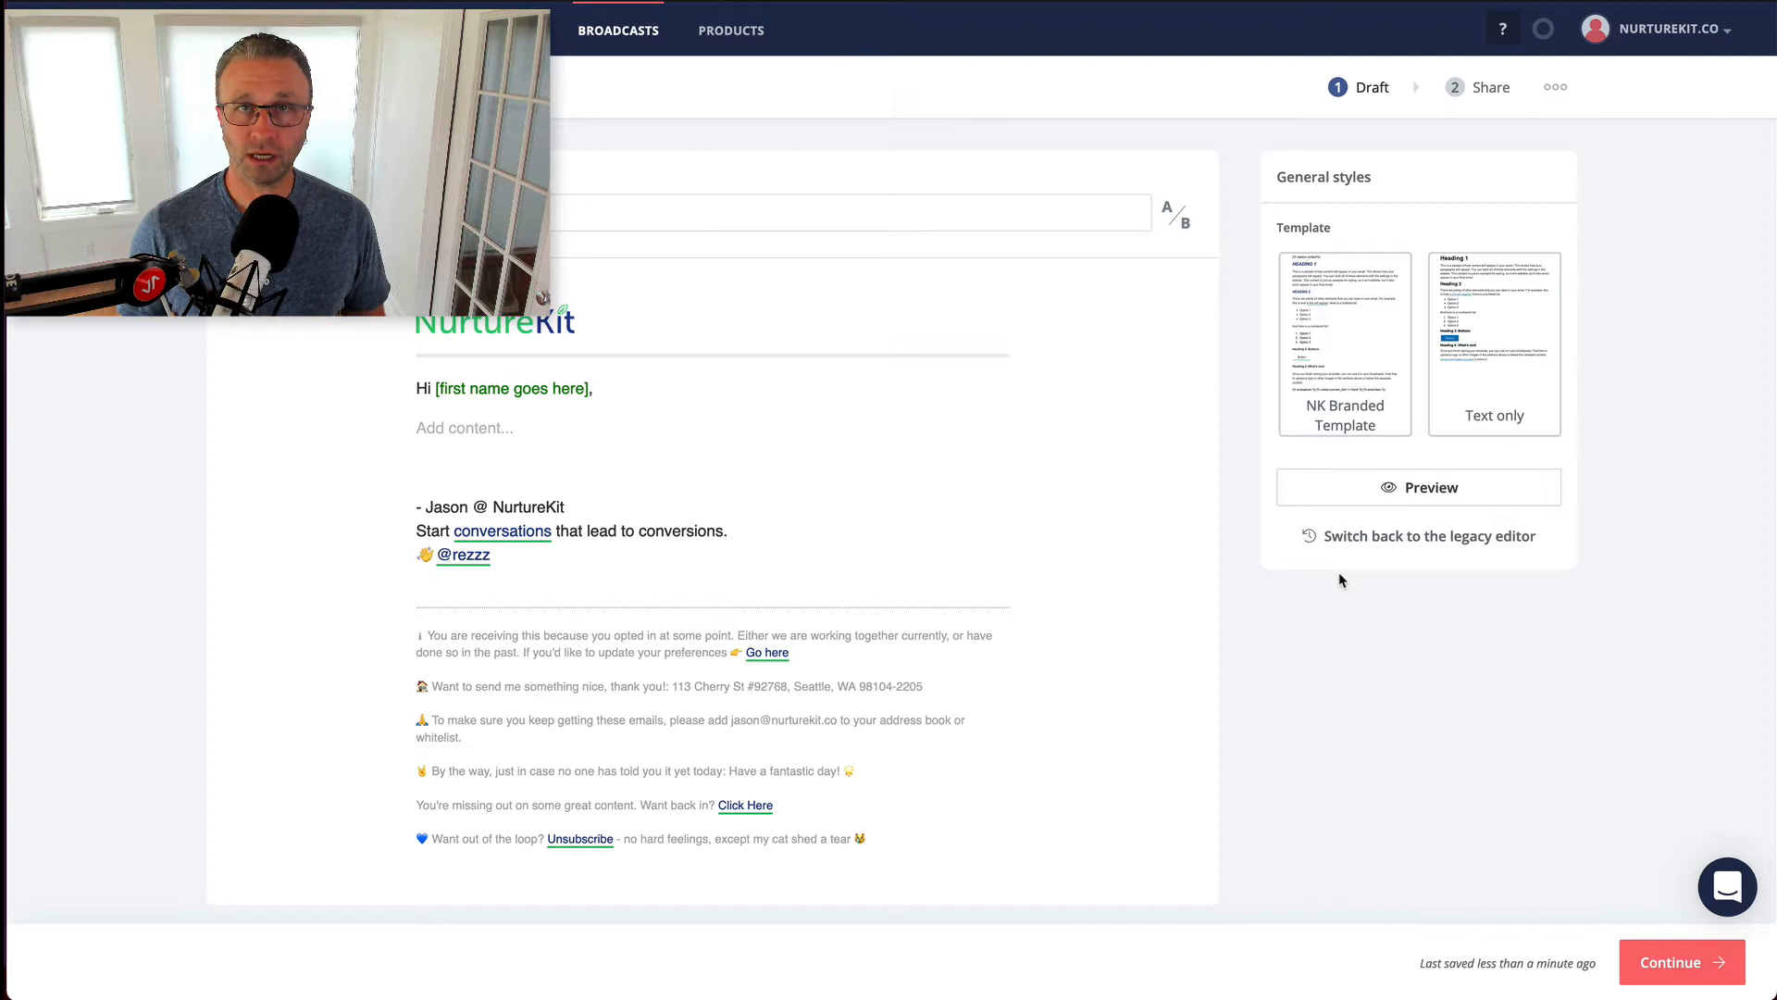
- Move the draft into the legacy editor
click(1429, 535)
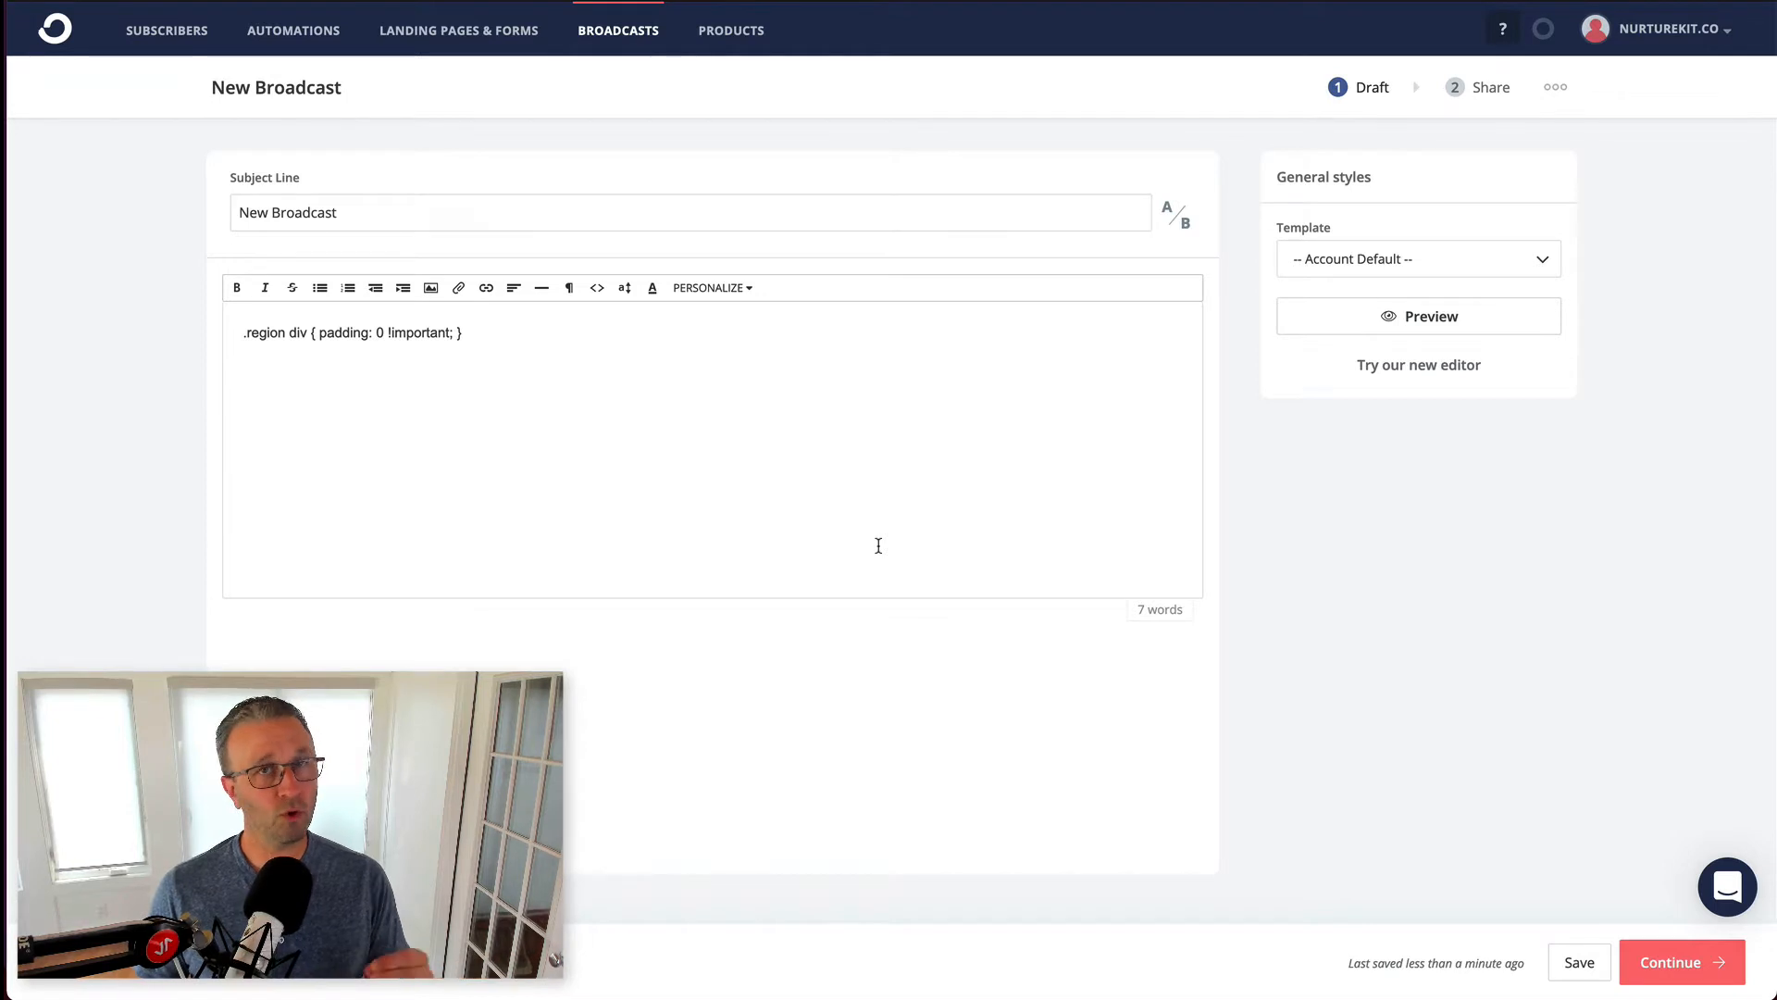
mouse_move(918, 531)
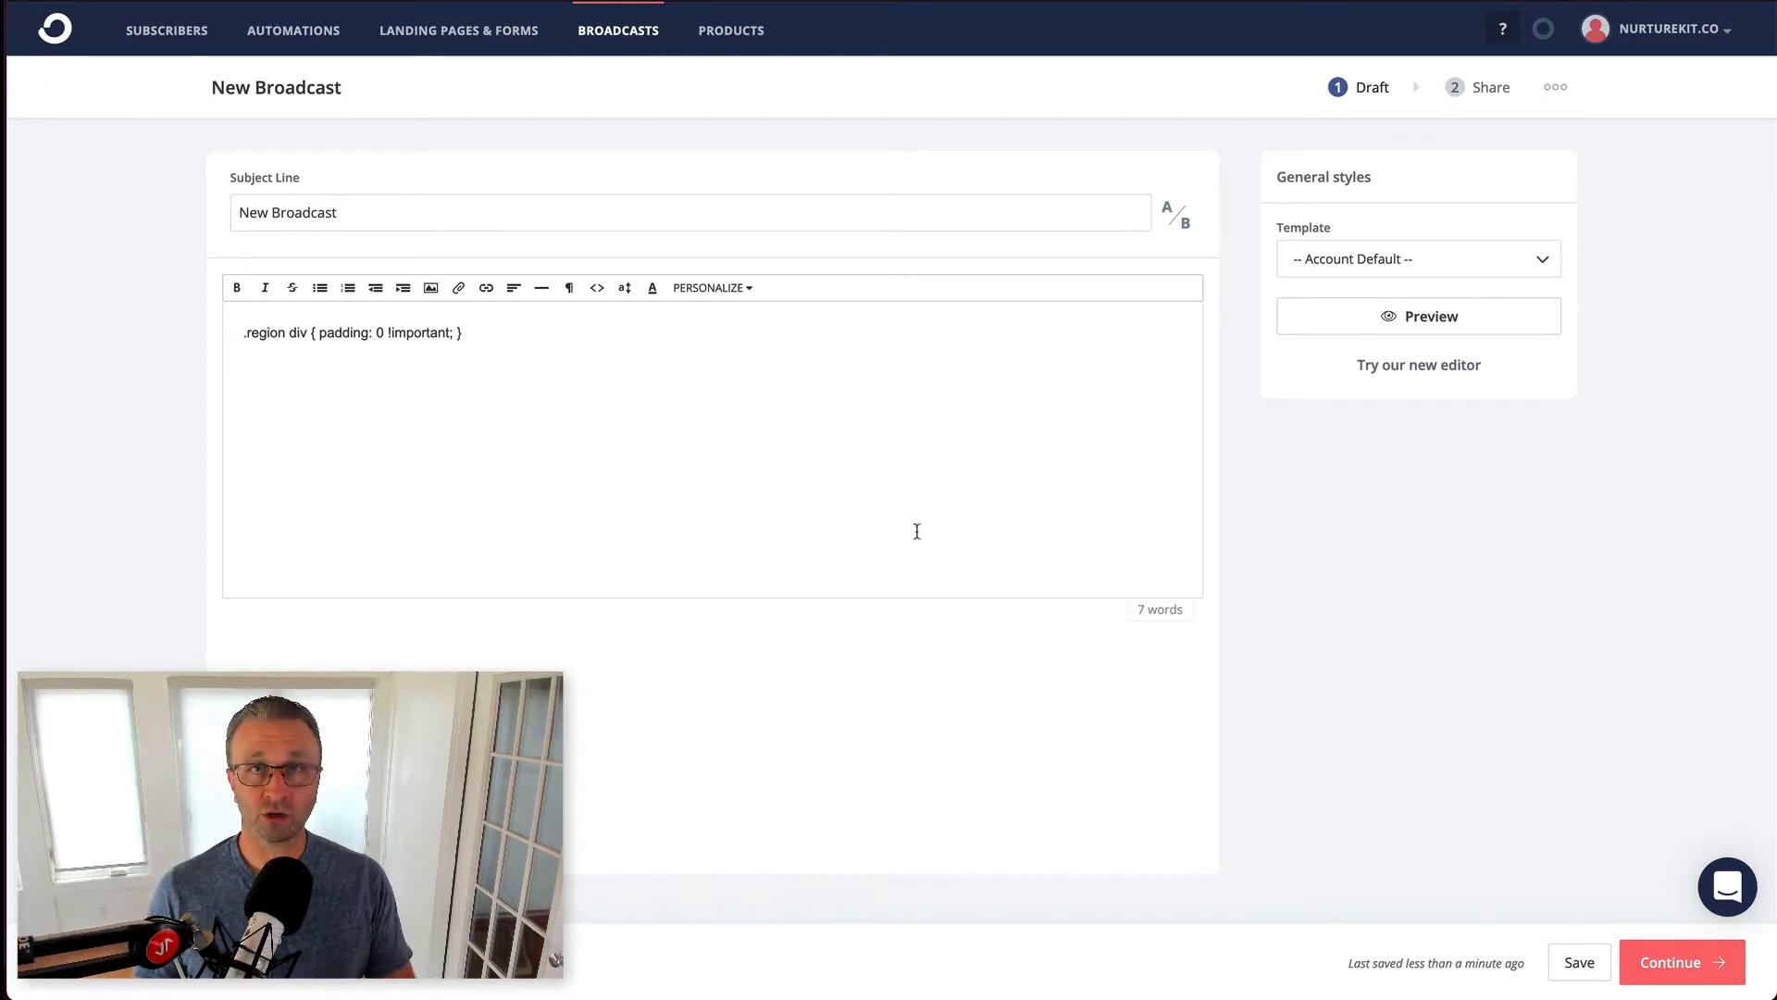
mouse_move(1270, 300)
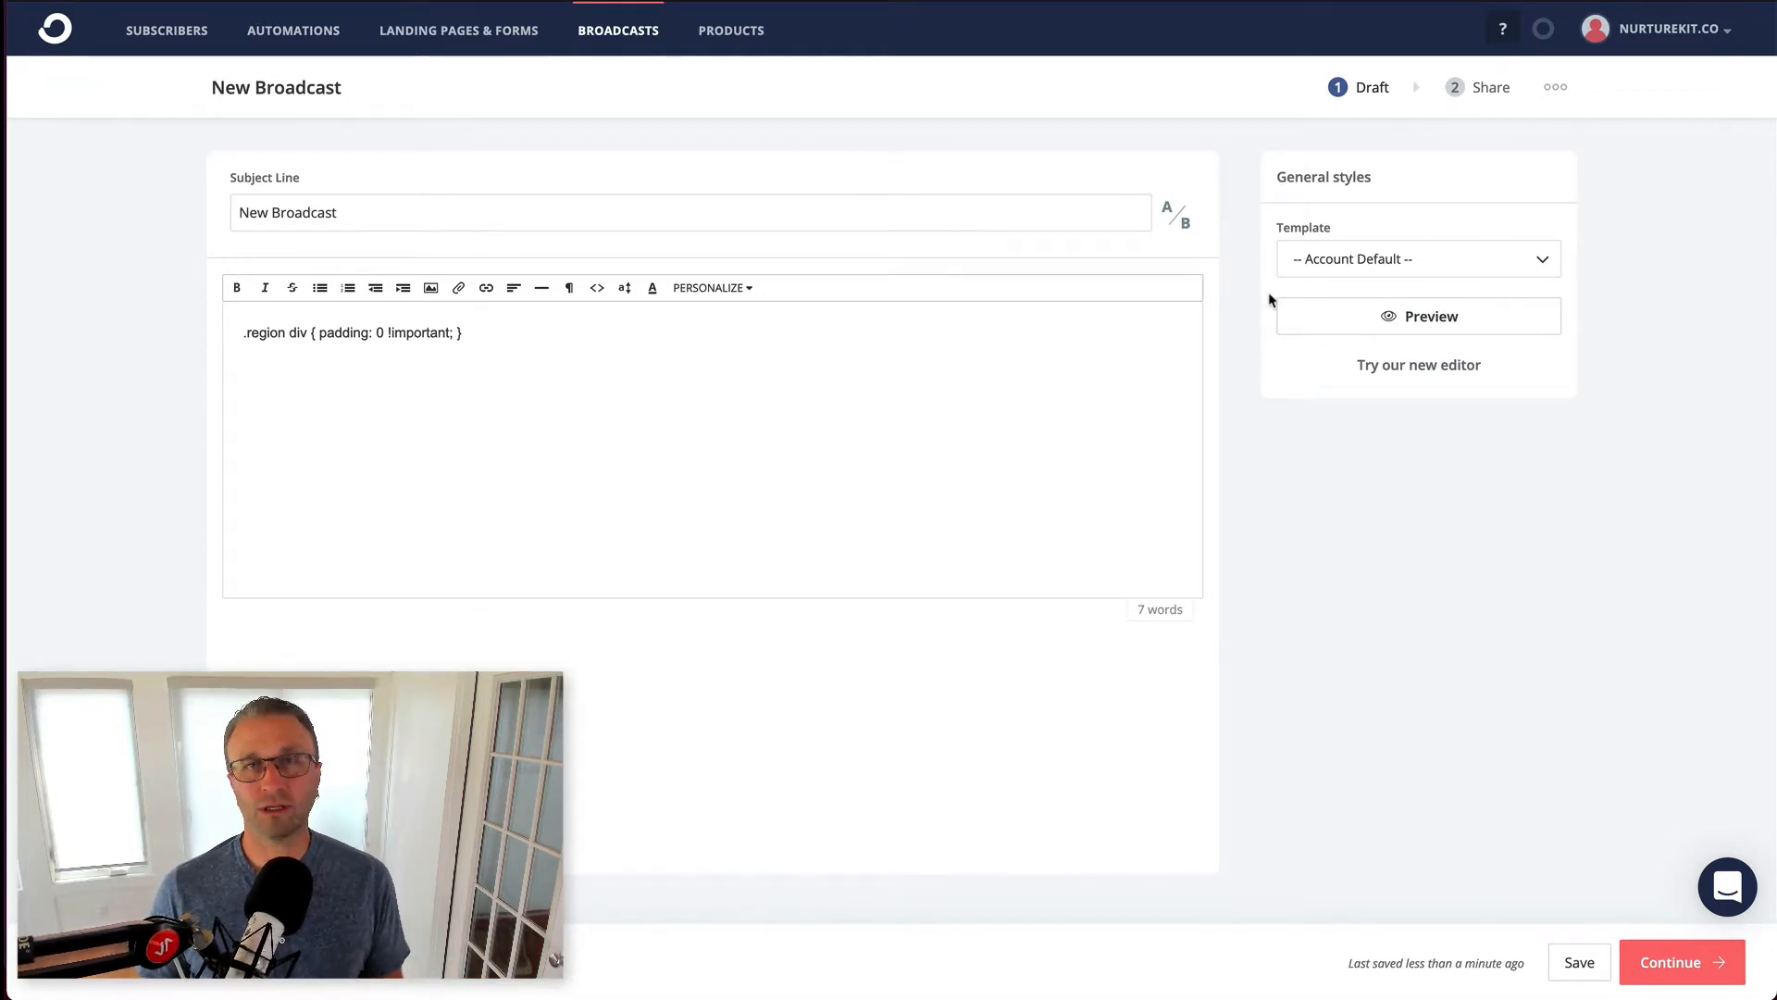
mouse_move(1384, 370)
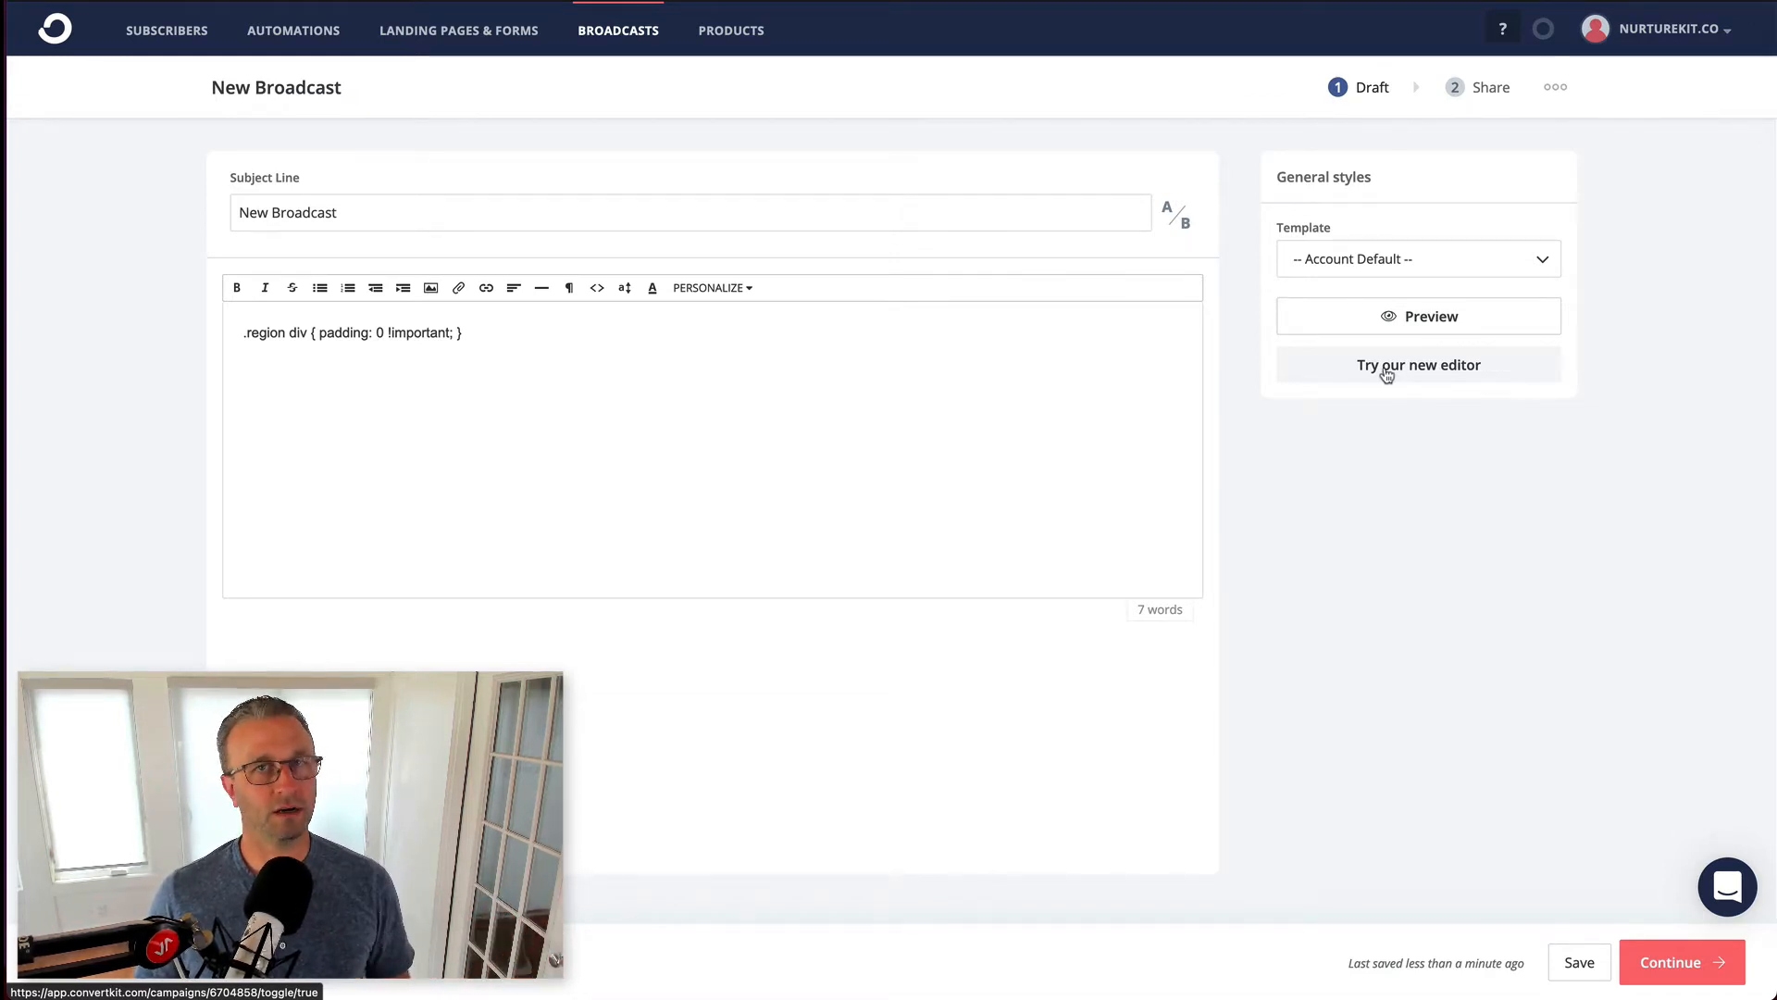
- Bring the draft back into the new editor with the NurtureKit template
click(1418, 364)
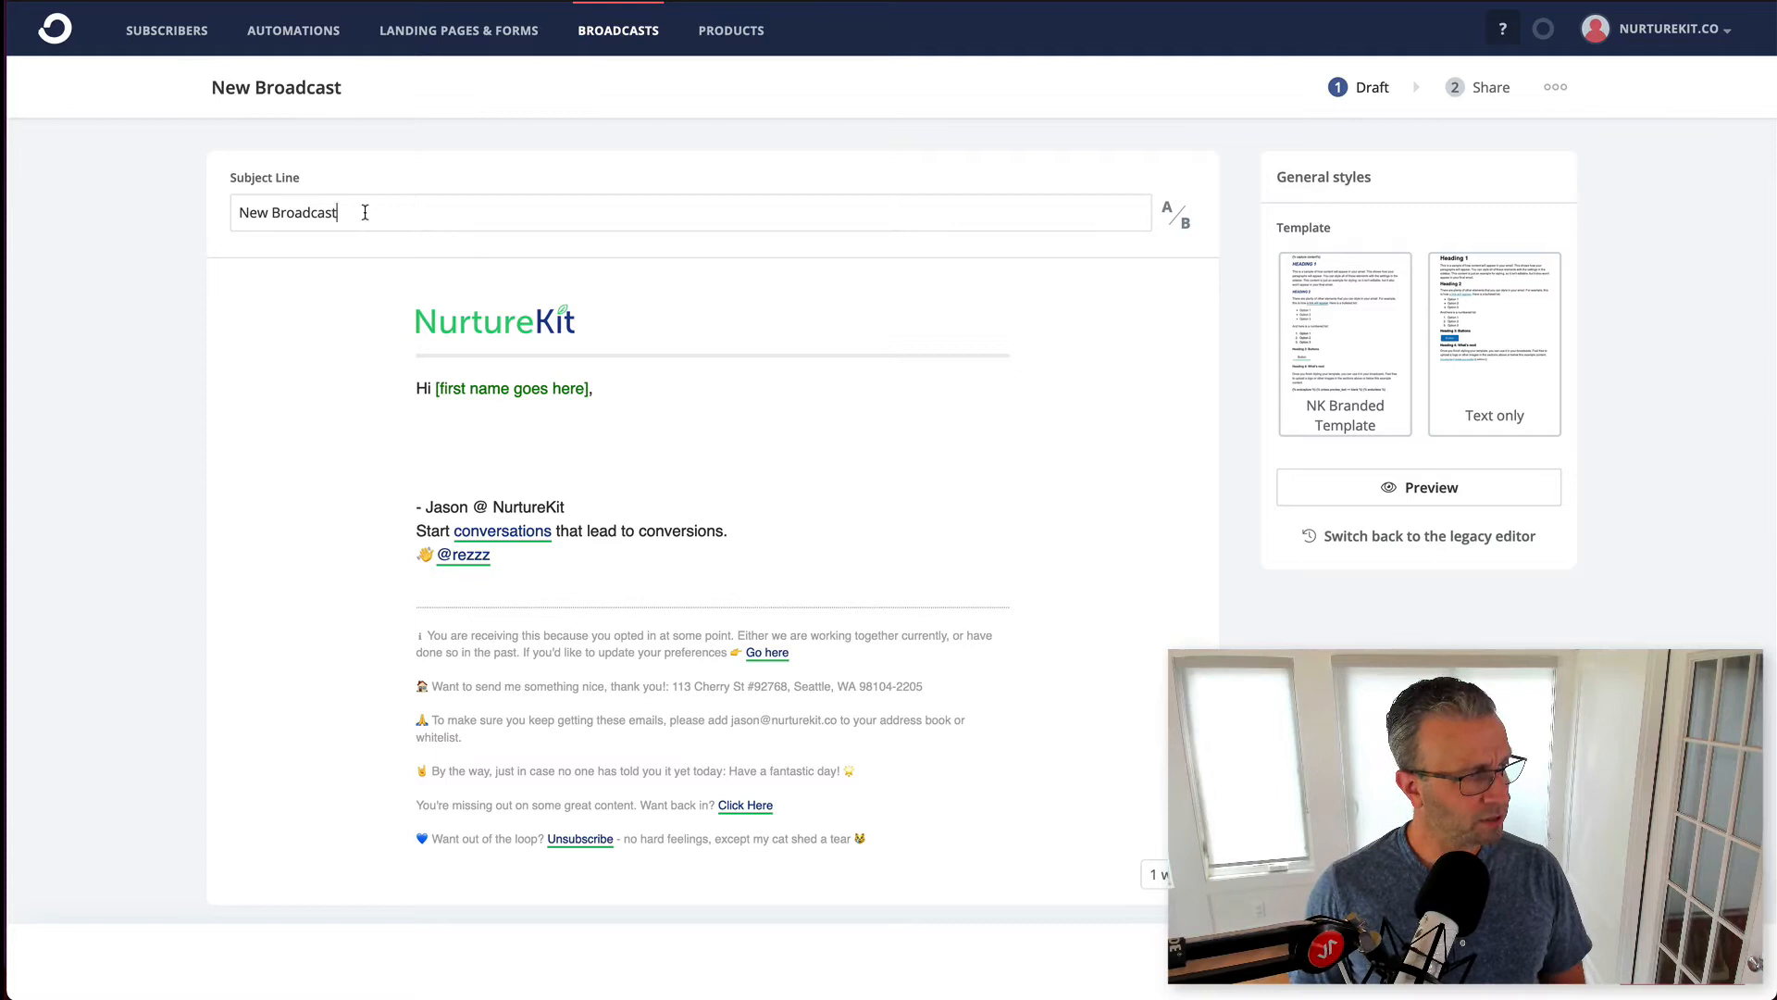
- Replace the 'New Broadcast' subject with 'Insert your subject line' and move into the body
triple_click(287, 213)
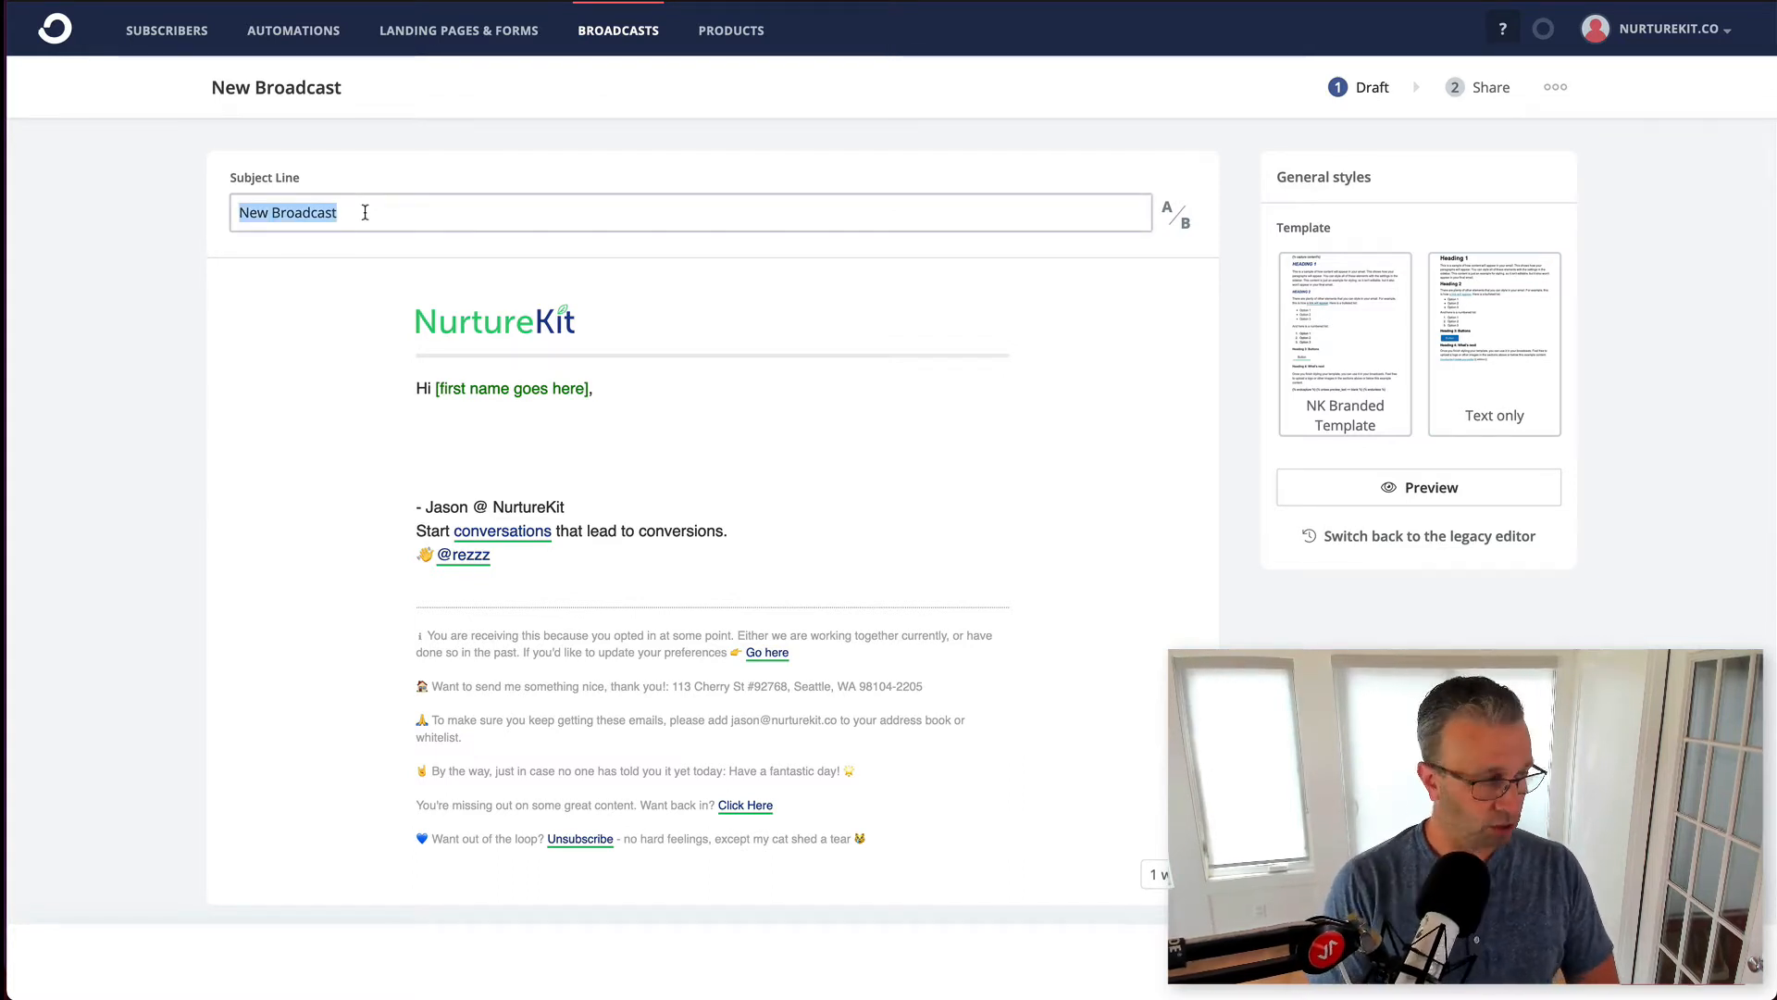
text(Insert your sub)
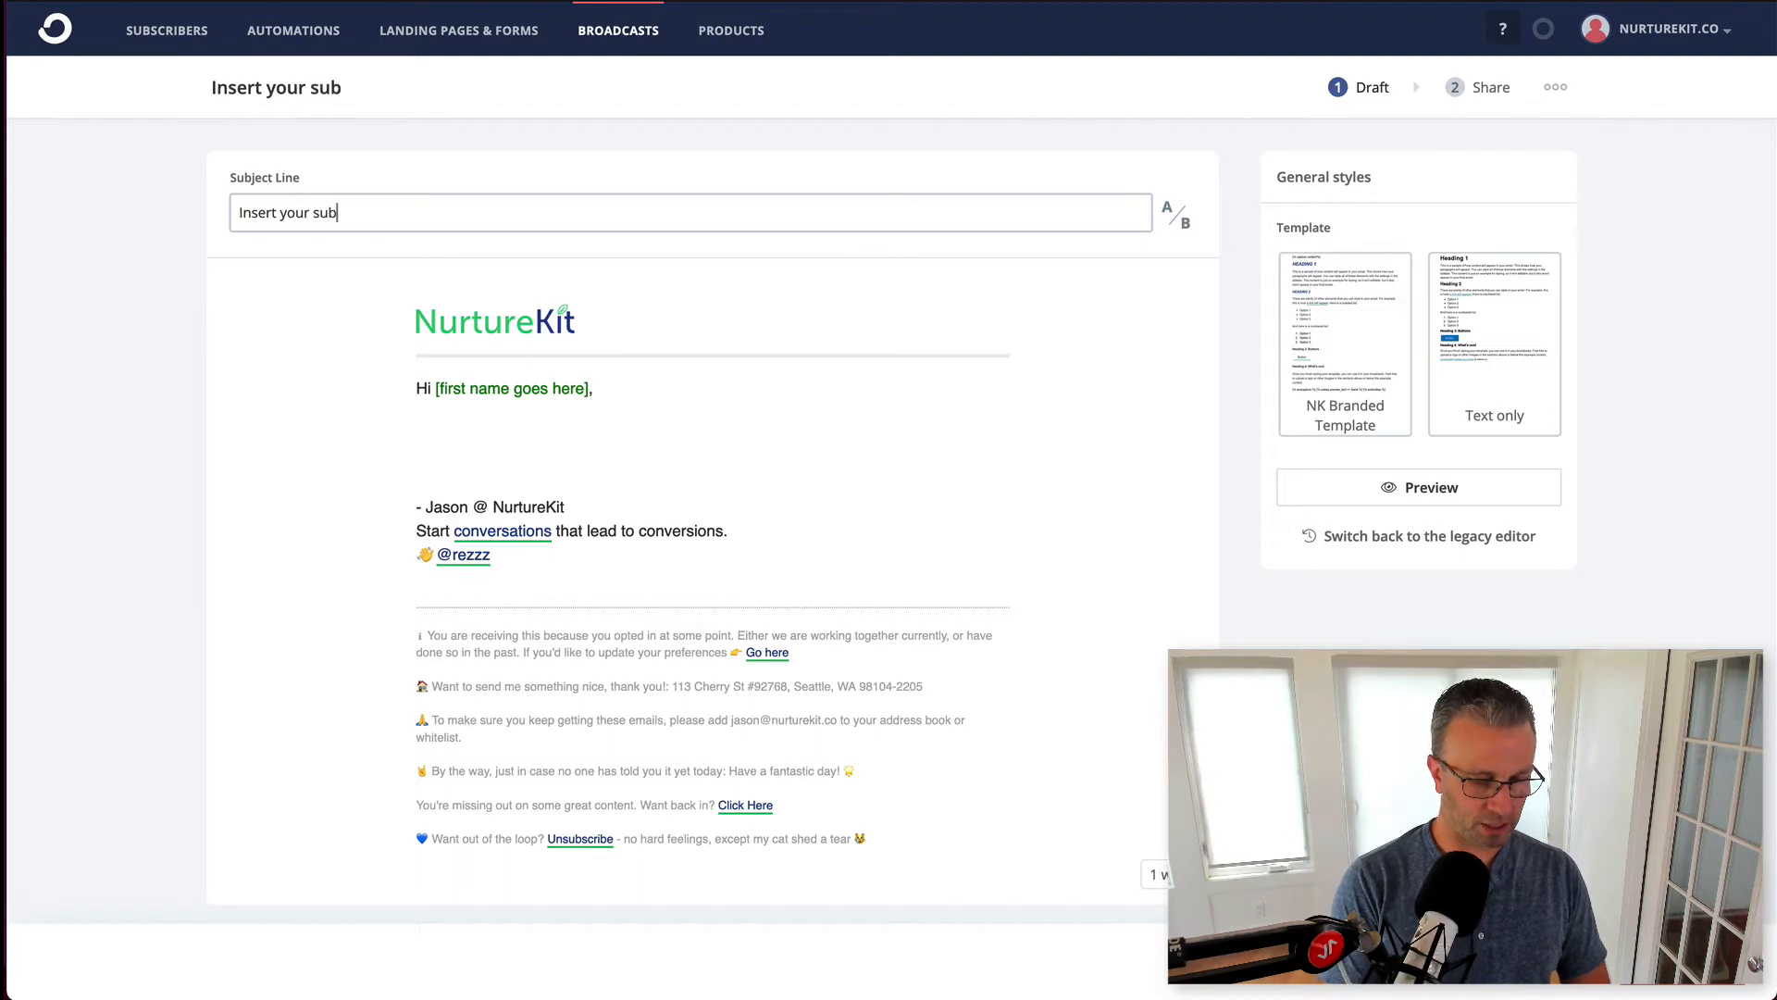
text(ject line)
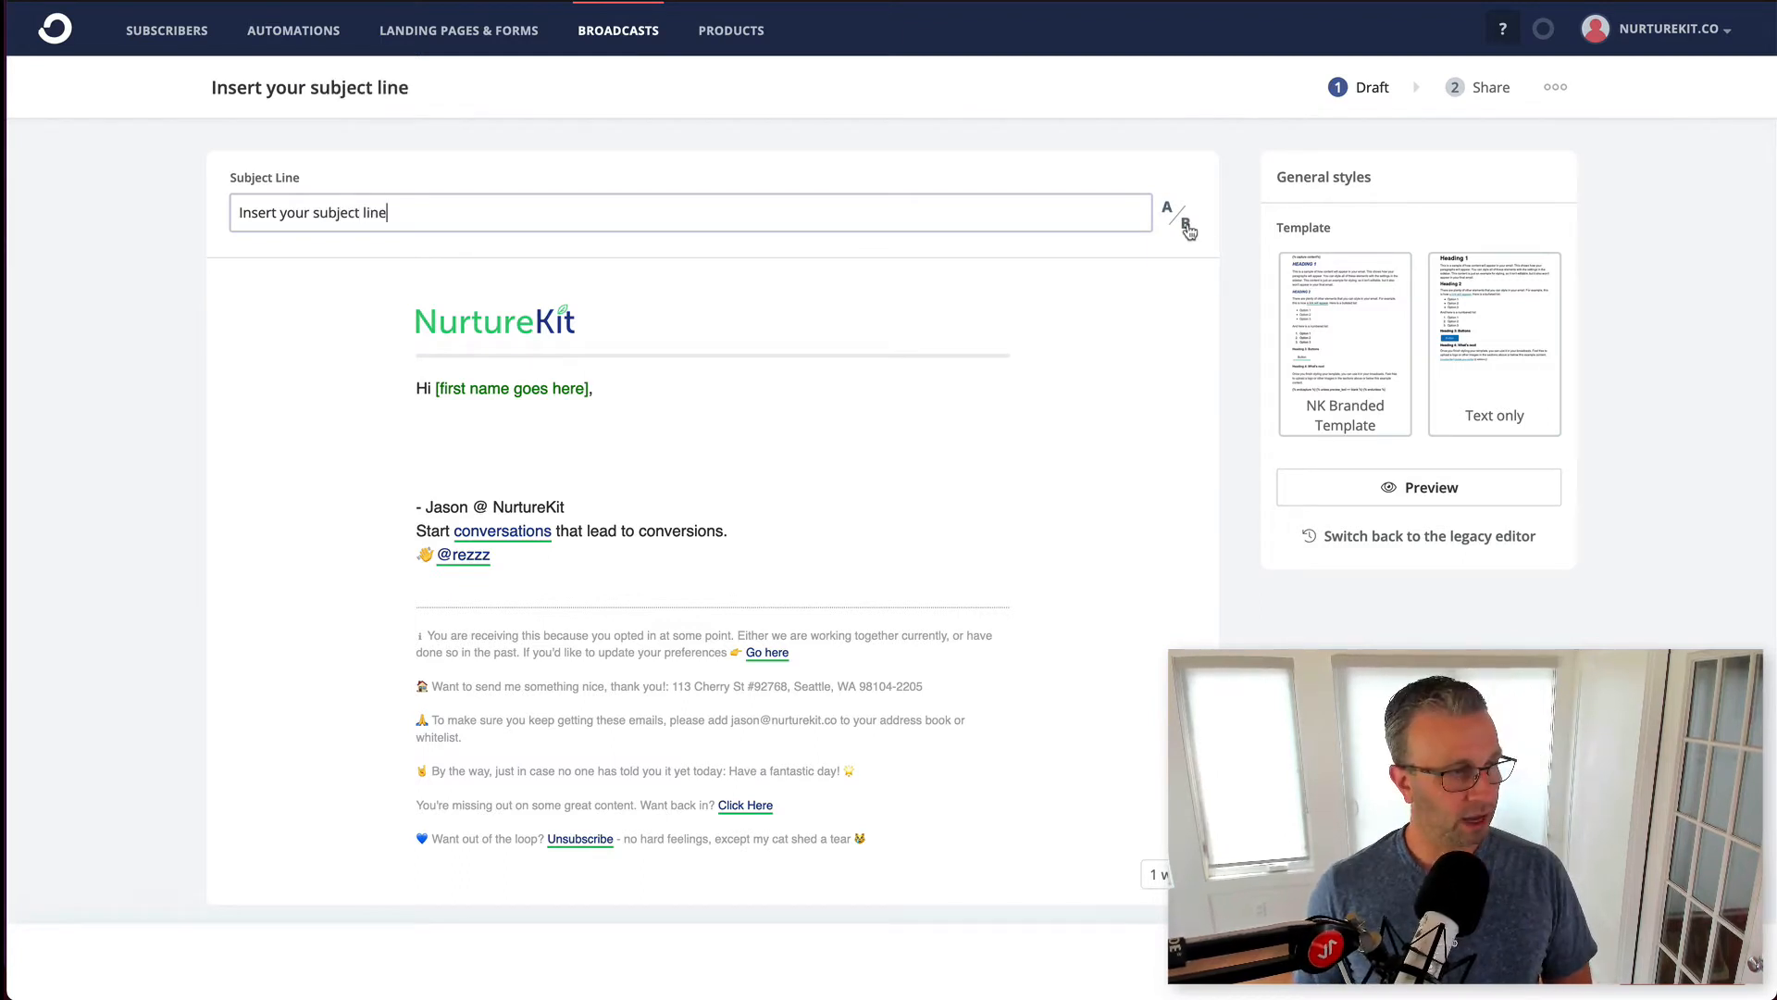
click(1185, 222)
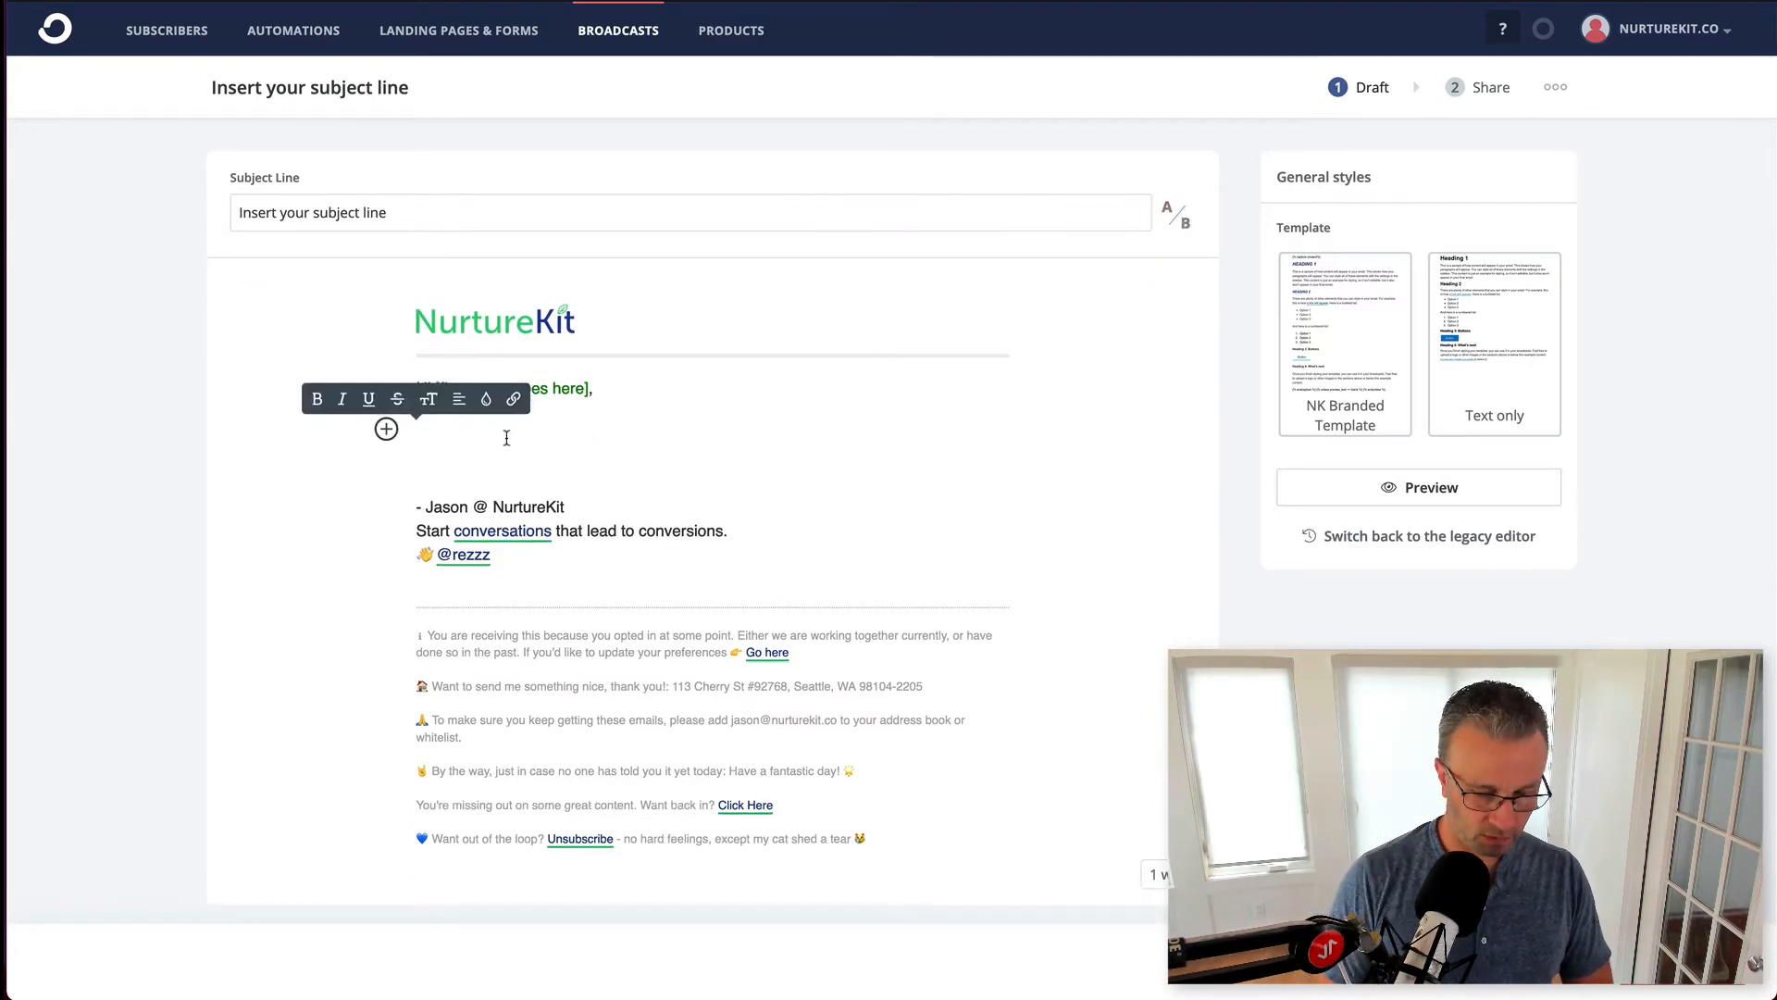
- Fill the body with zombie ipsum filler, keep the NK Branded Template over Text only, and preview
text(lore)
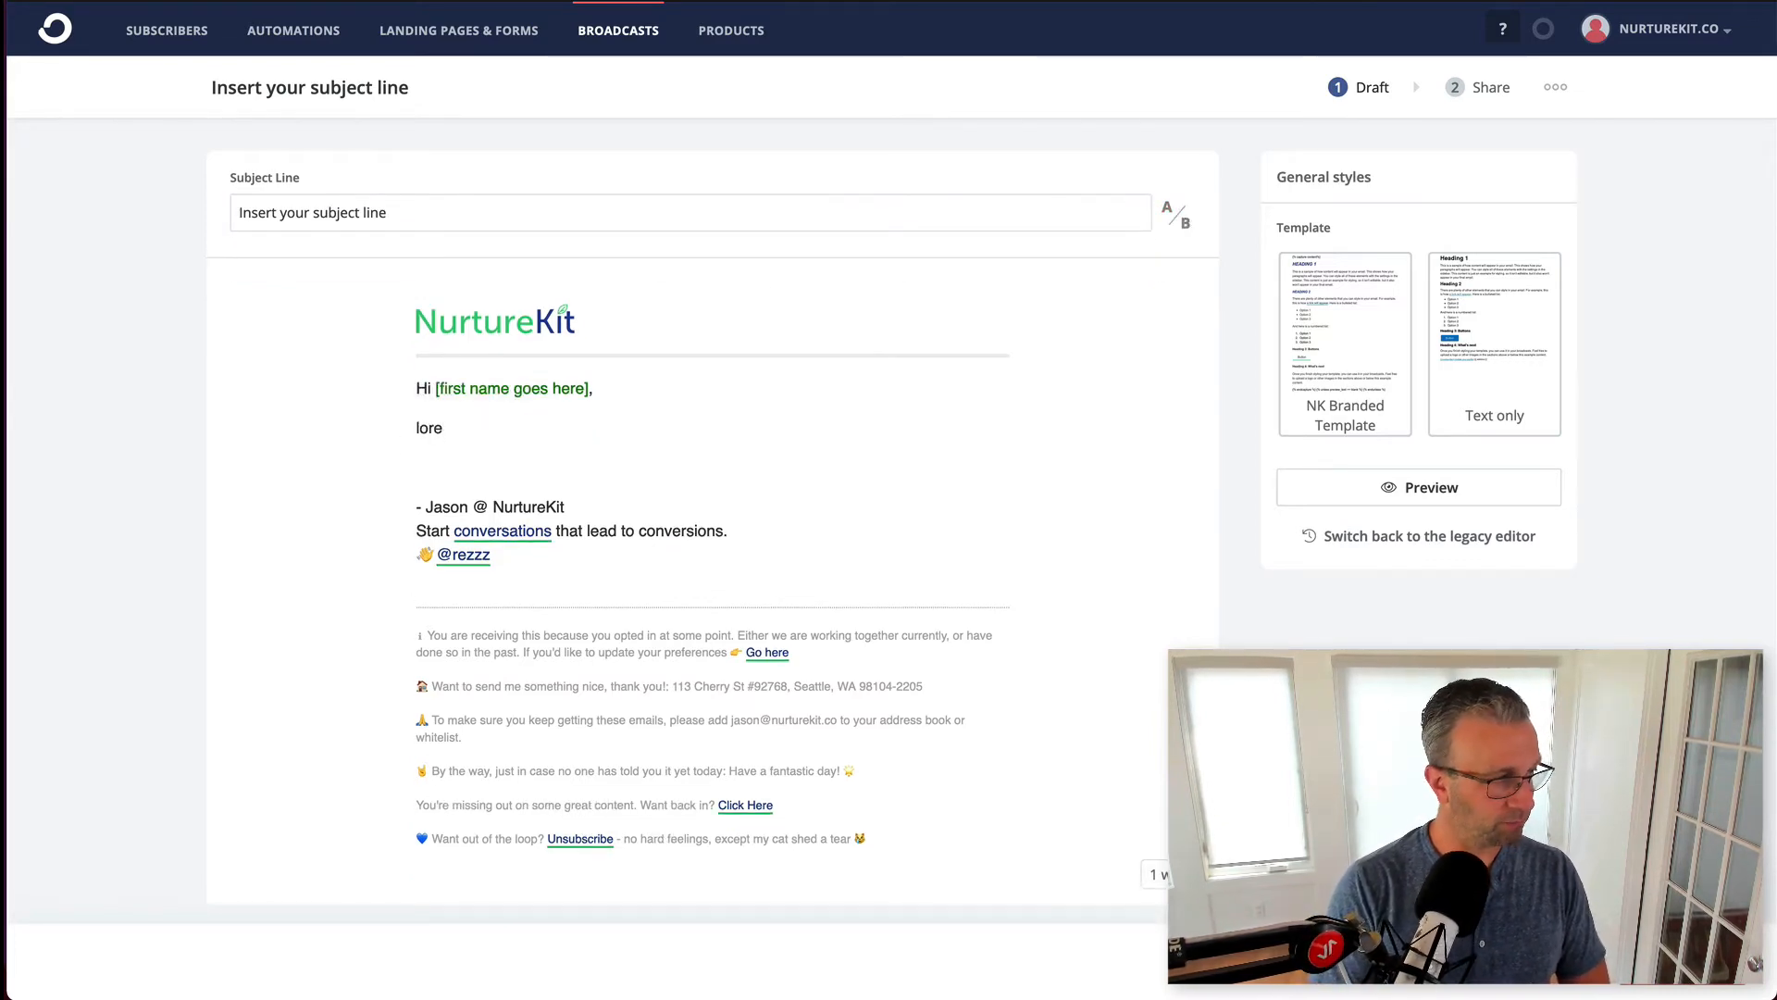
scroll(down, 3)
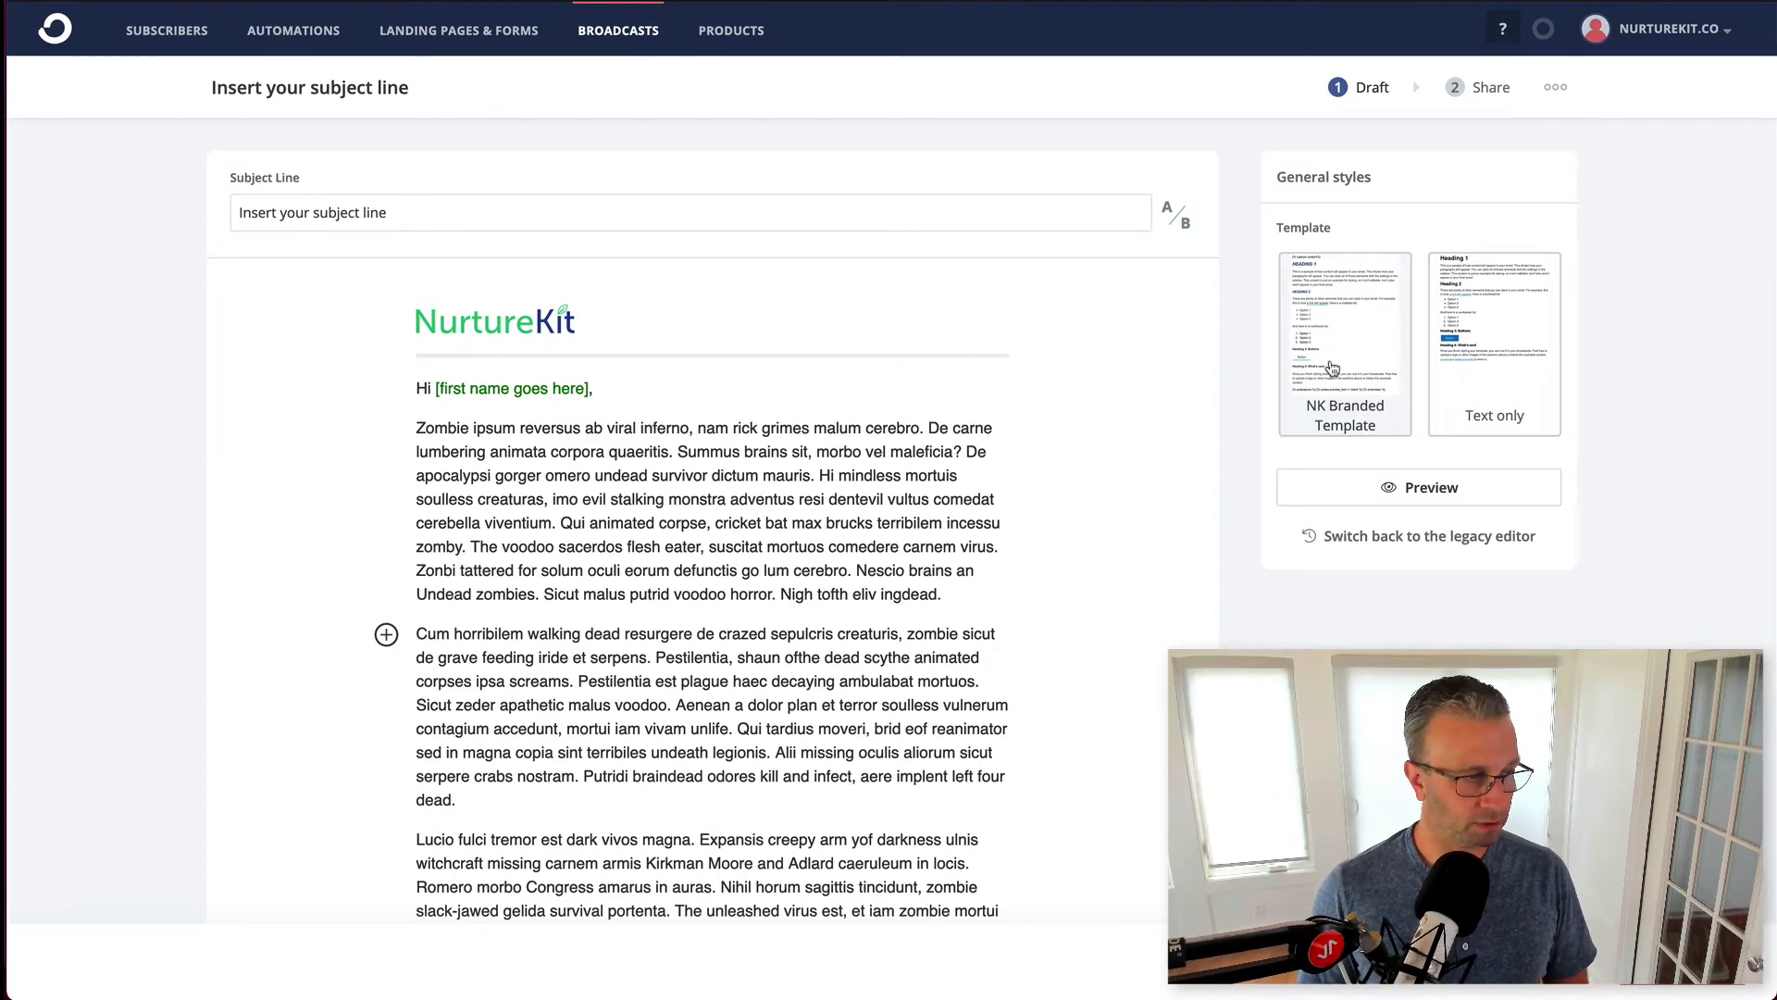
click(1494, 329)
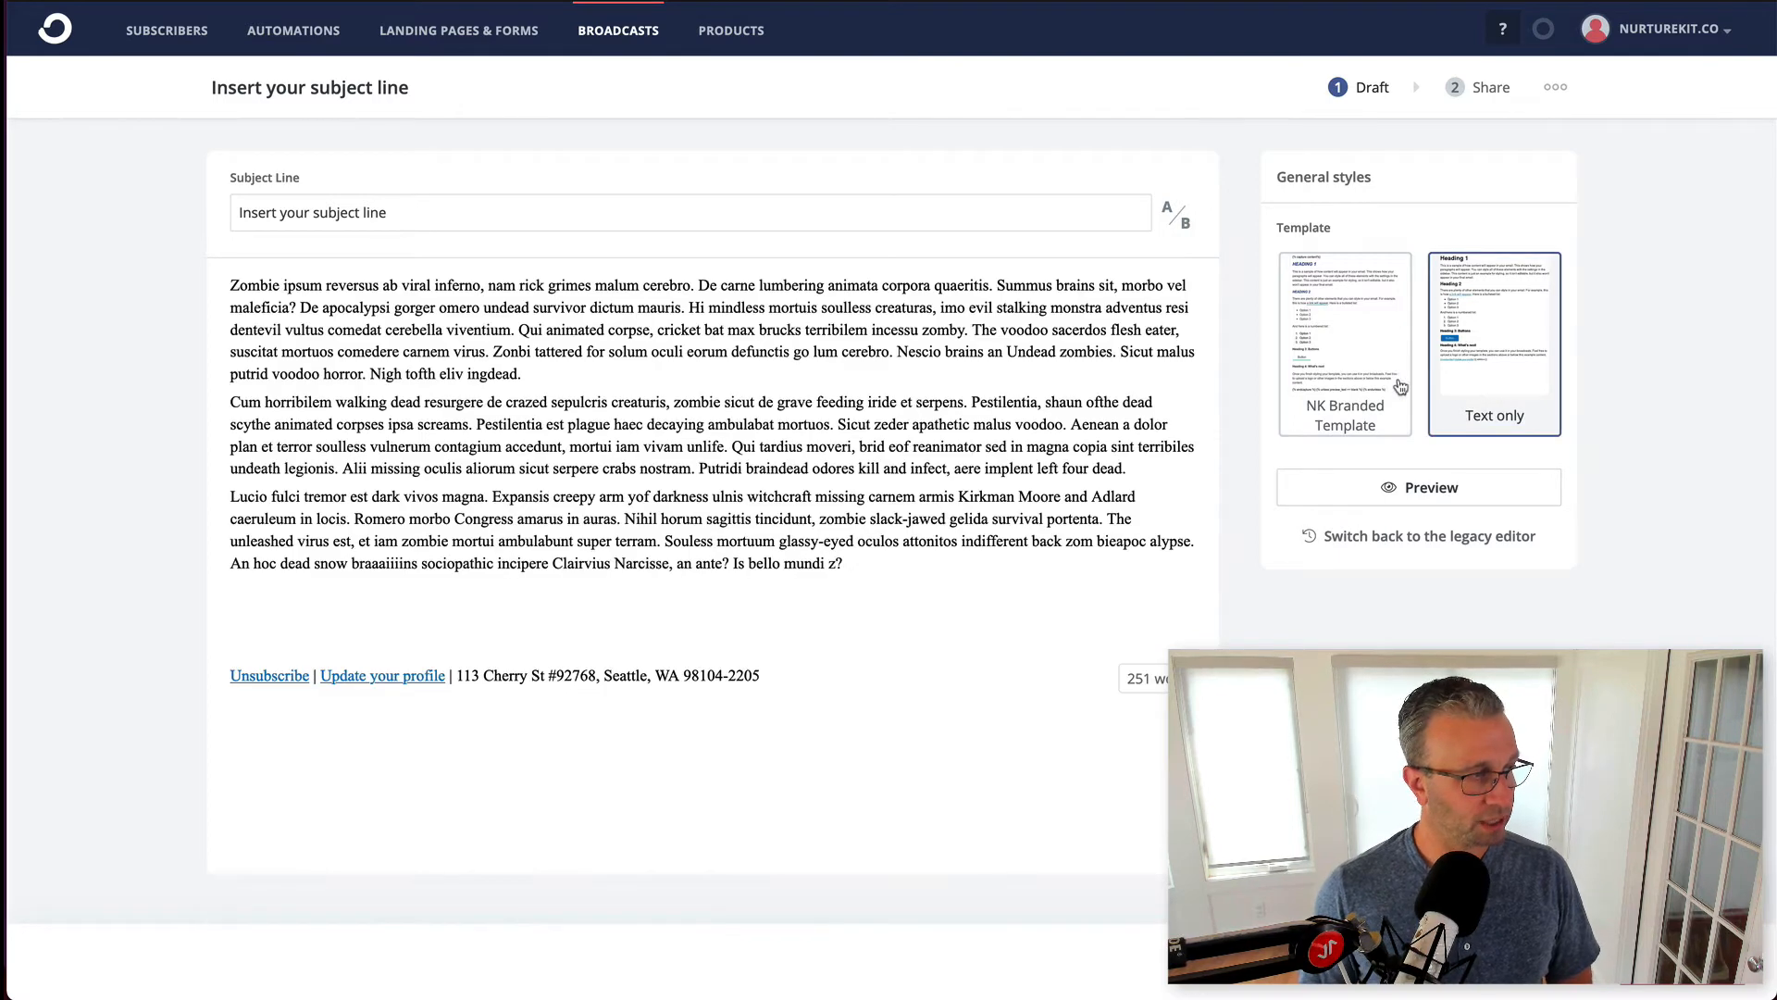
click(1344, 333)
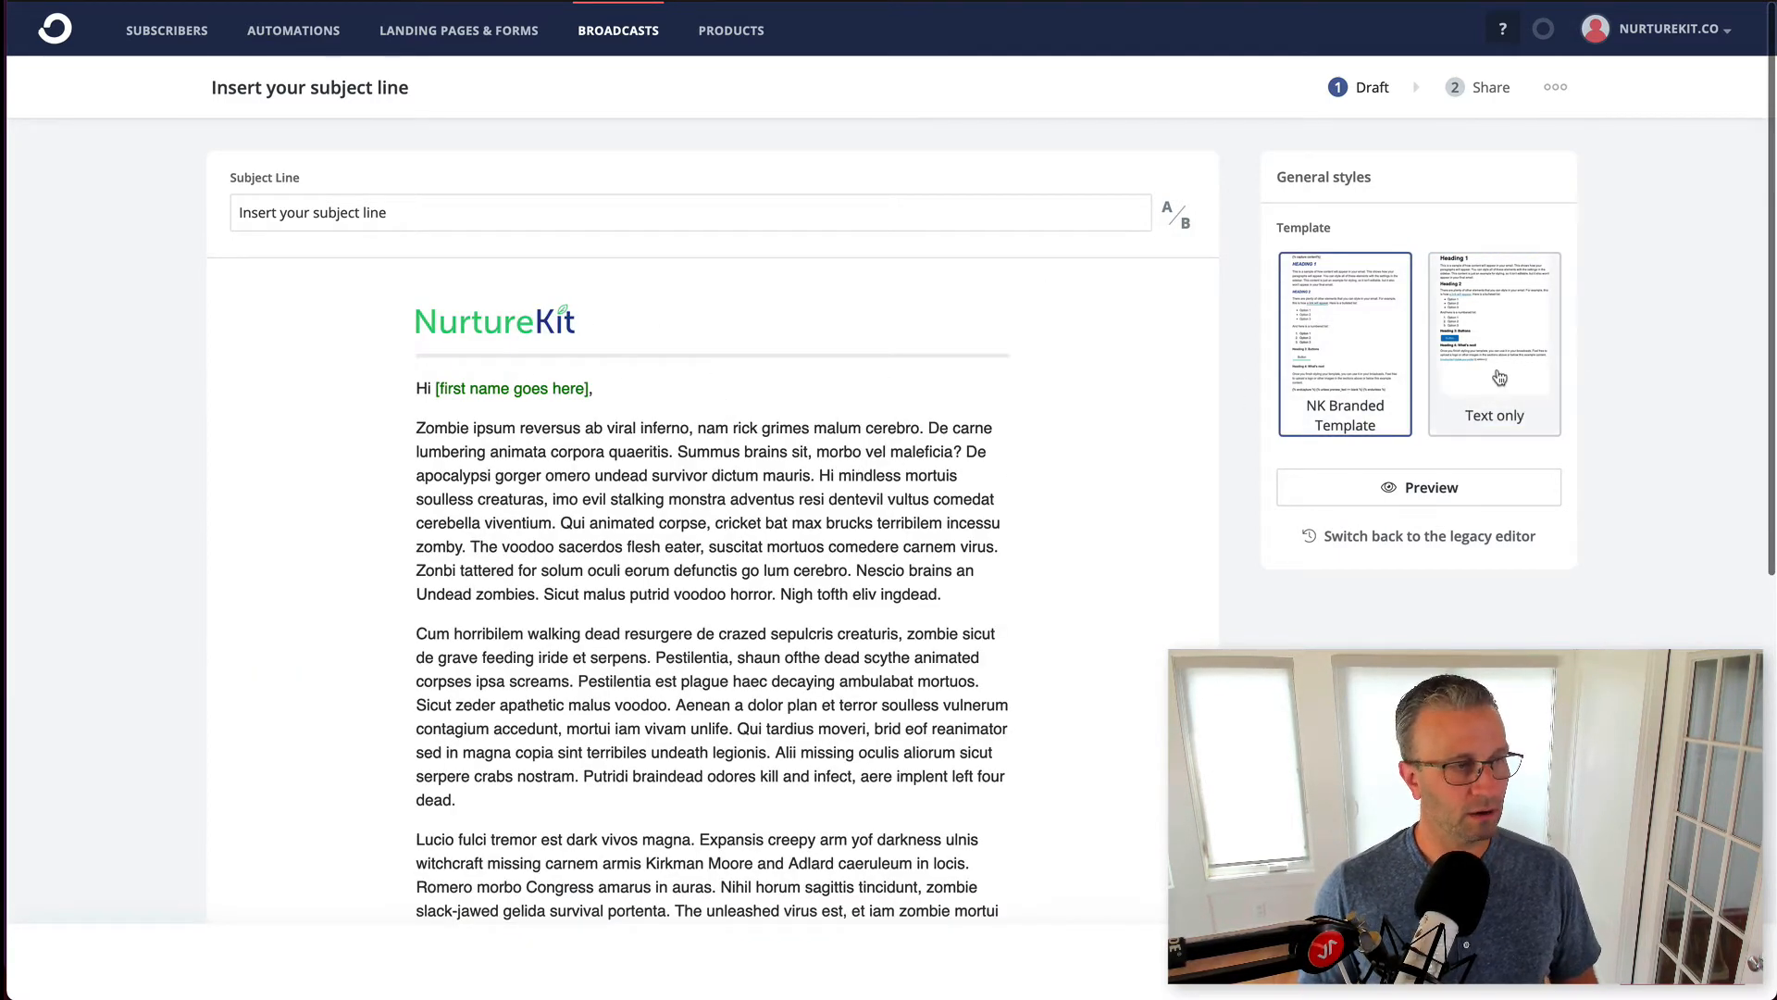
click(1418, 486)
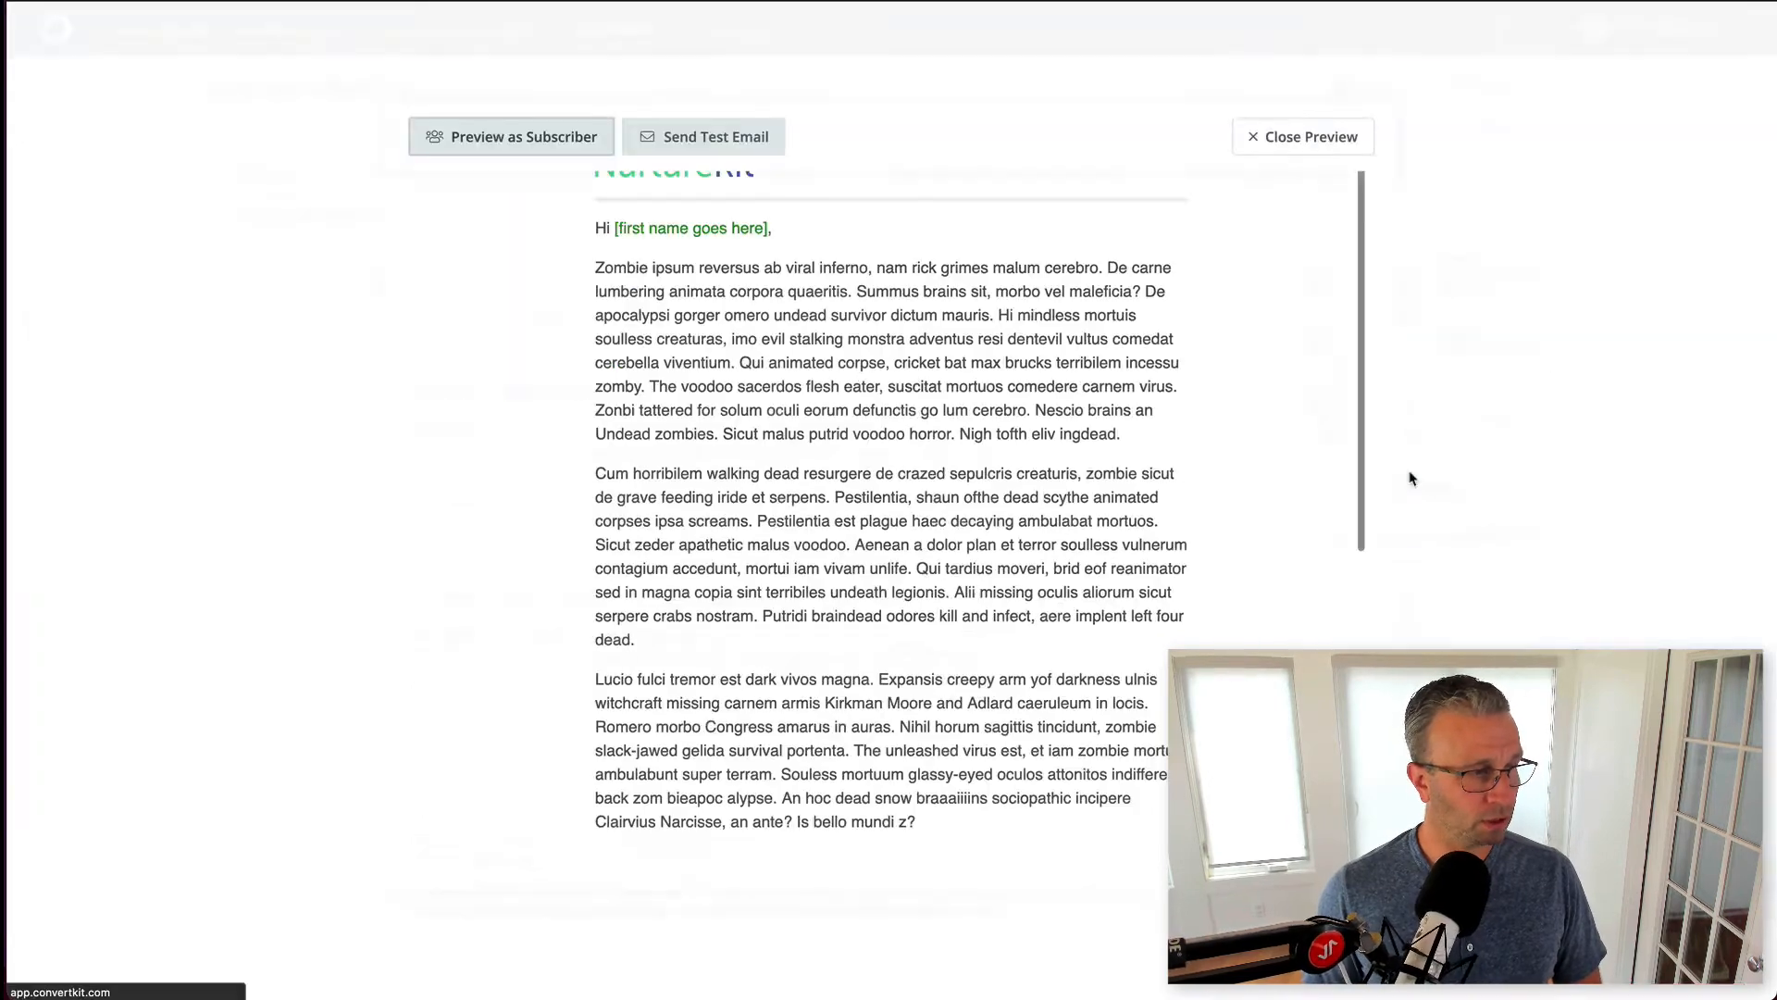
- Preview the email as a specific subscriber so the greeting reads 'Hi Jason,'
scroll(down, 3)
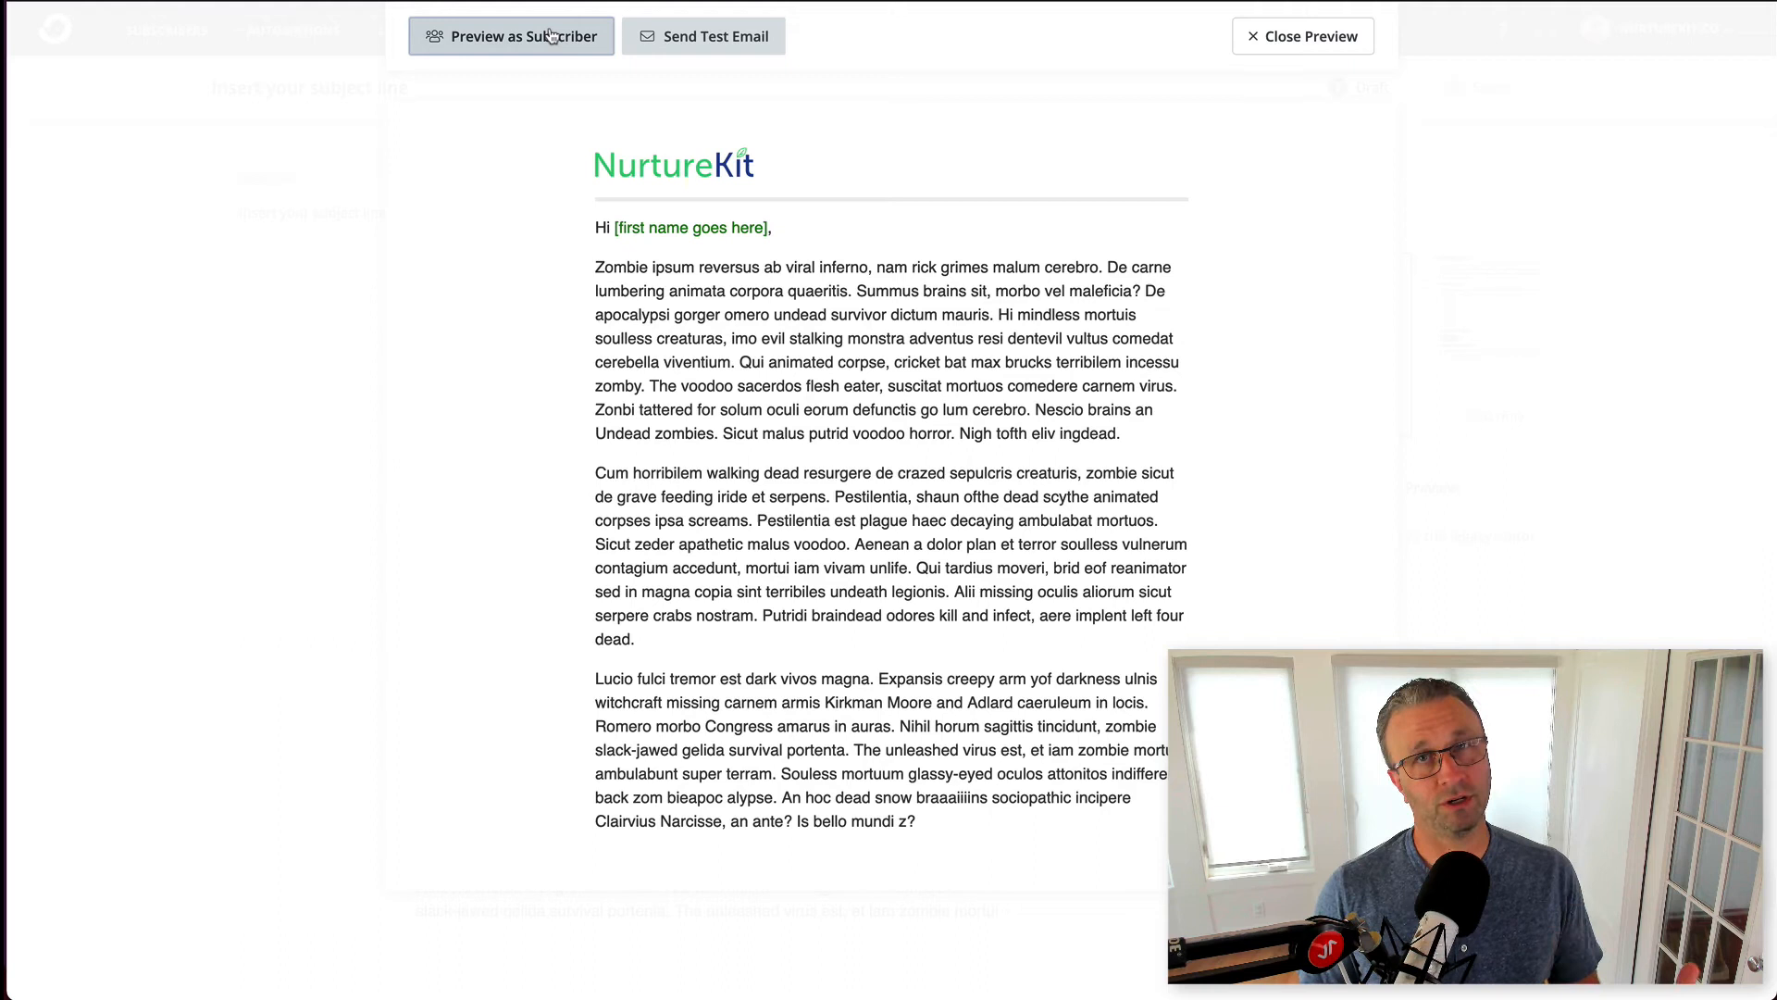
click(512, 36)
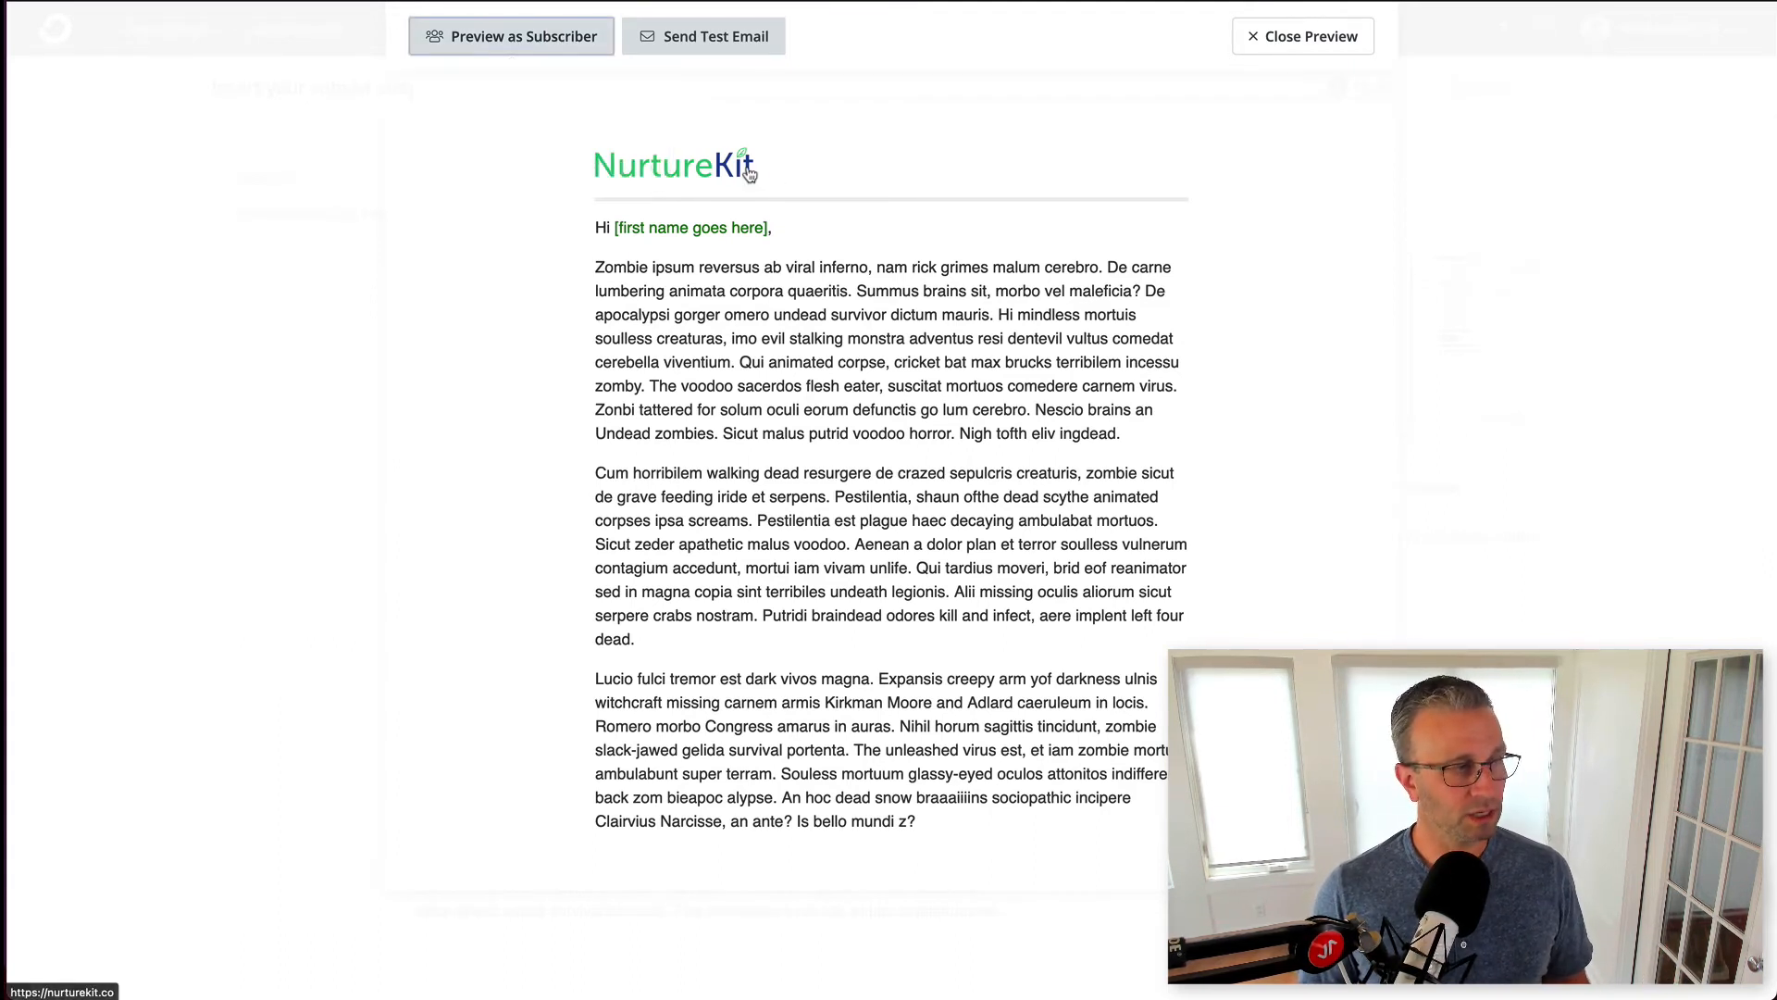
click(511, 35)
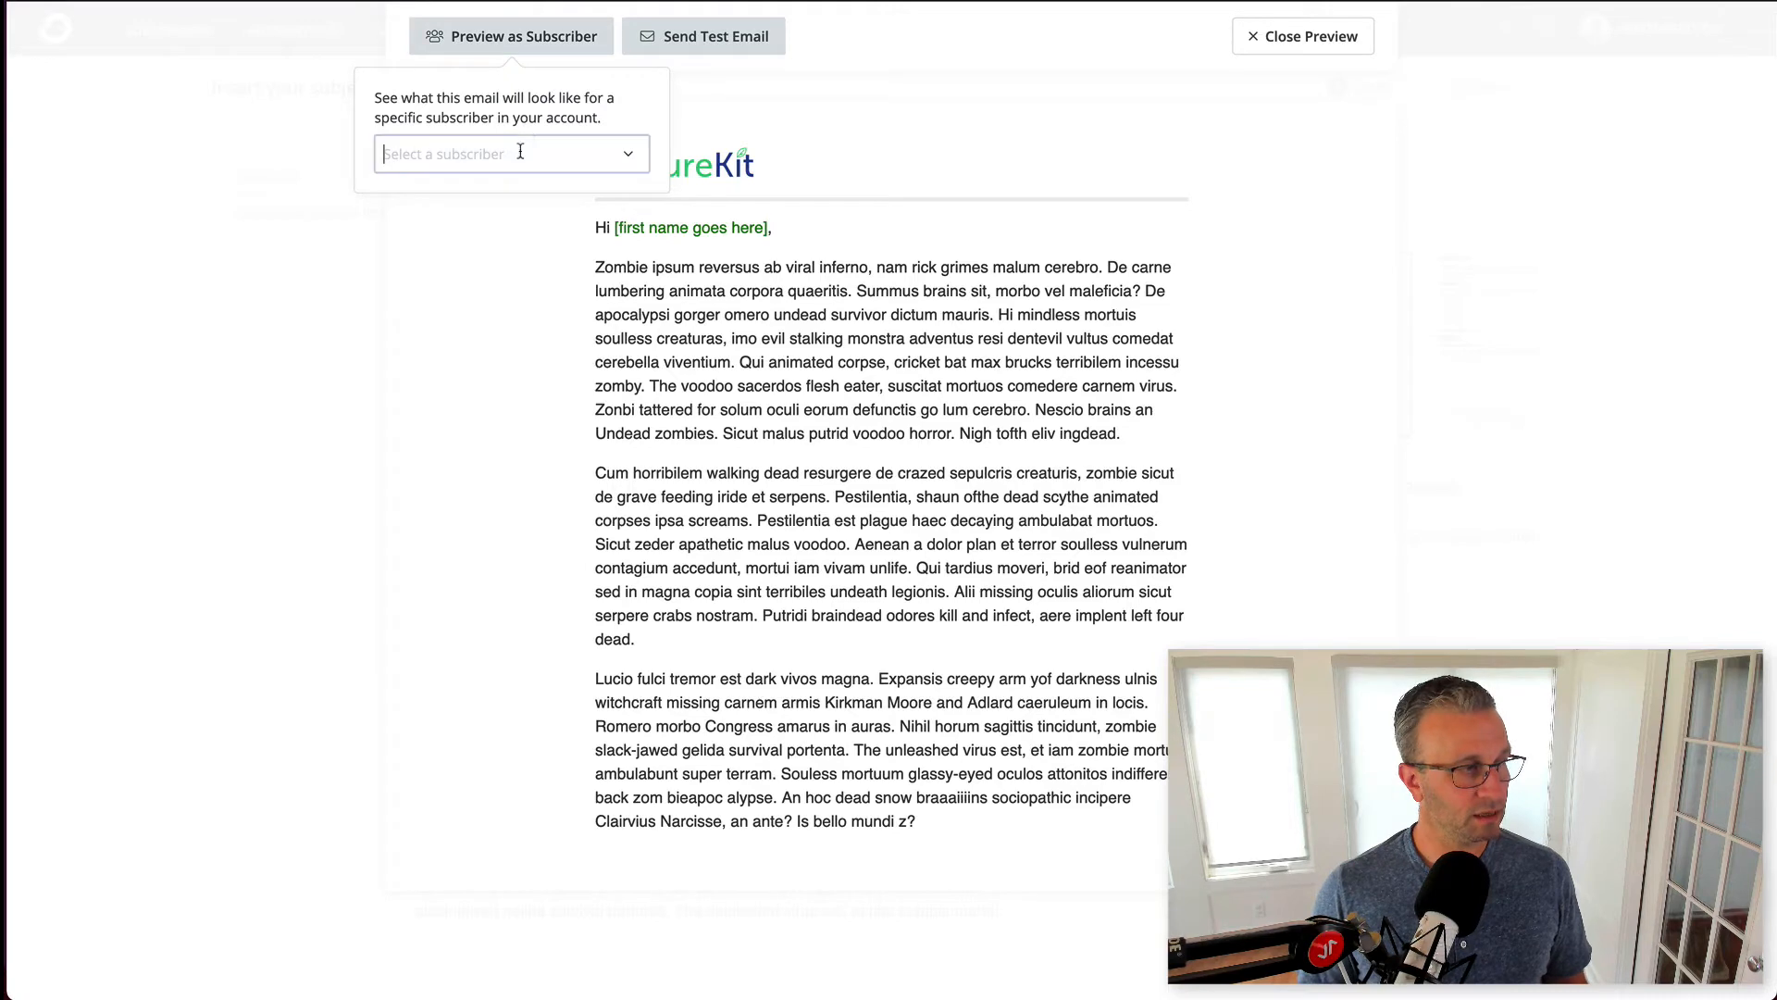
text(yt)
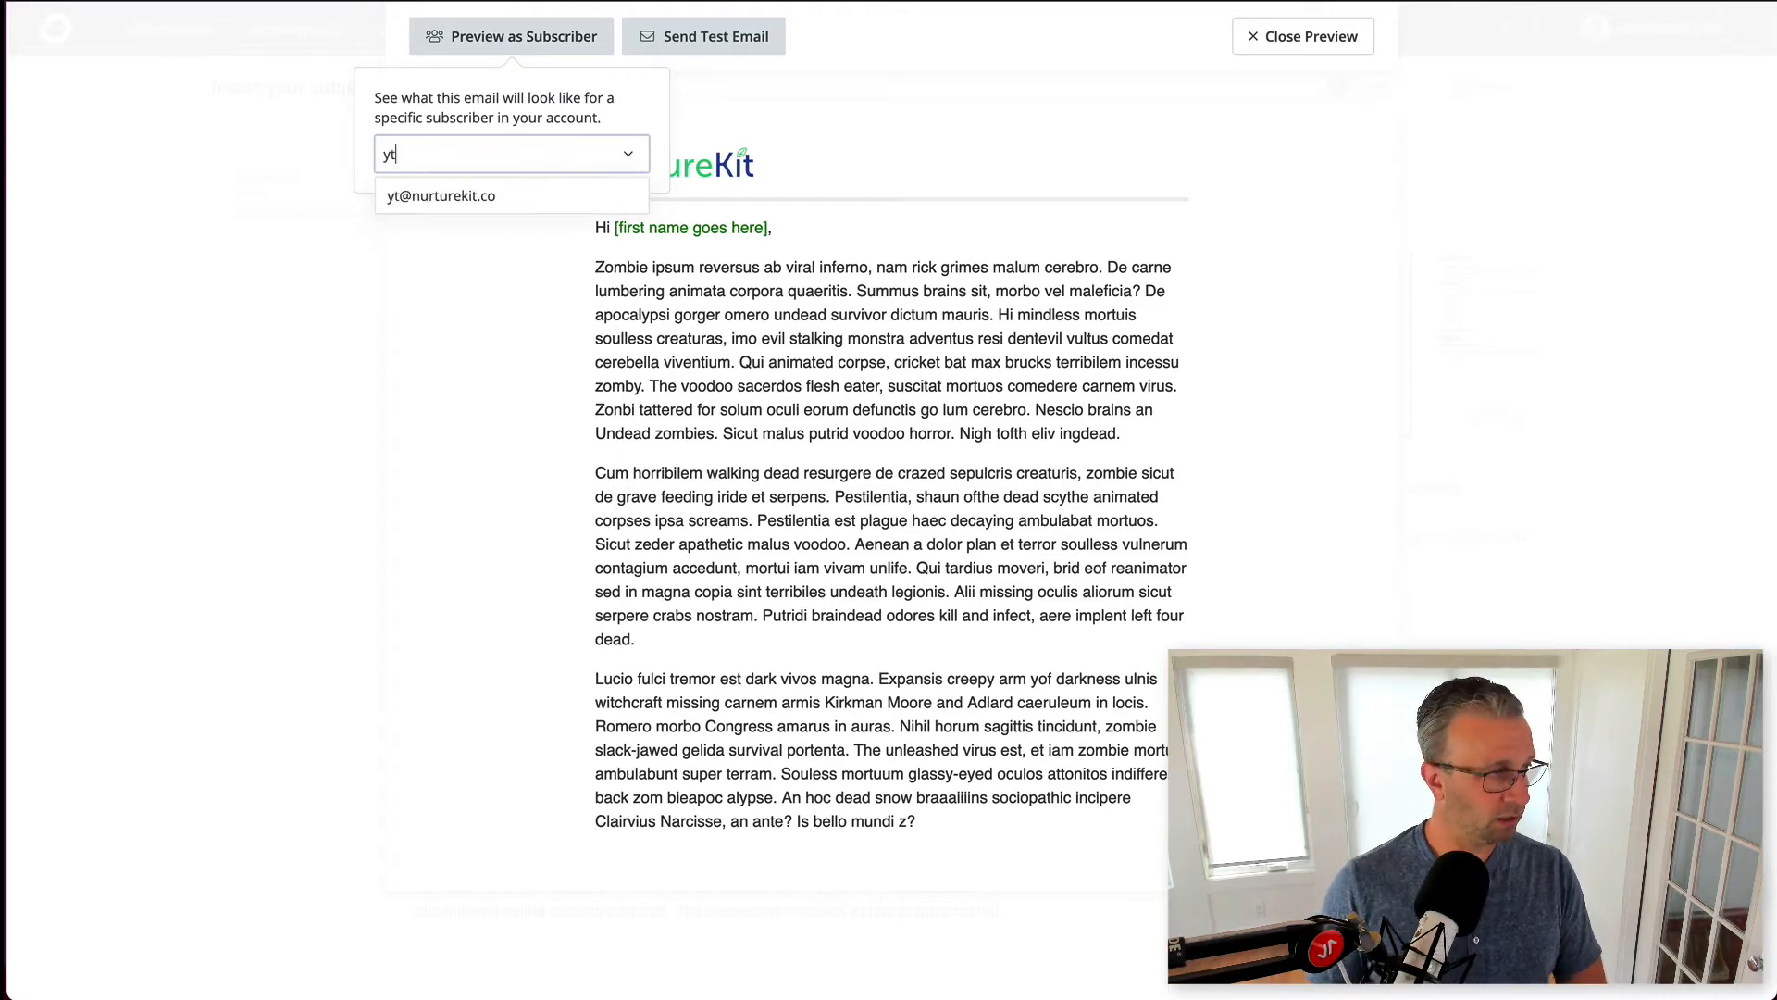
click(440, 196)
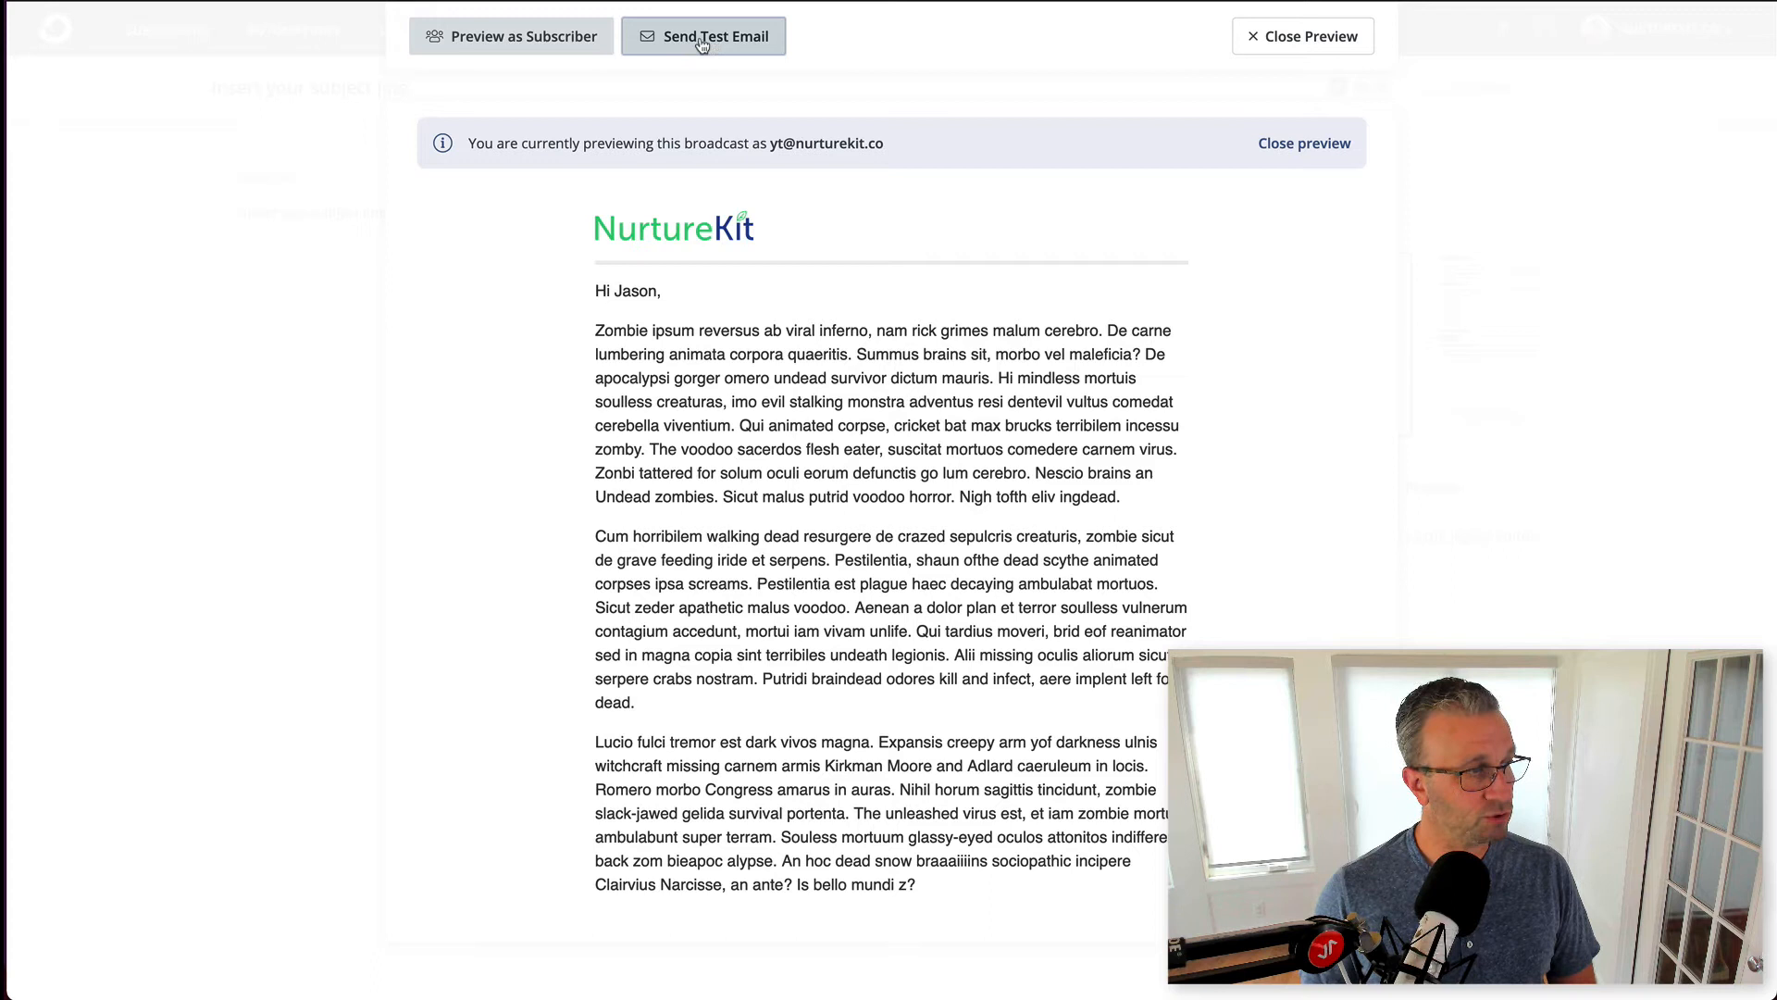
mouse_move(718, 52)
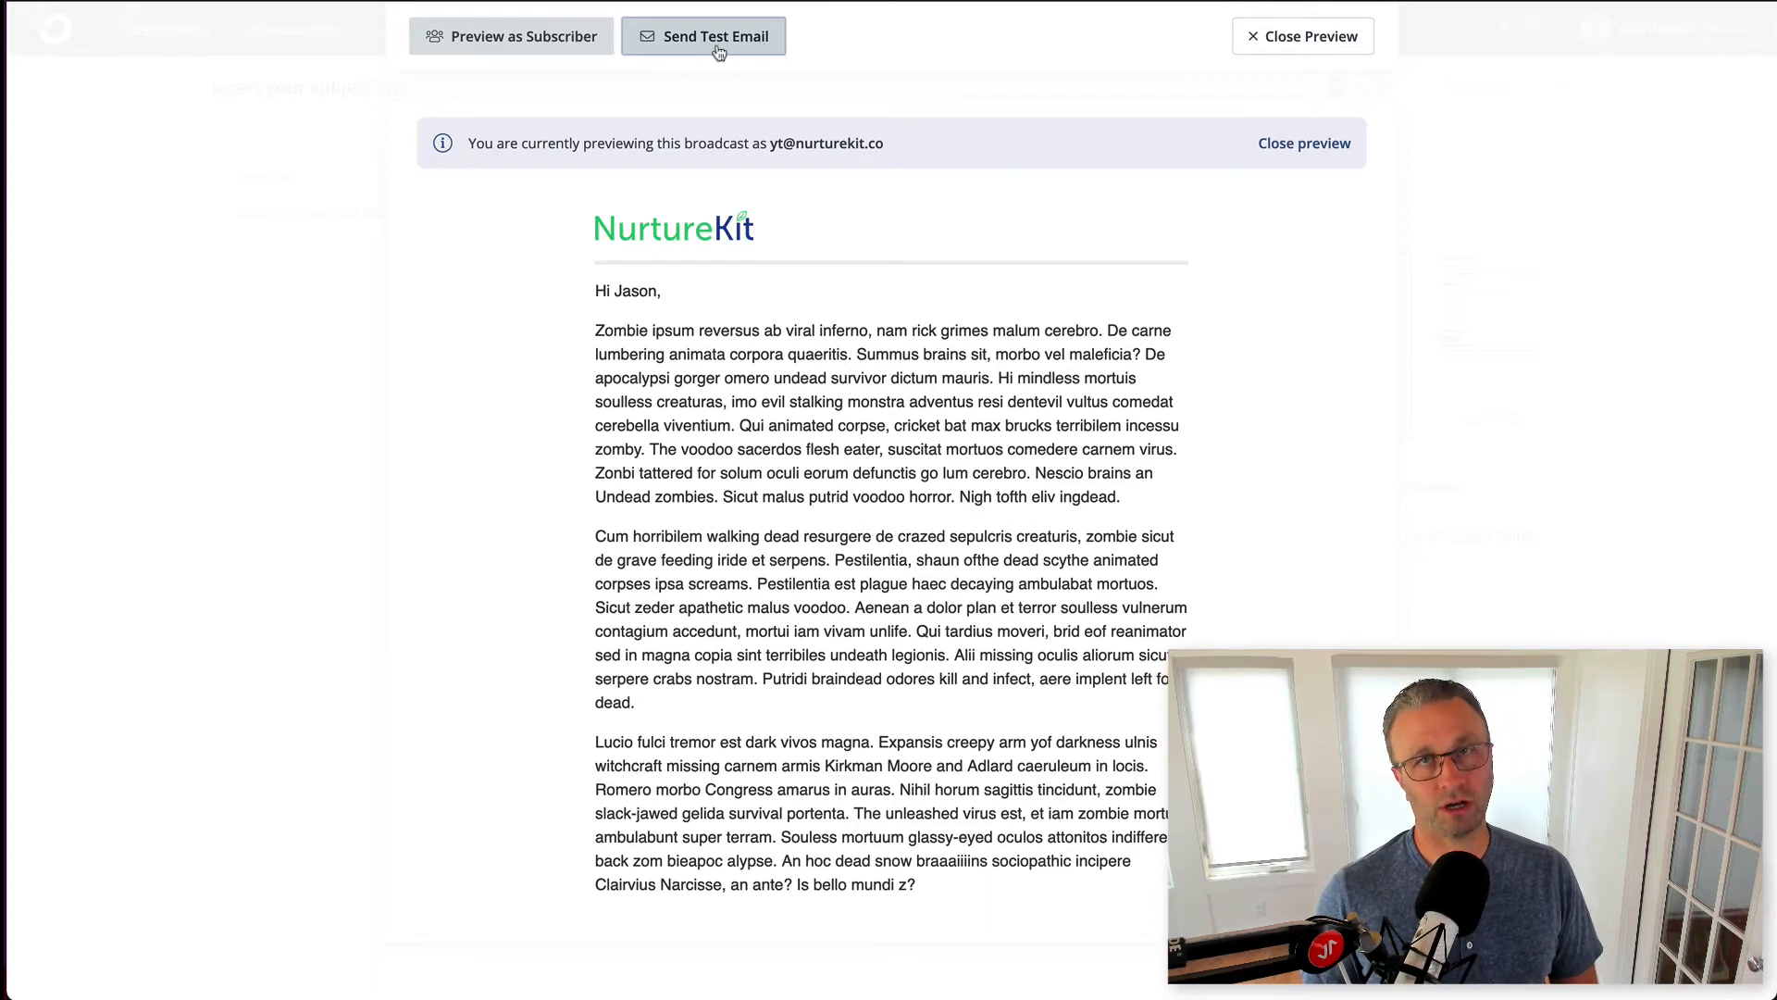
mouse_move(1164, 193)
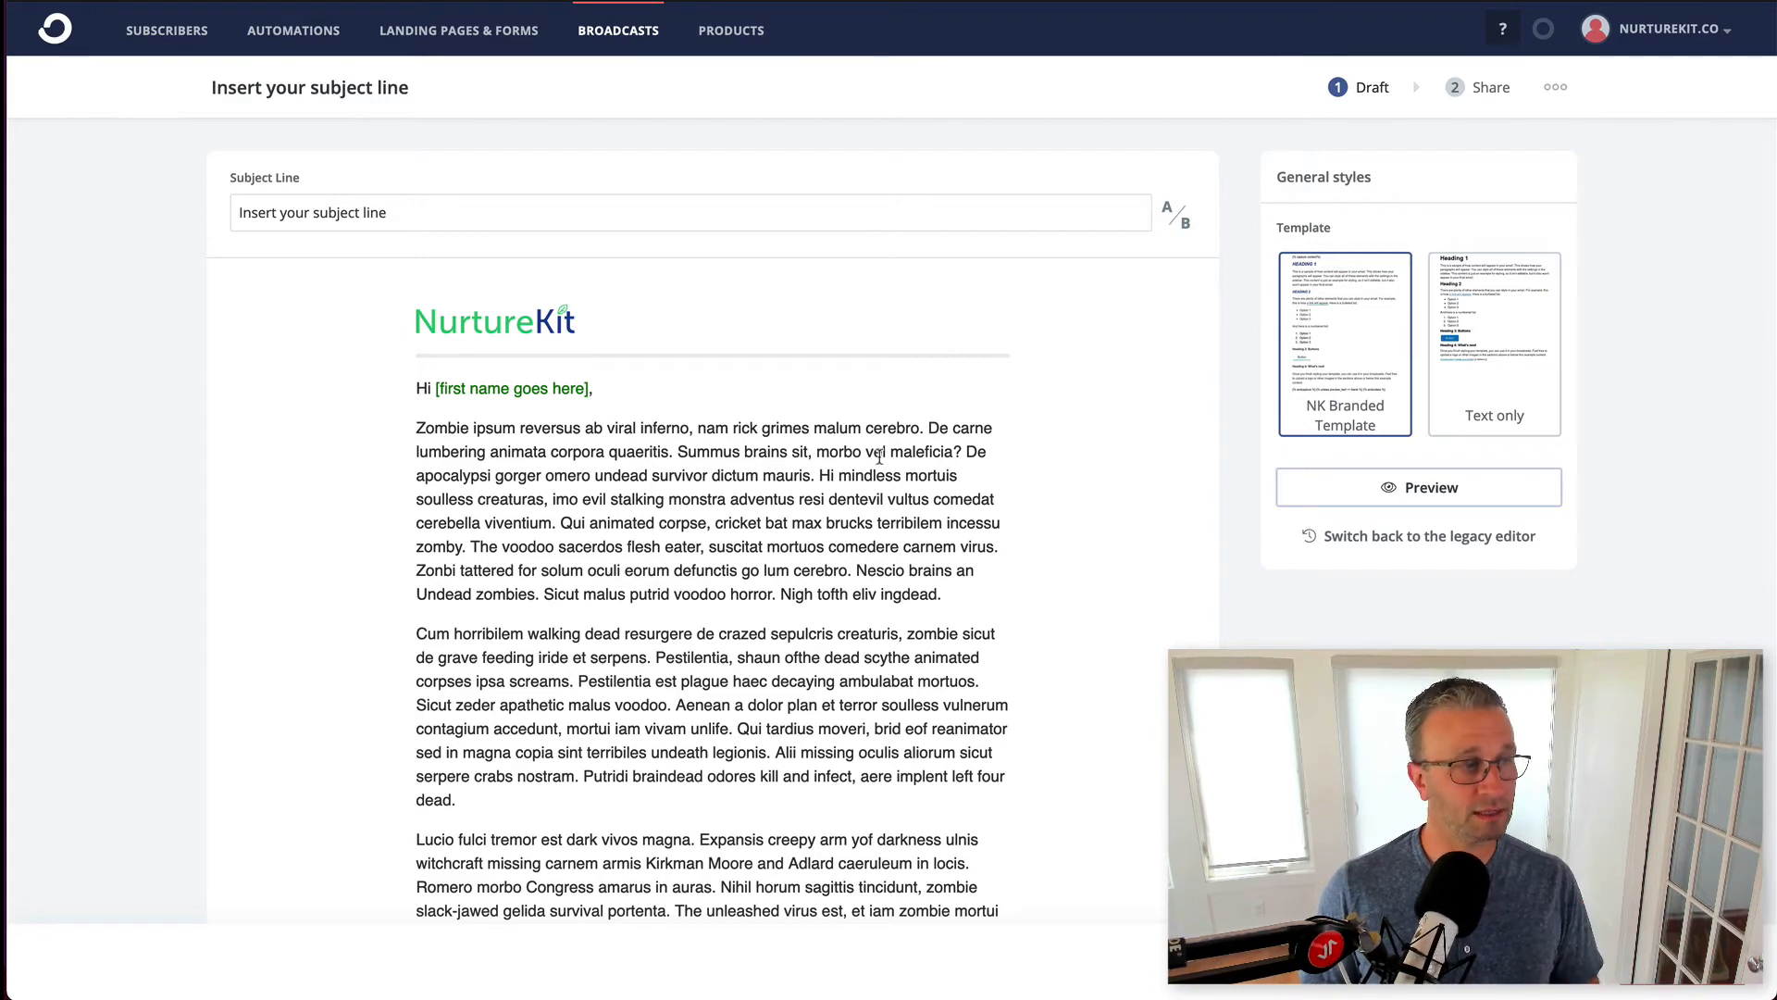
- Continue to sending setup and set the subject to 'check this email out!'
scroll(down, 3)
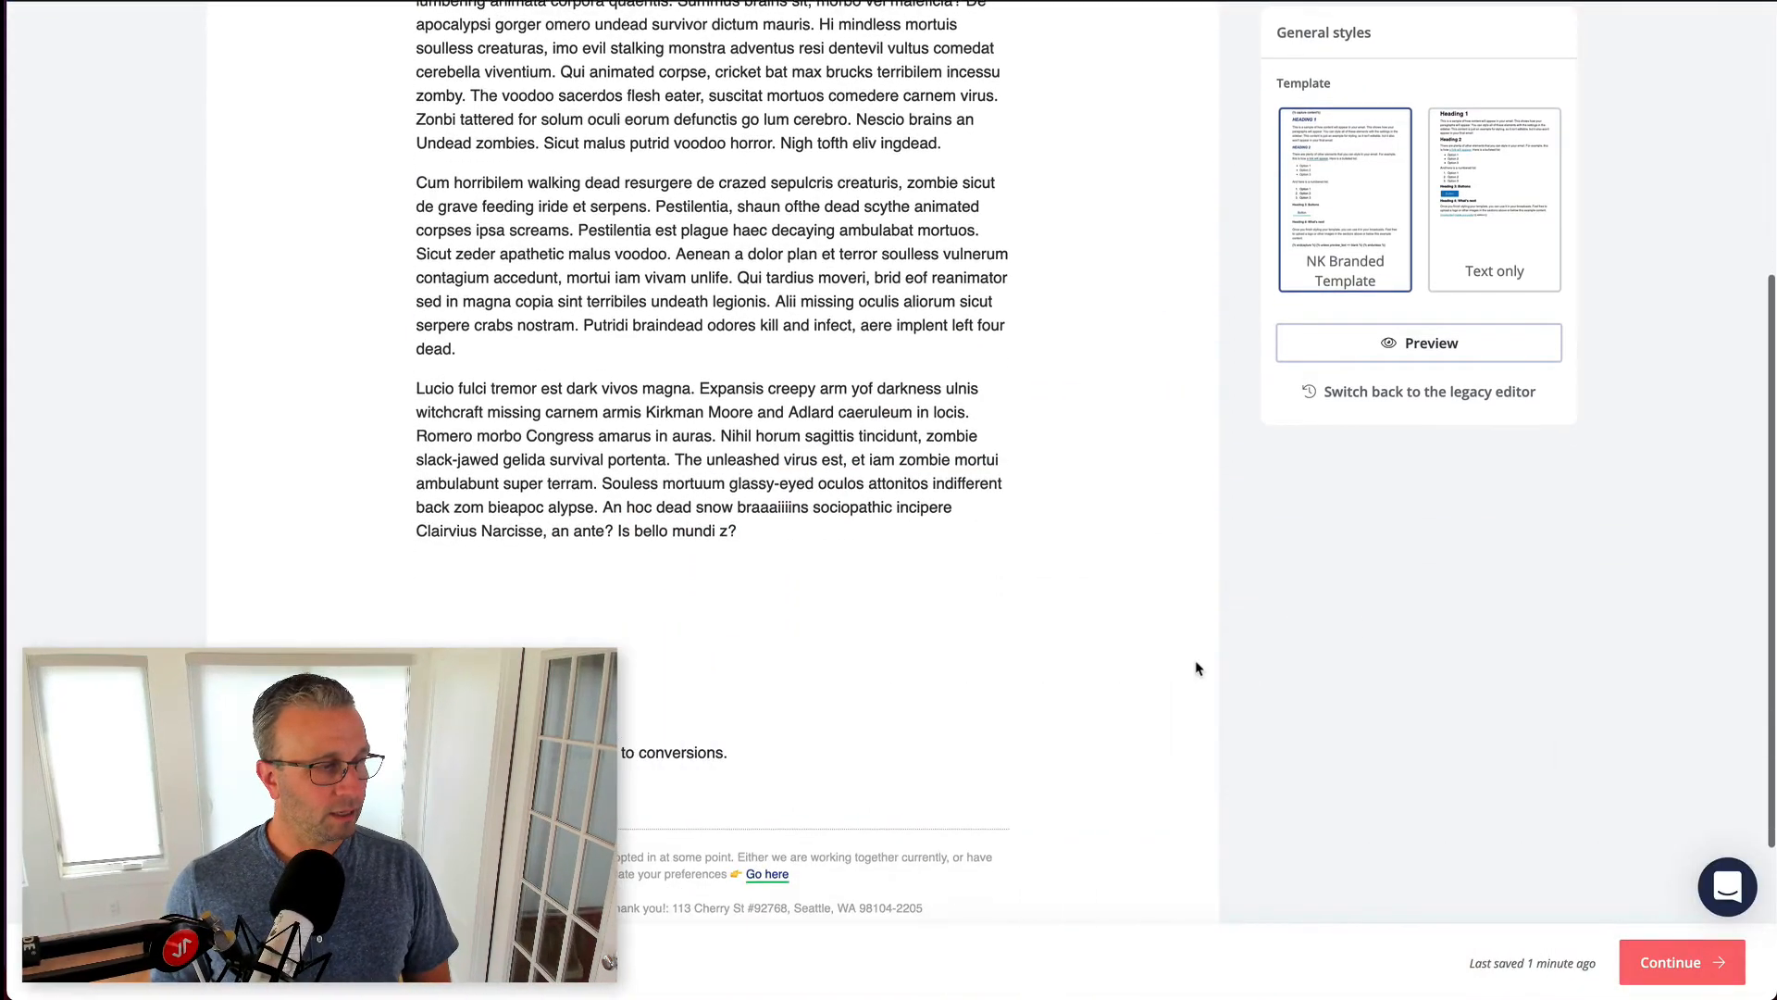
scroll(down, 3)
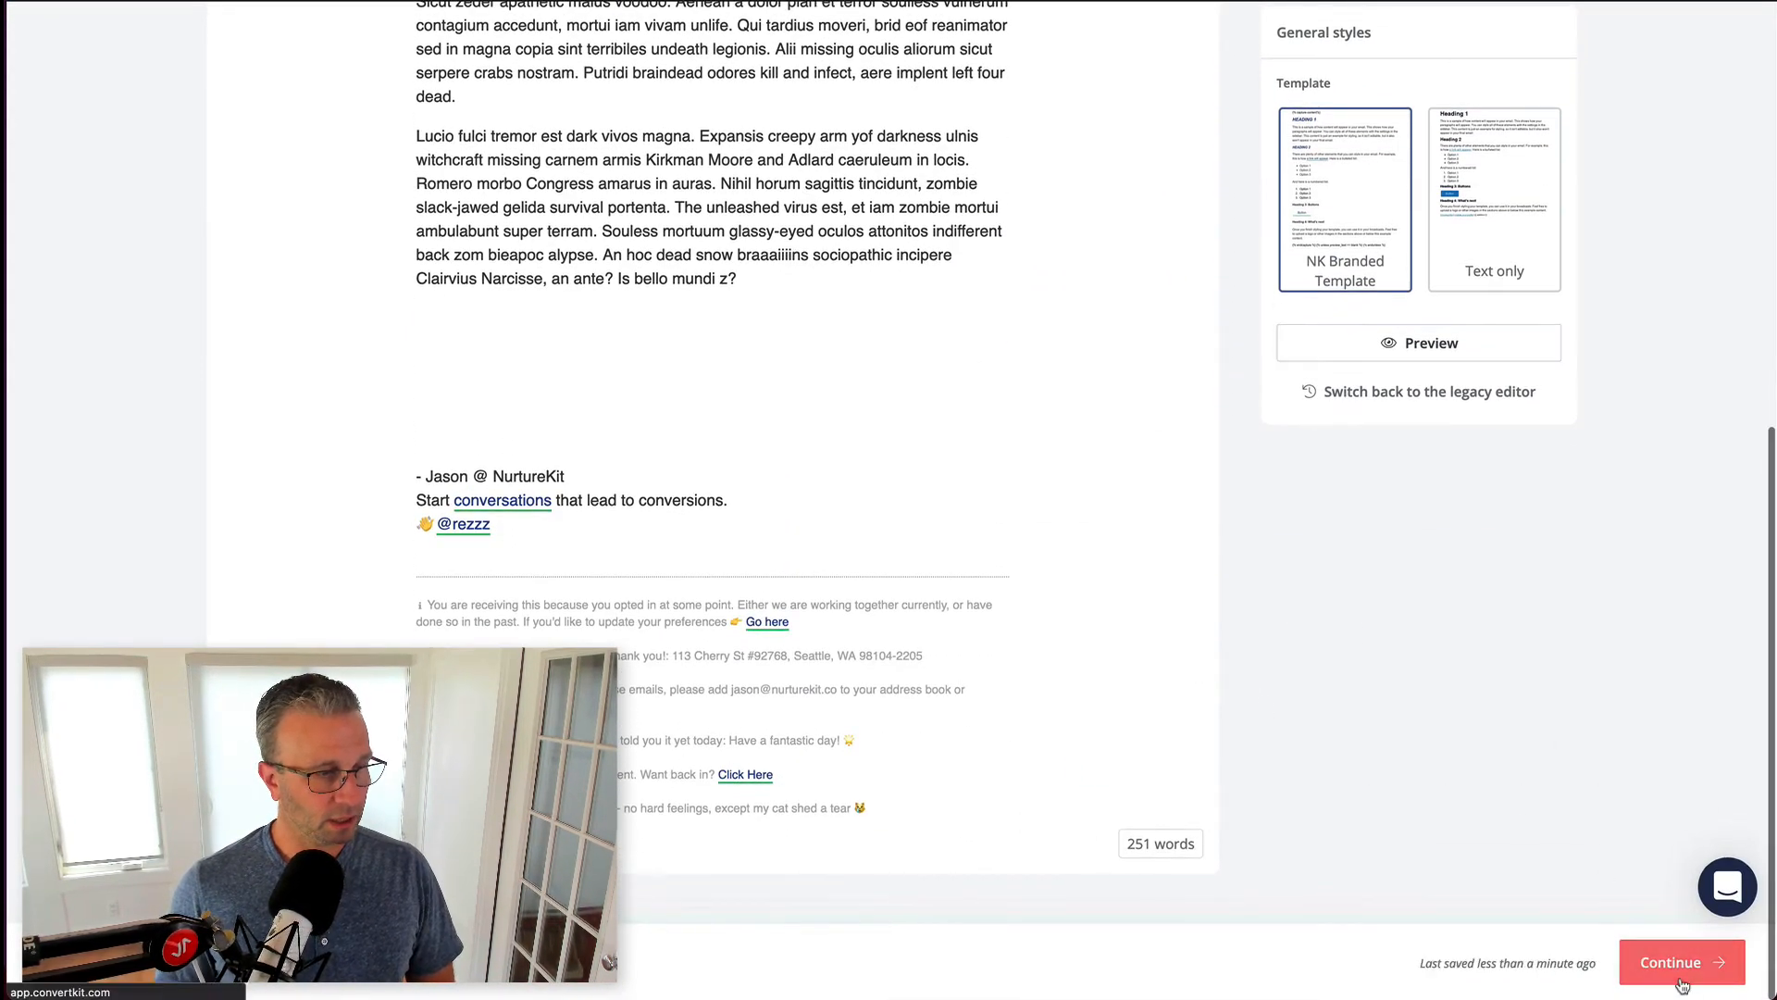
click(1681, 962)
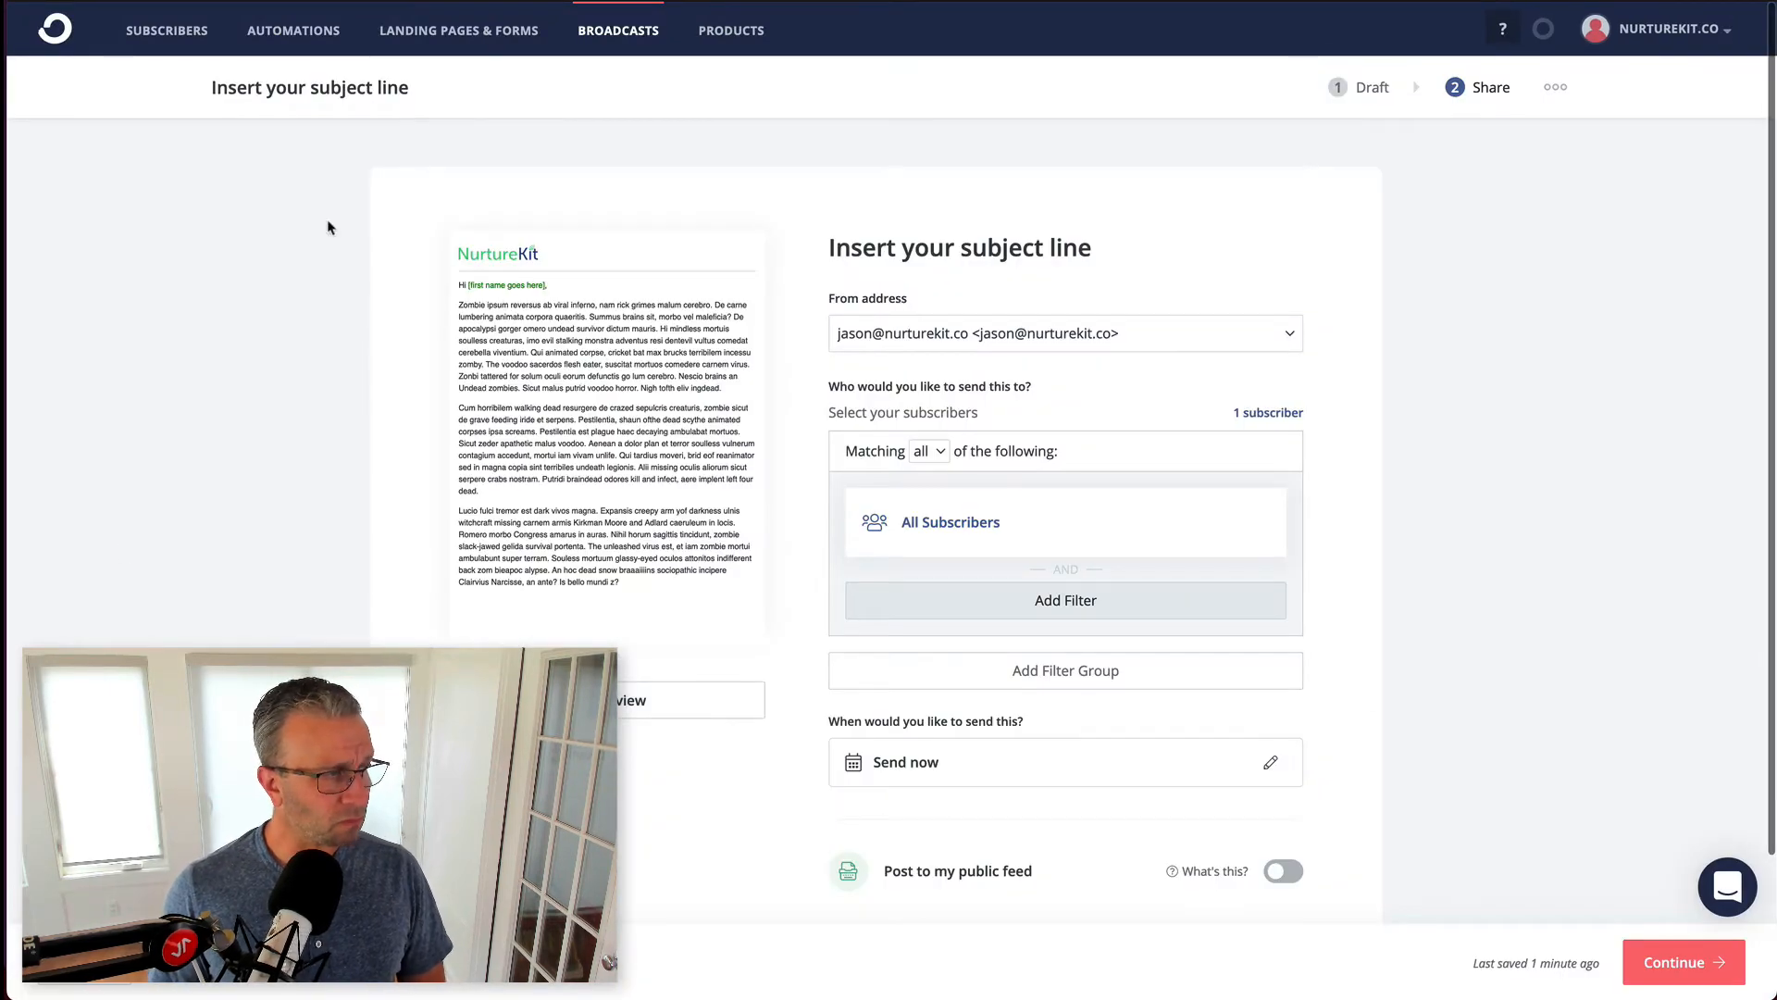
mouse_move(479, 211)
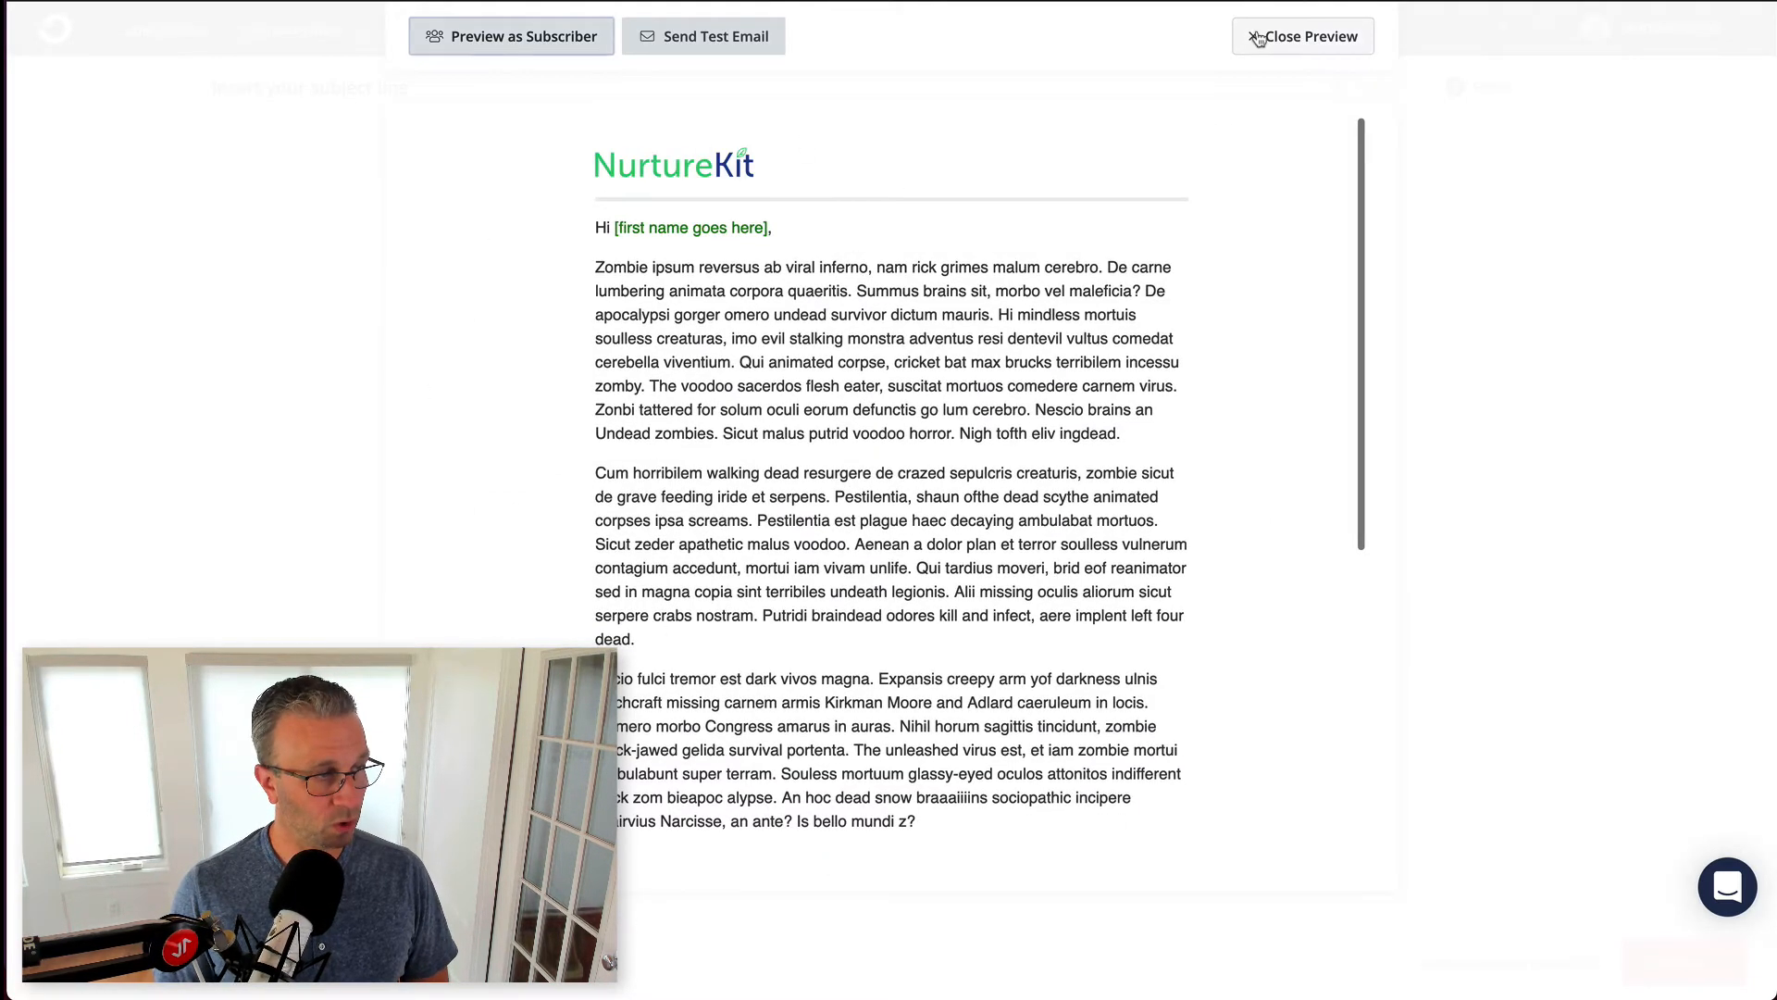
click(1303, 35)
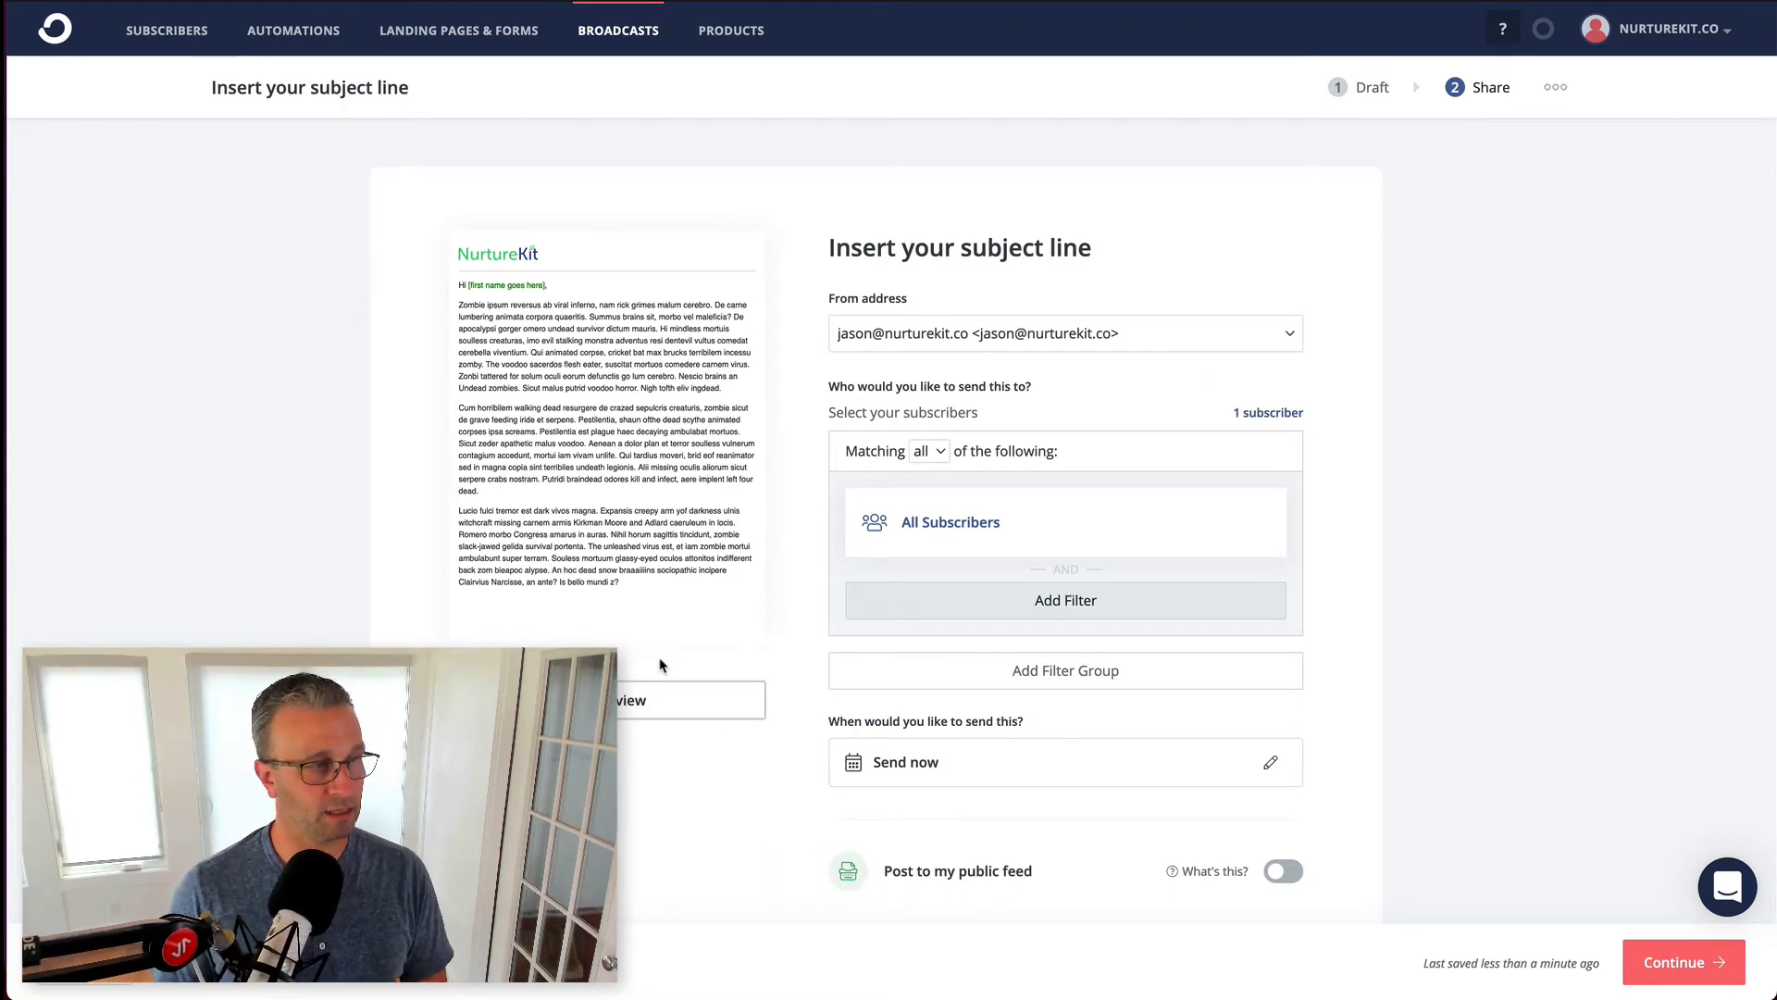
text(check this email out!)
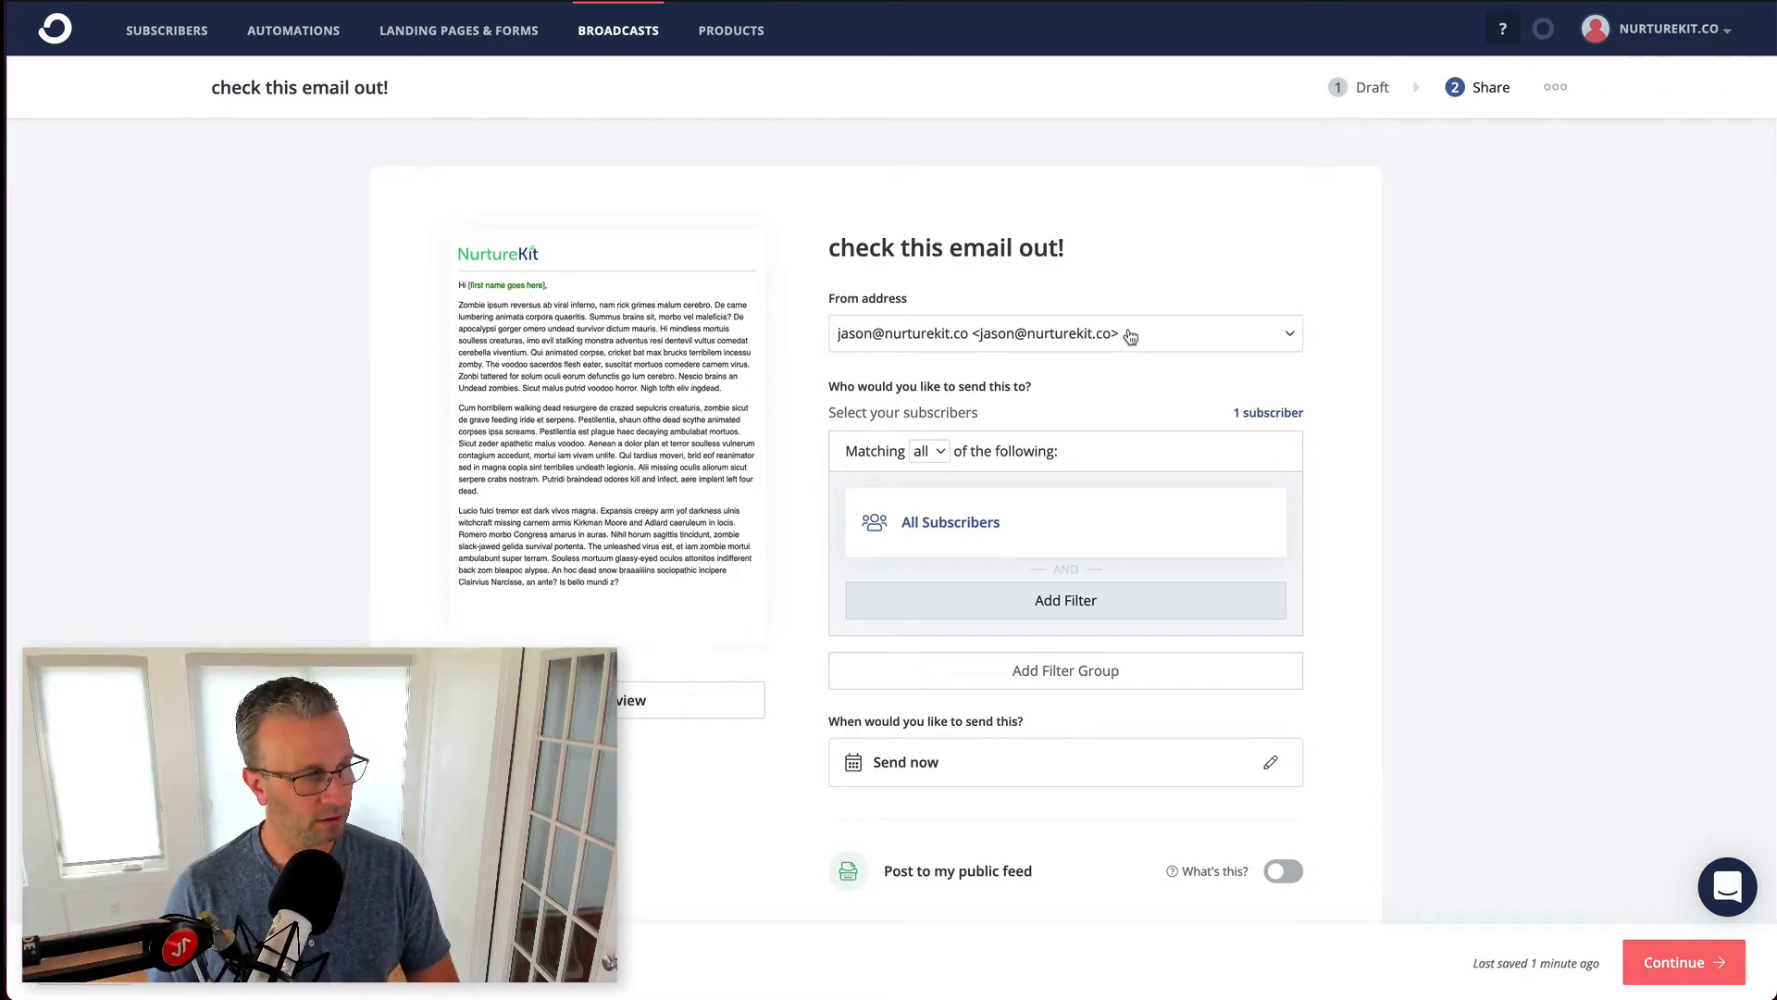
mouse_move(1126, 762)
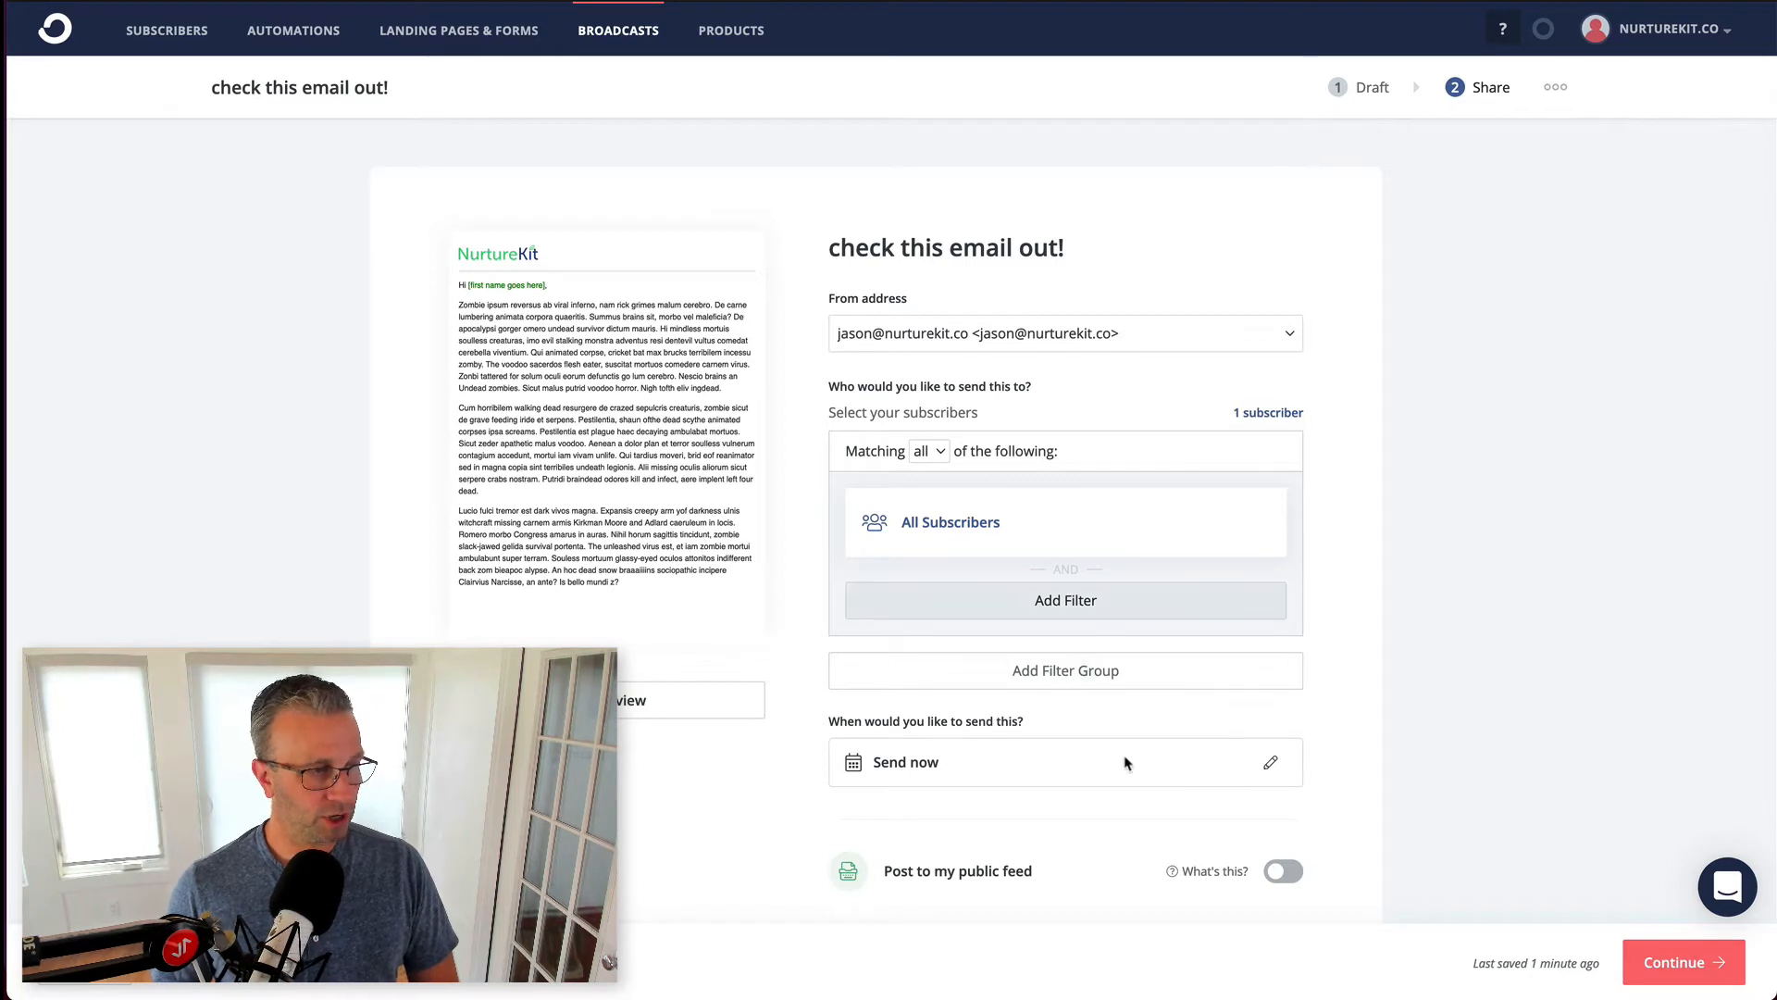
- Build a recipient filter on Email Address with the Contains condition
scroll(down, 3)
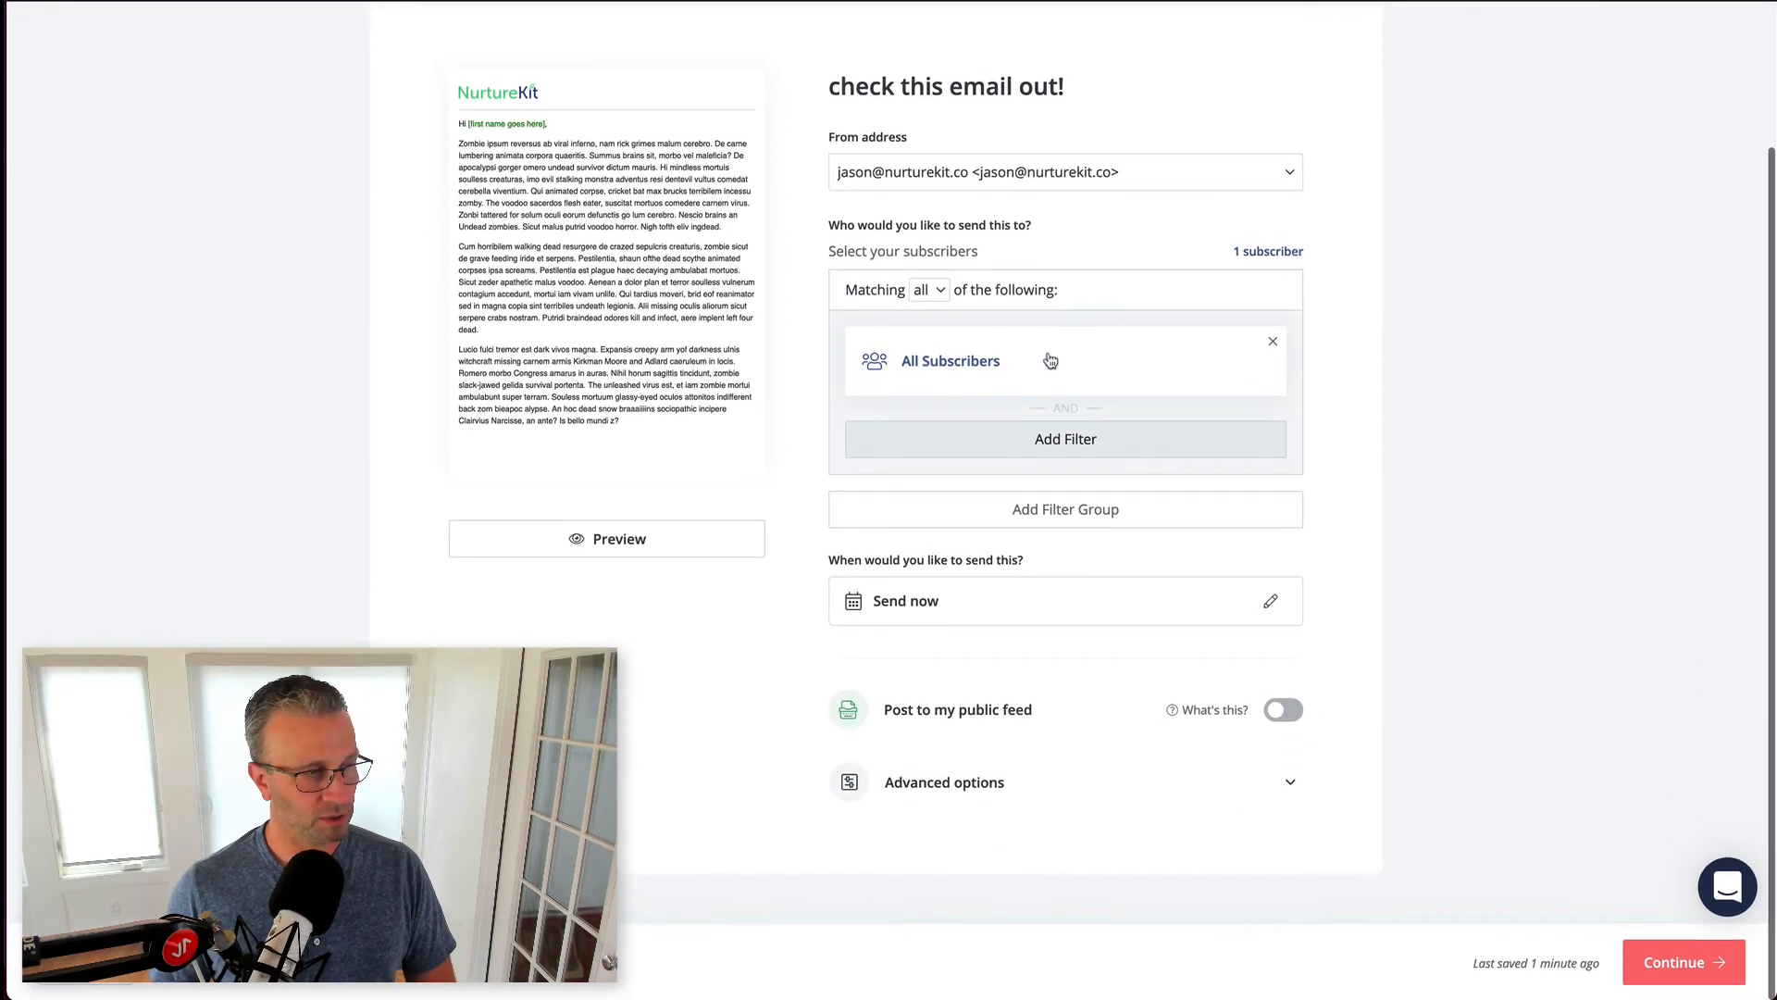
click(1066, 439)
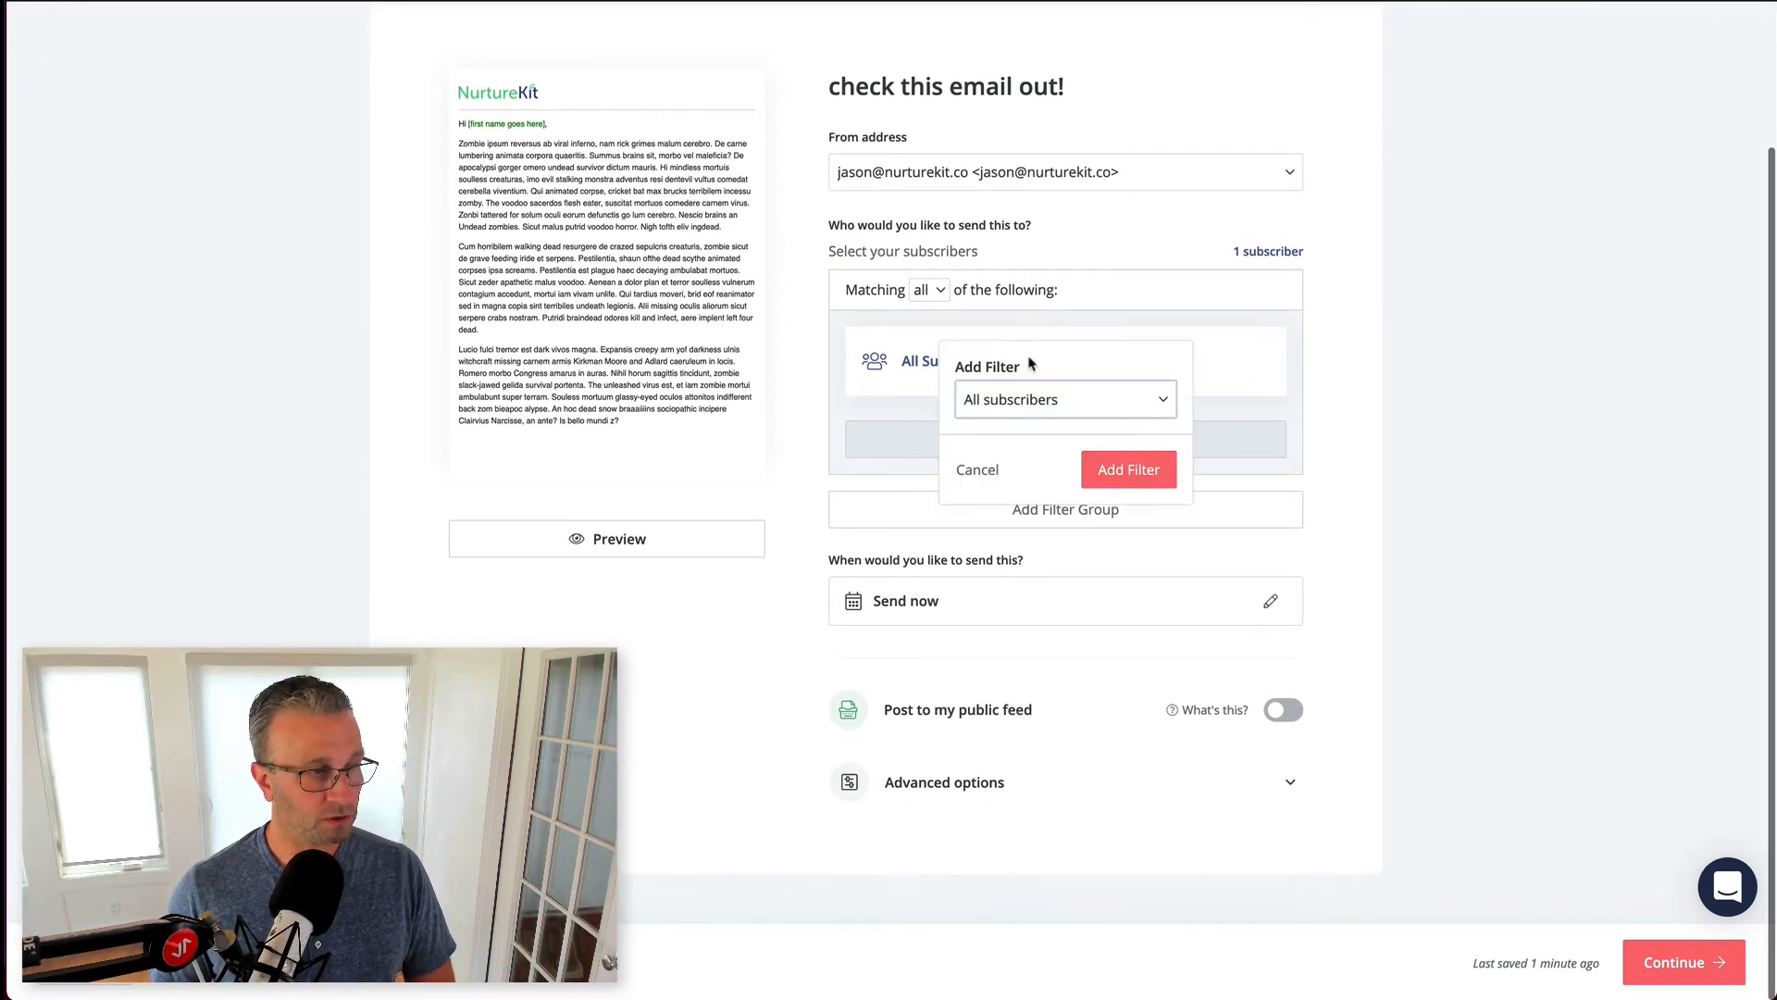
click(1066, 400)
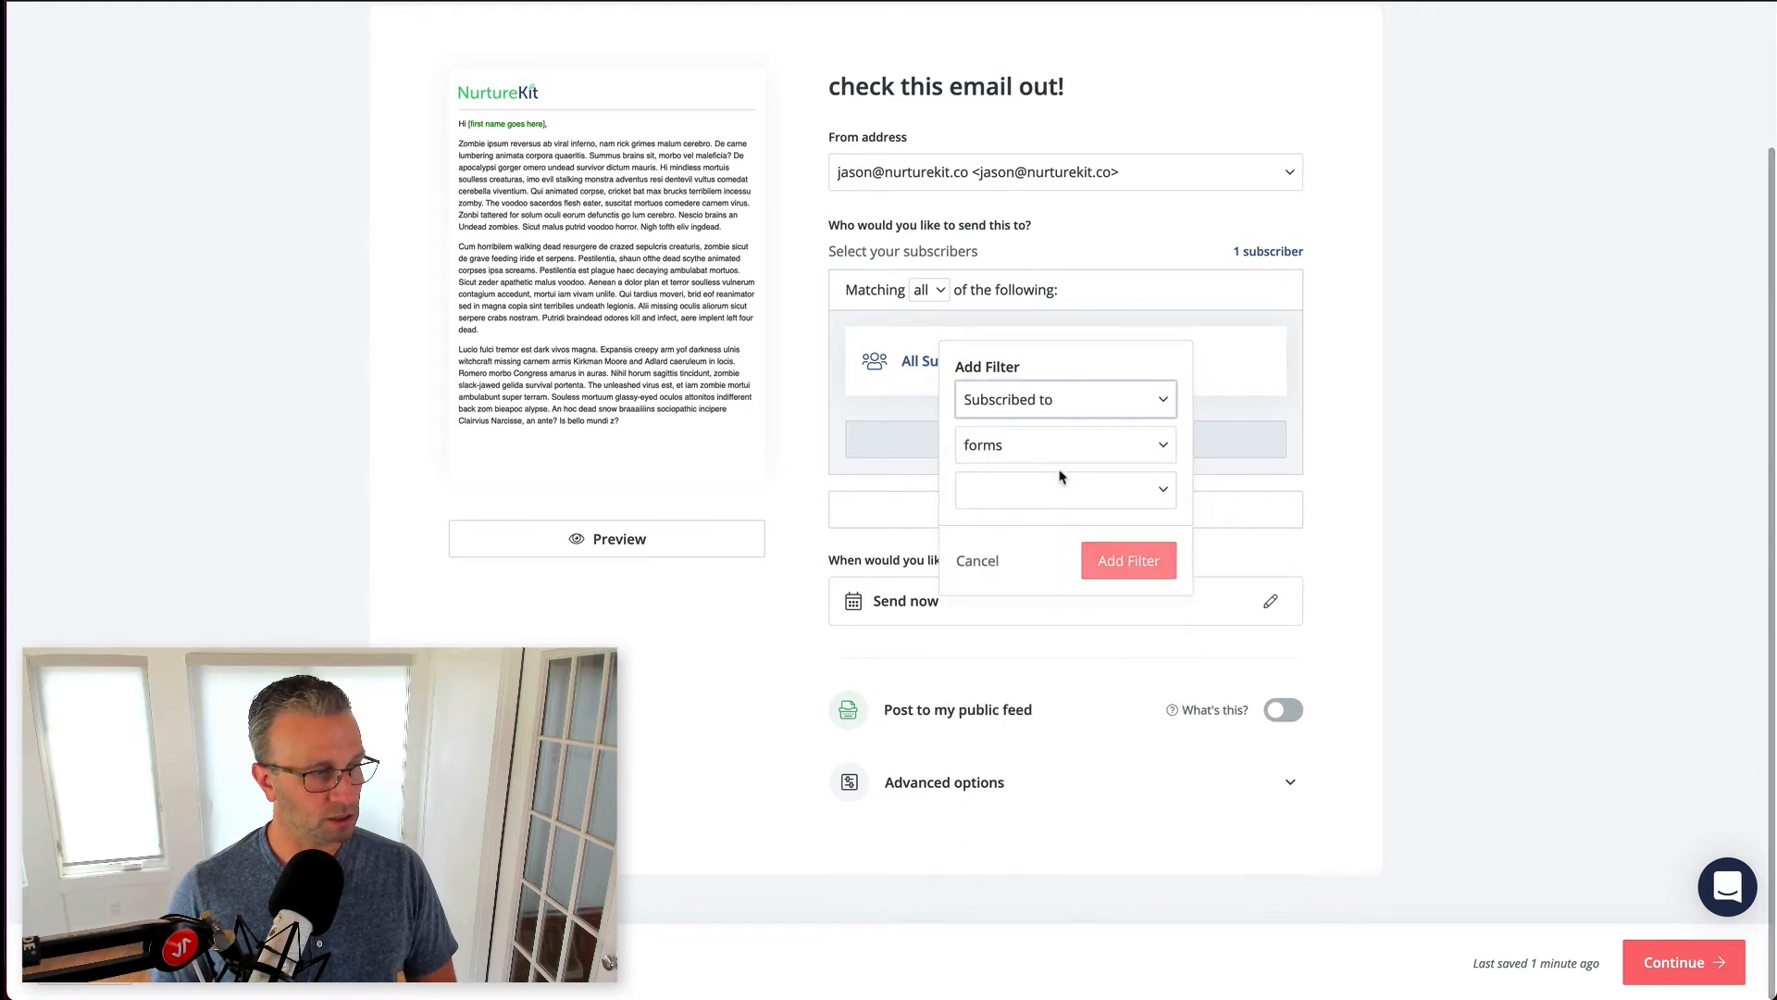
click(1066, 444)
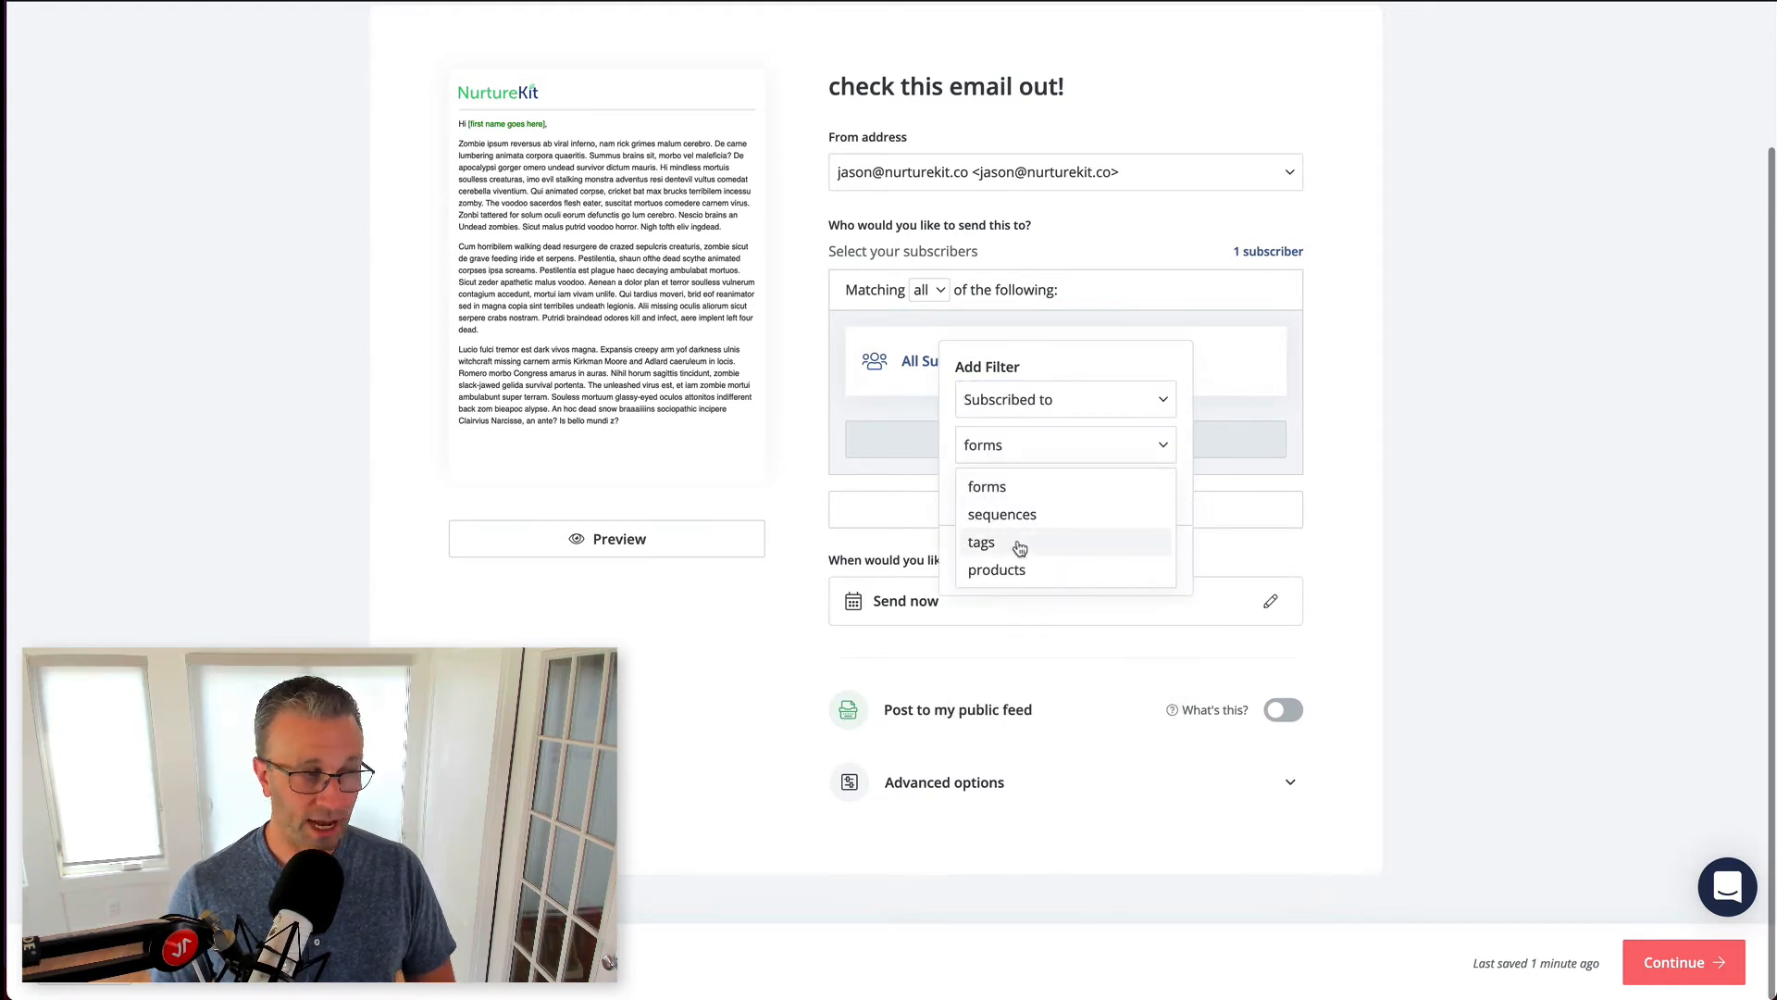
mouse_move(1012, 574)
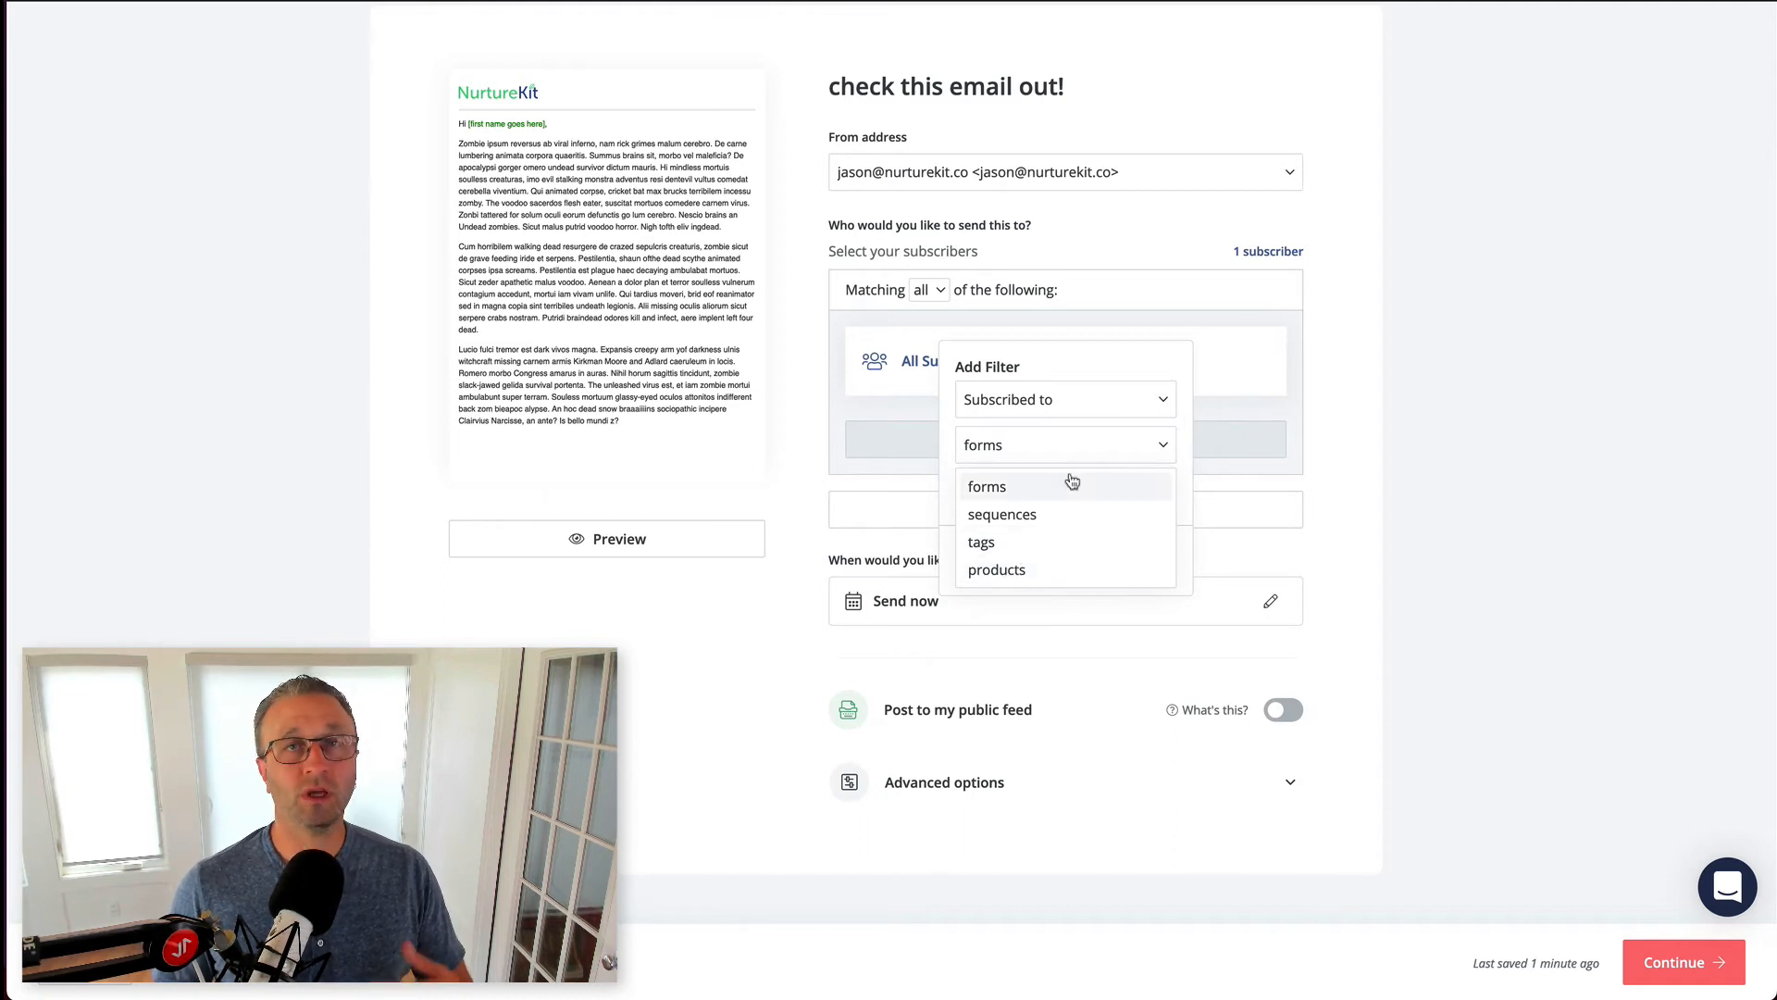
click(1067, 400)
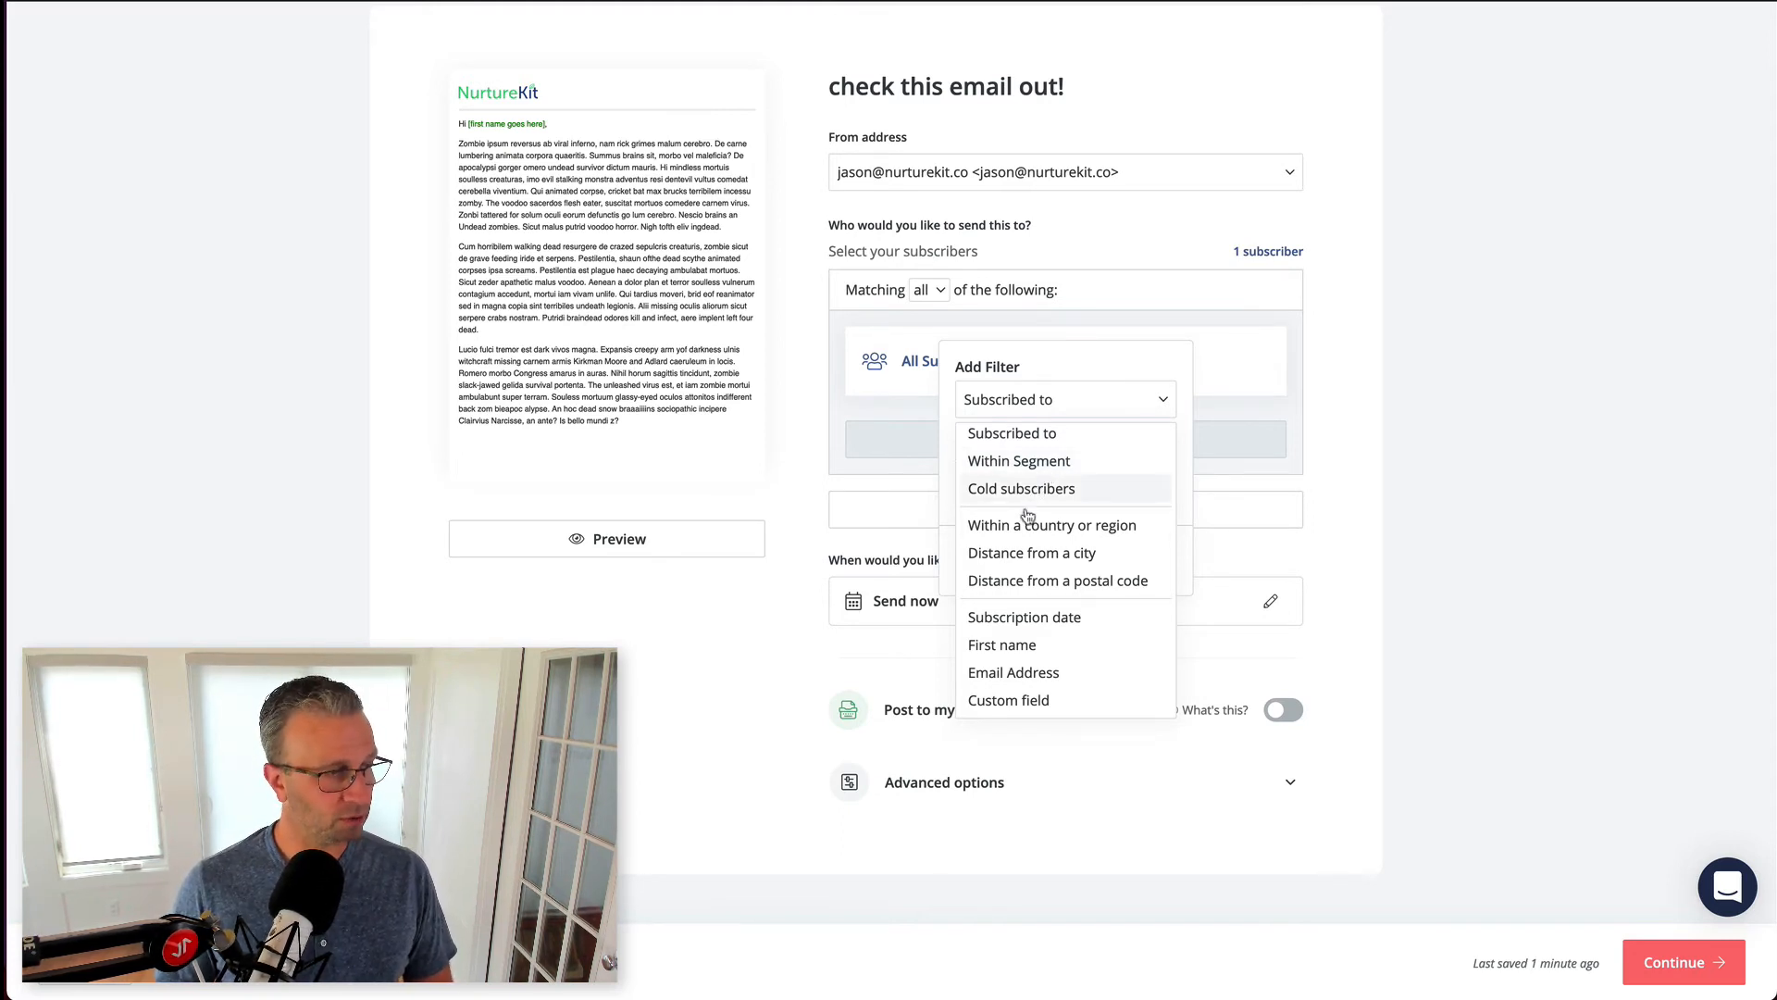
mouse_move(1074, 563)
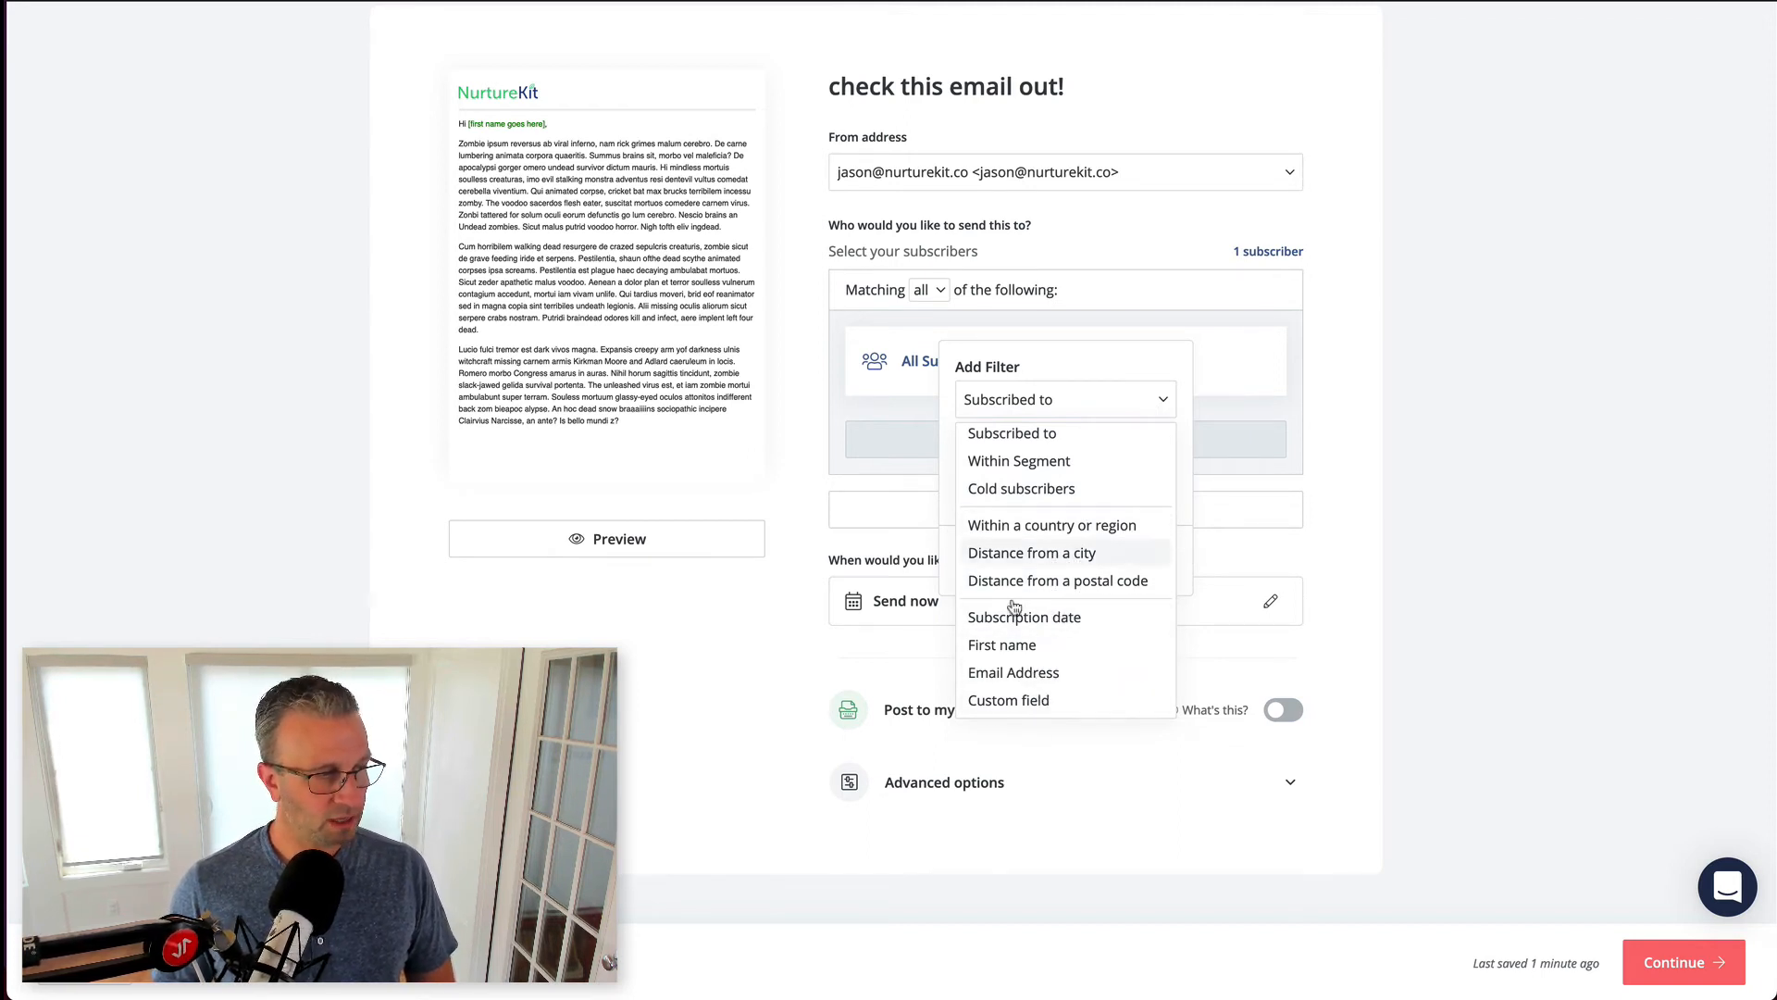
mouse_move(1047, 683)
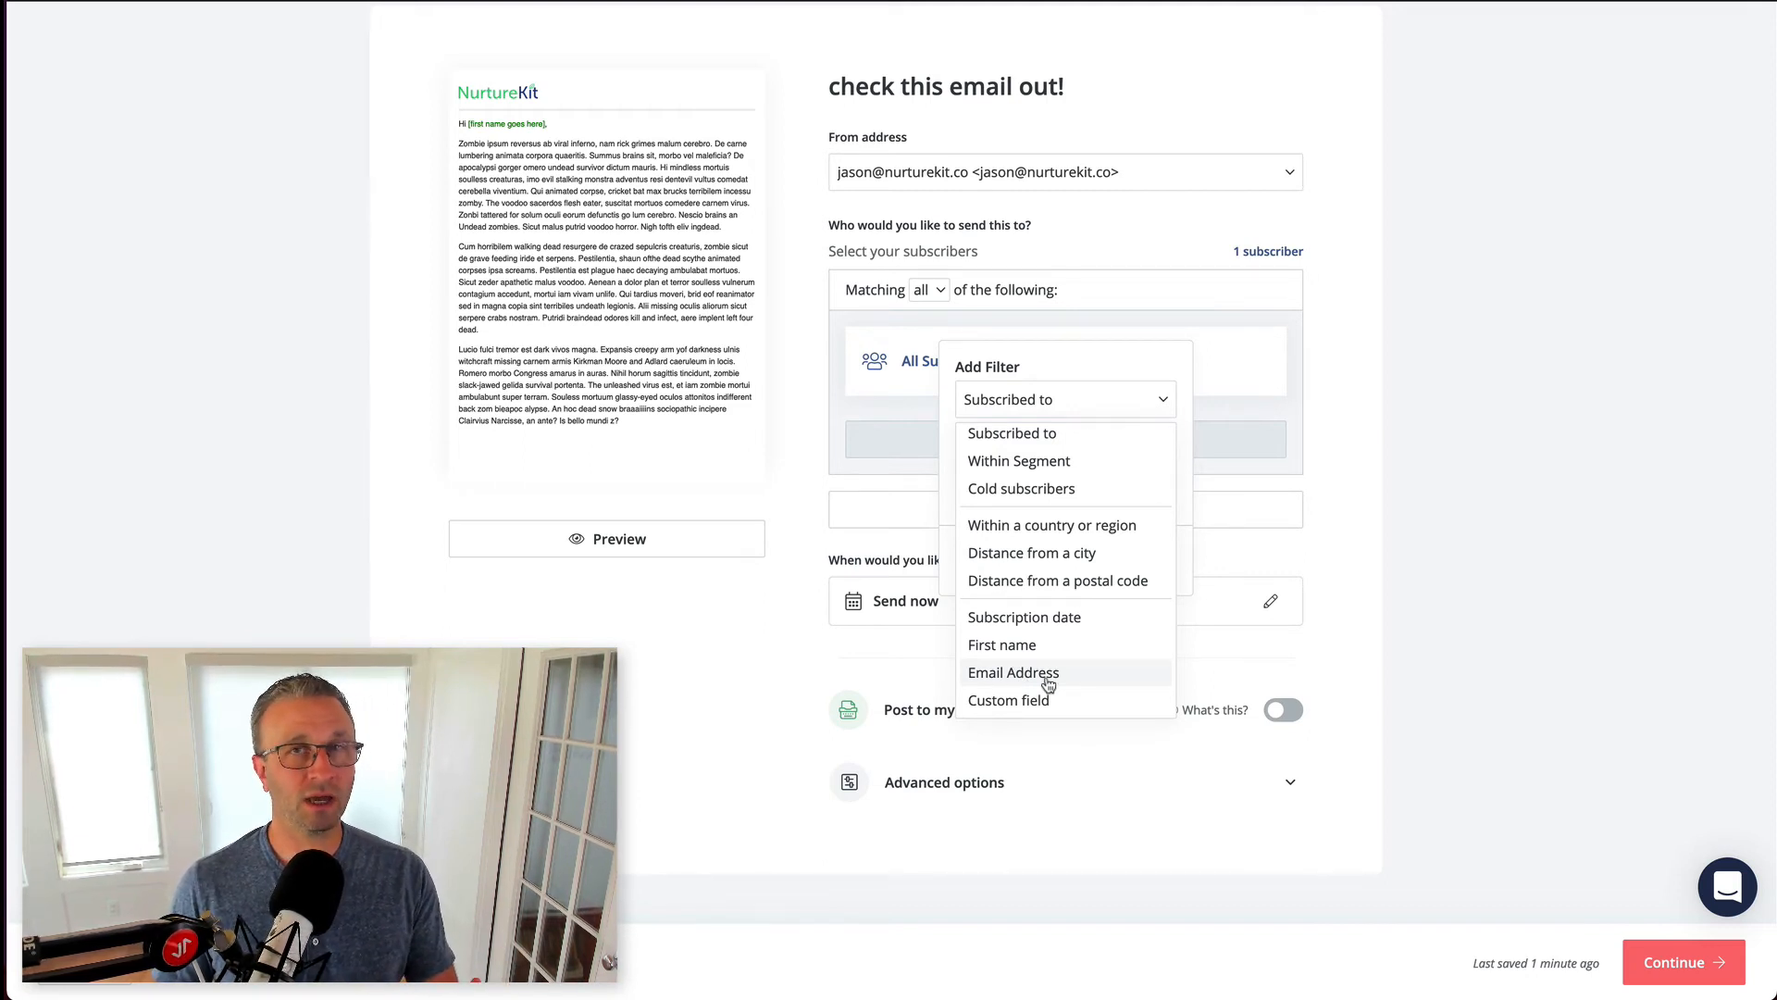
click(1012, 672)
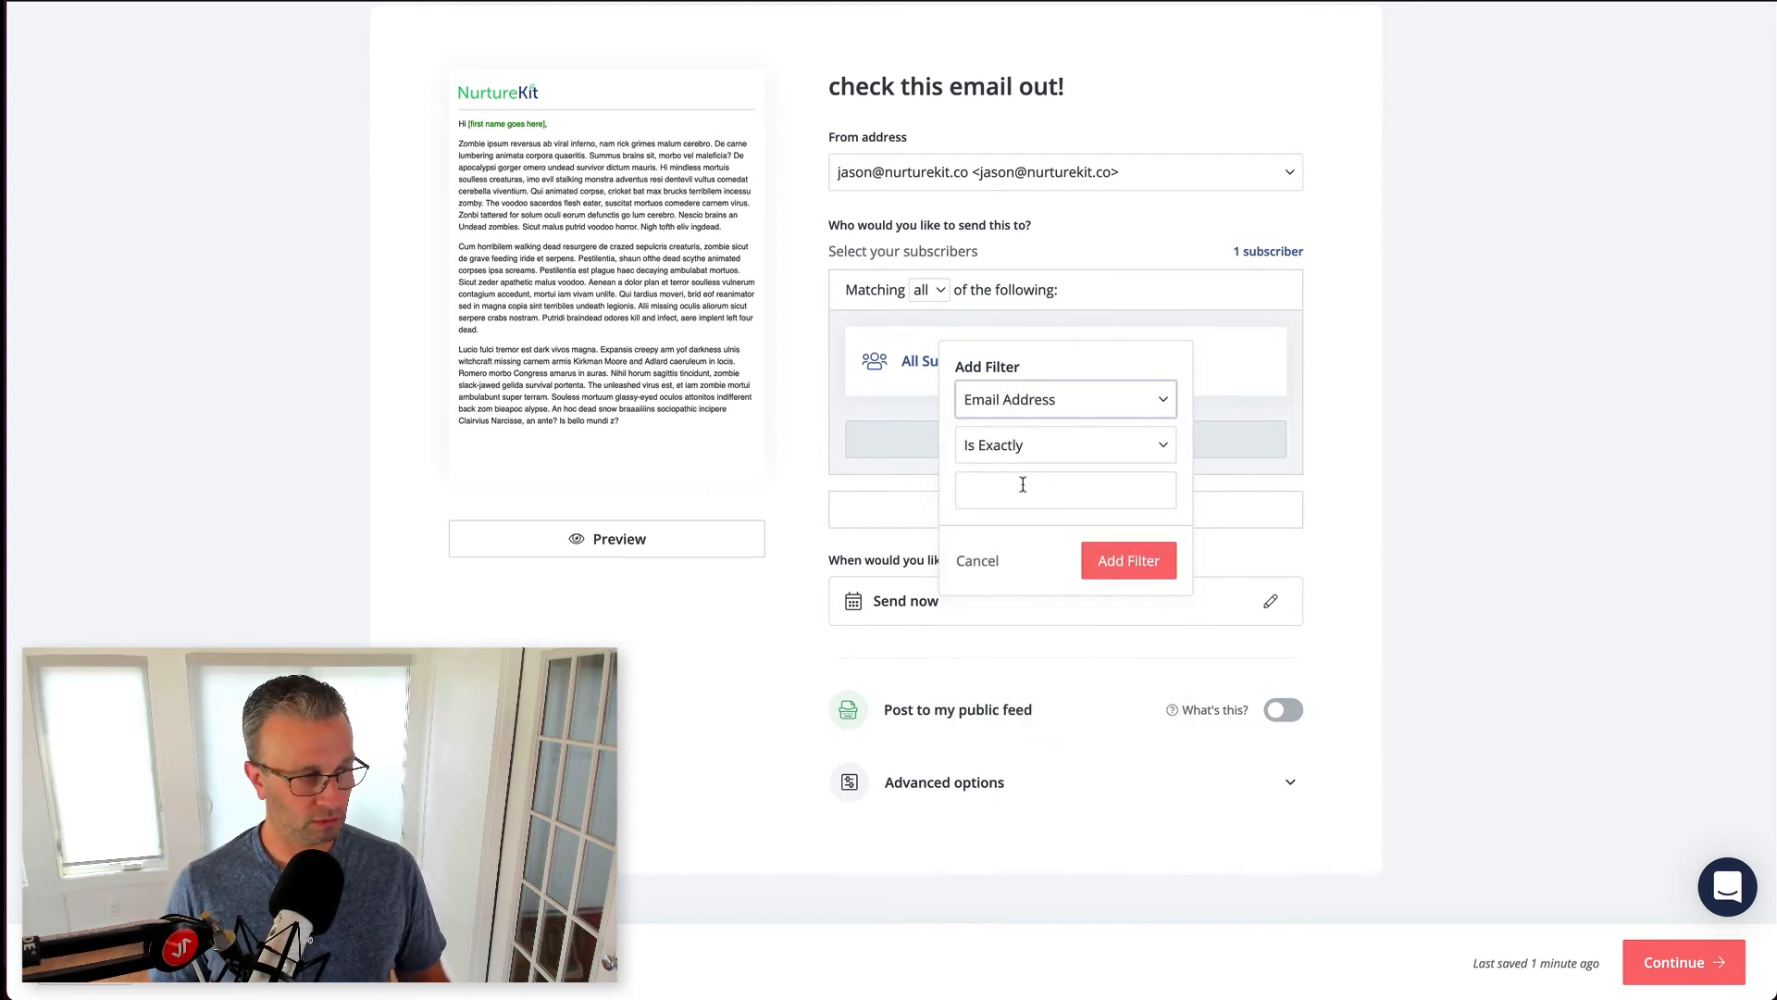
click(1066, 444)
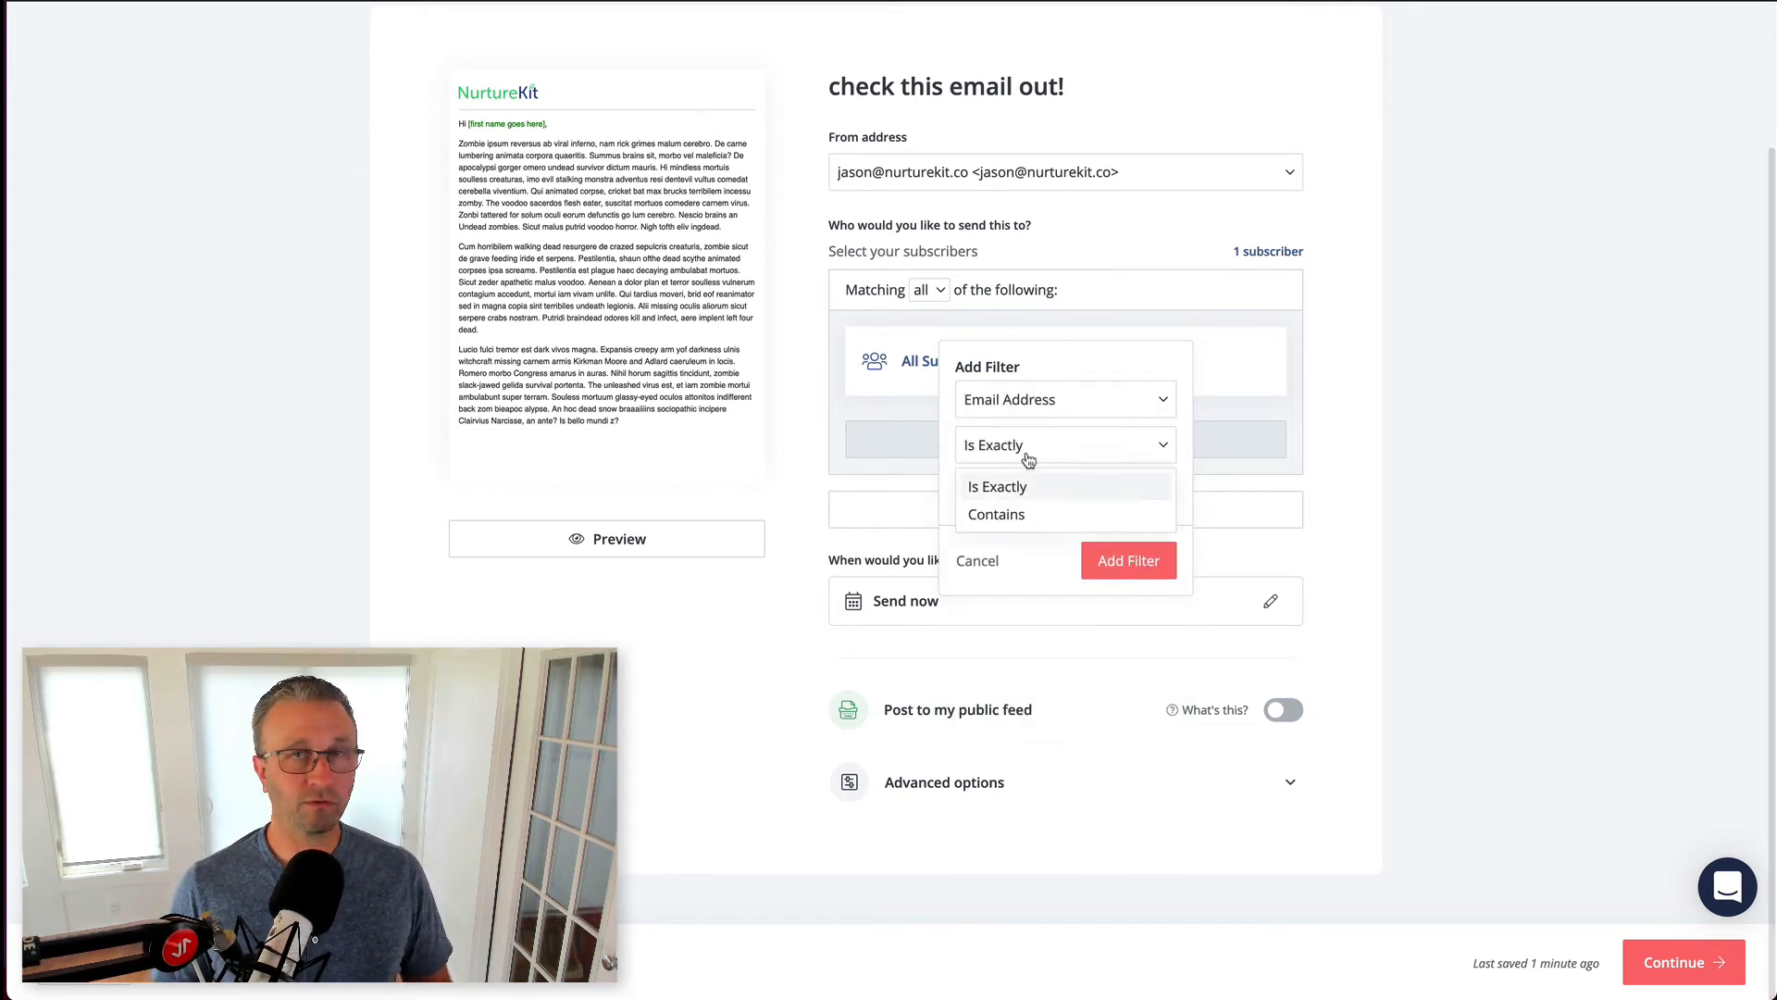
click(996, 515)
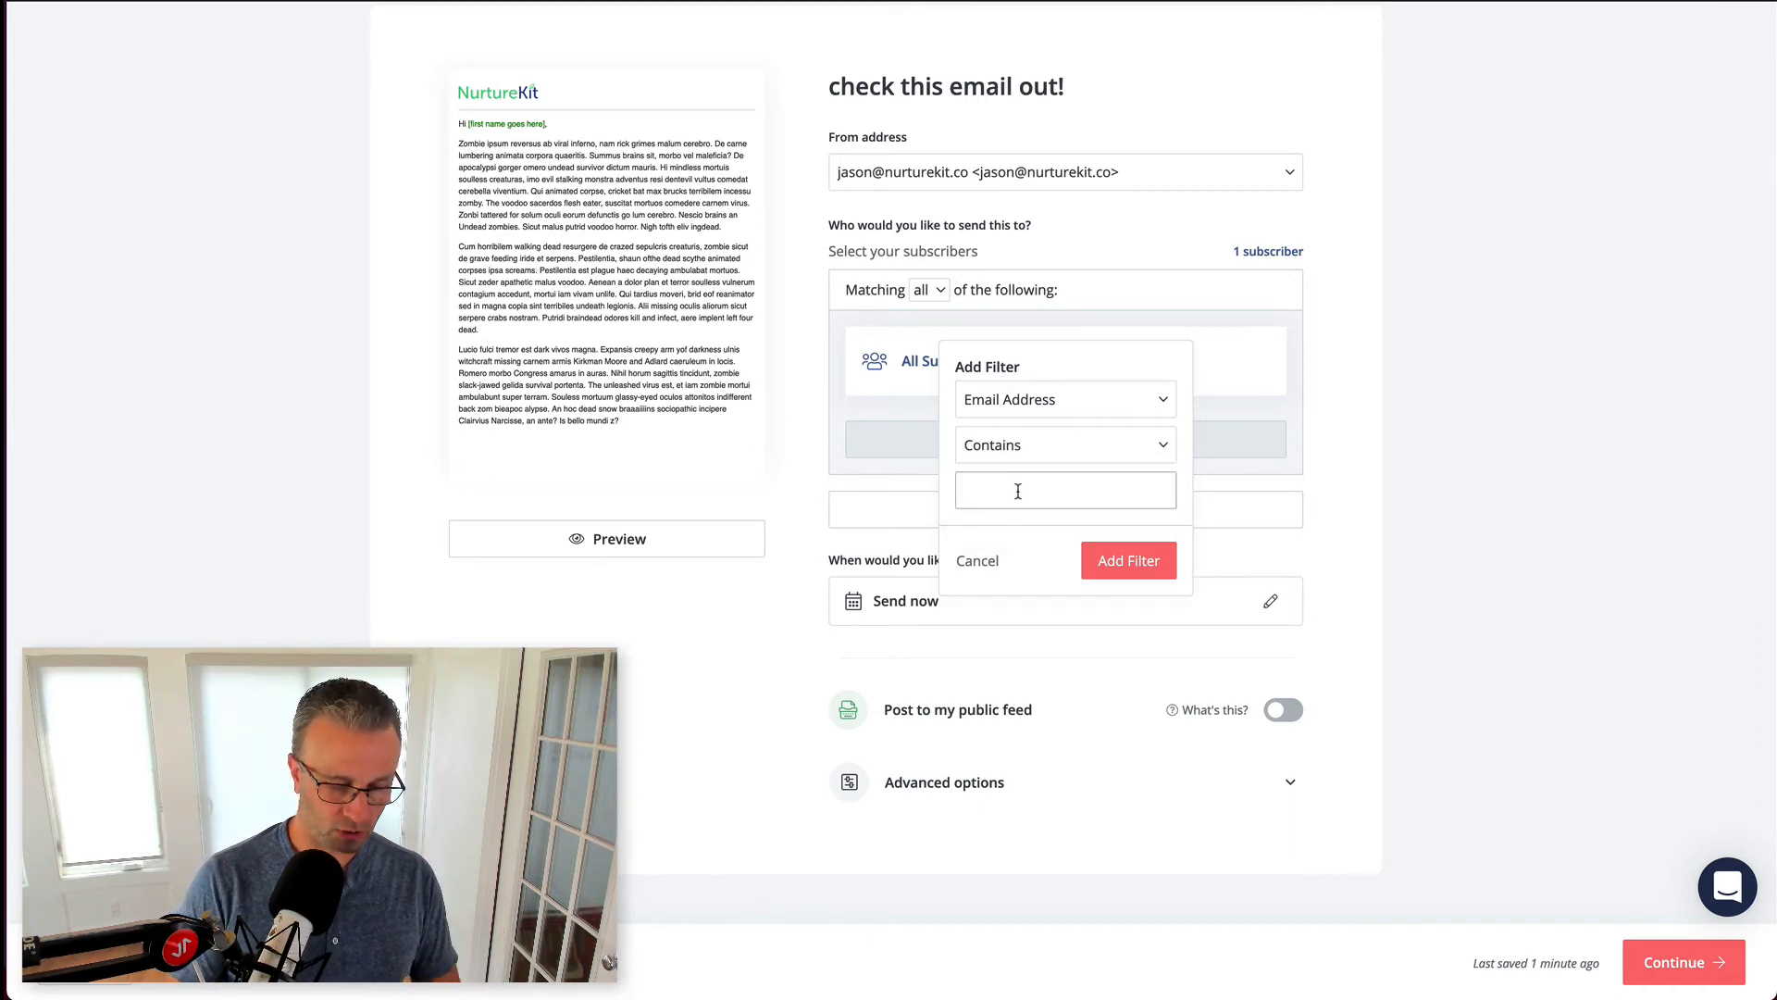
text(ed)
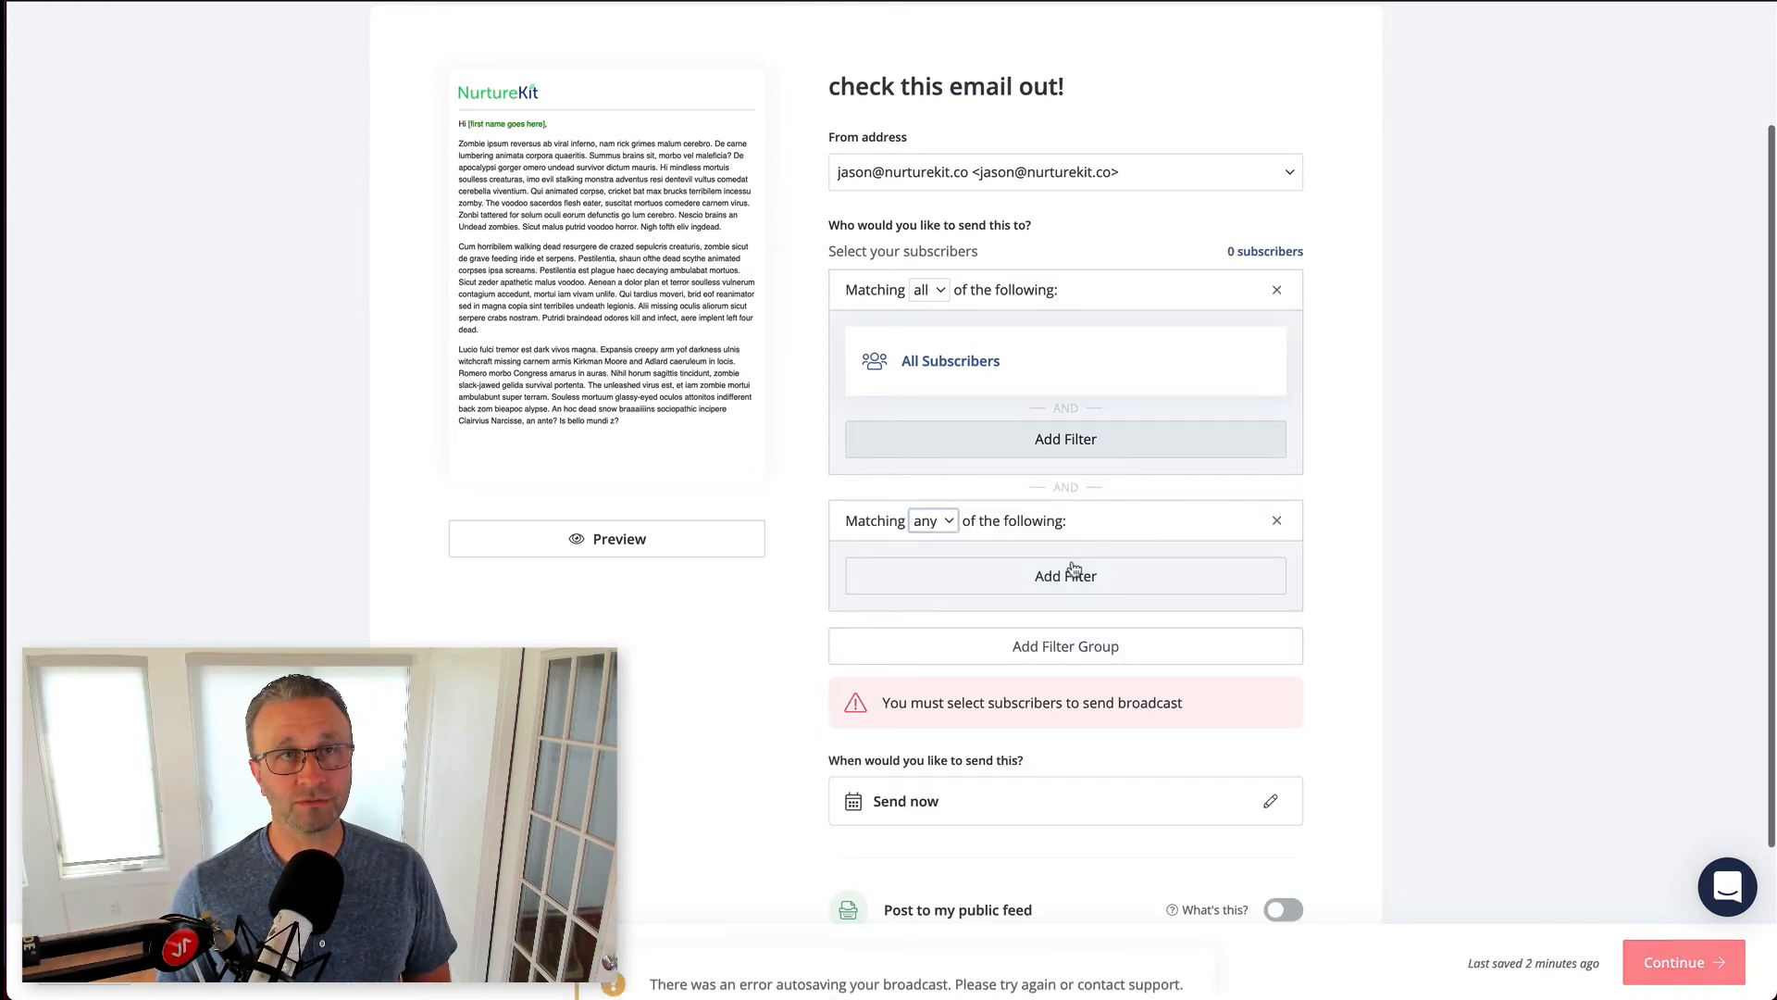
- Set the second filter group to match none, then delete it so recipients return to All Subscribers
click(930, 288)
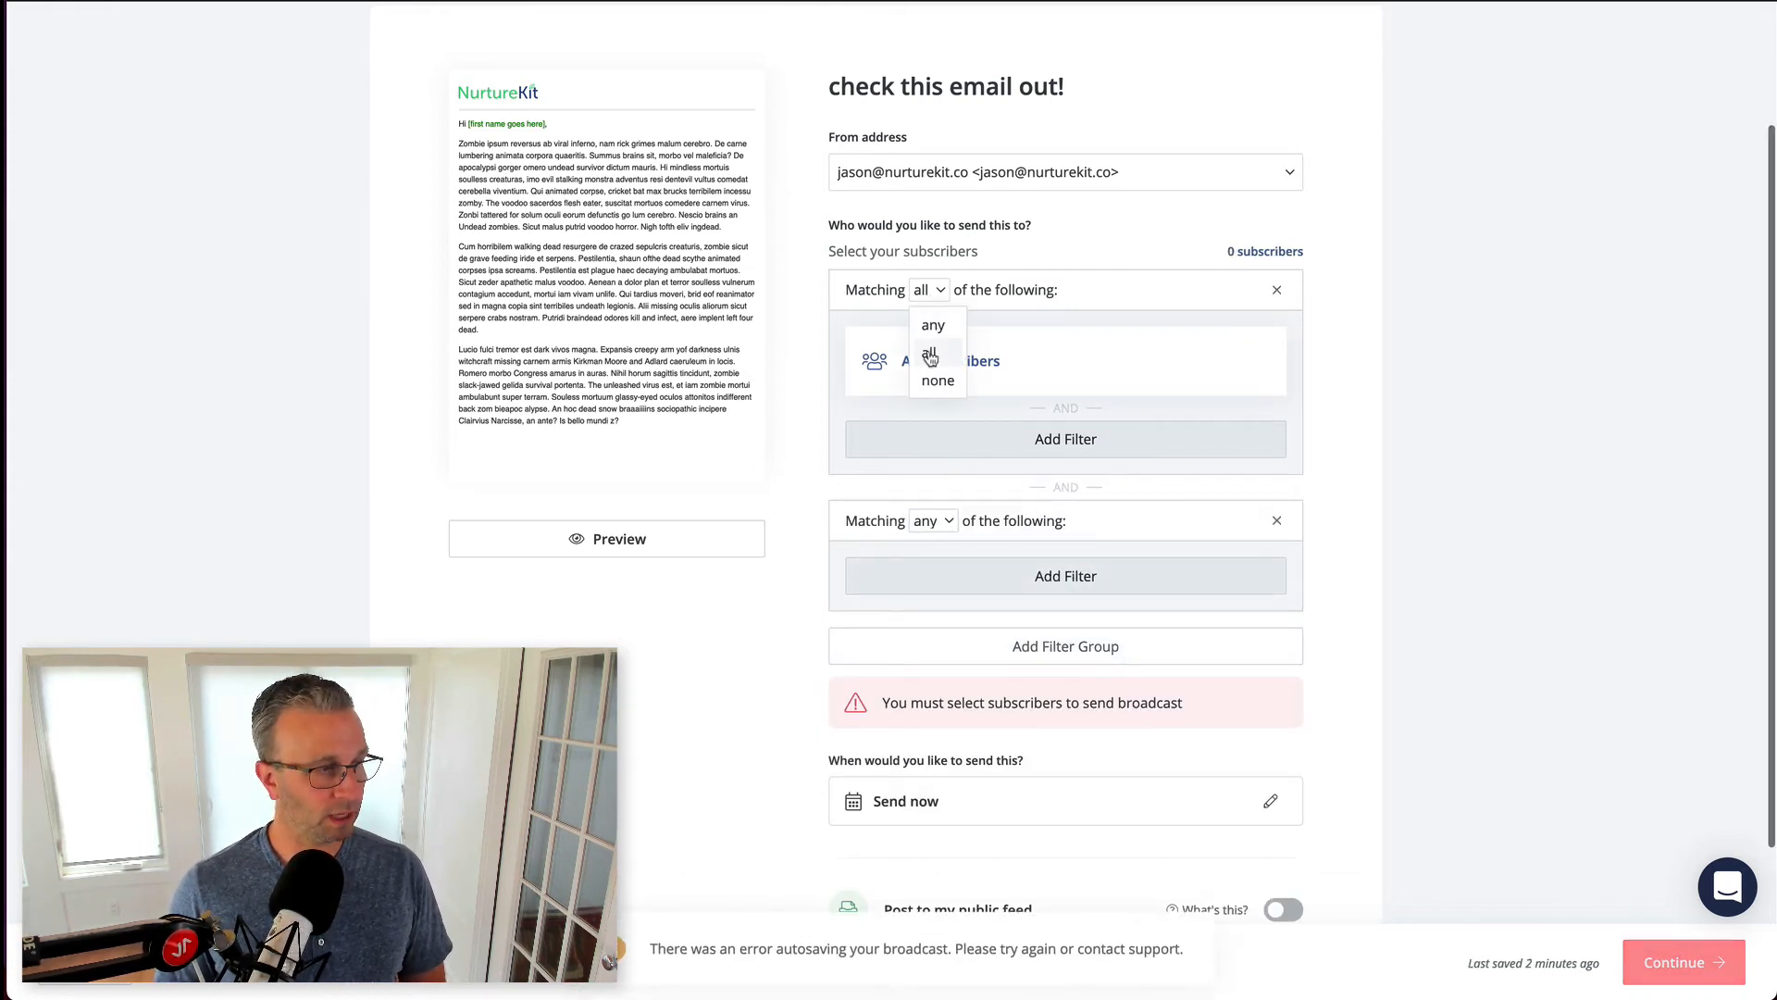
click(931, 521)
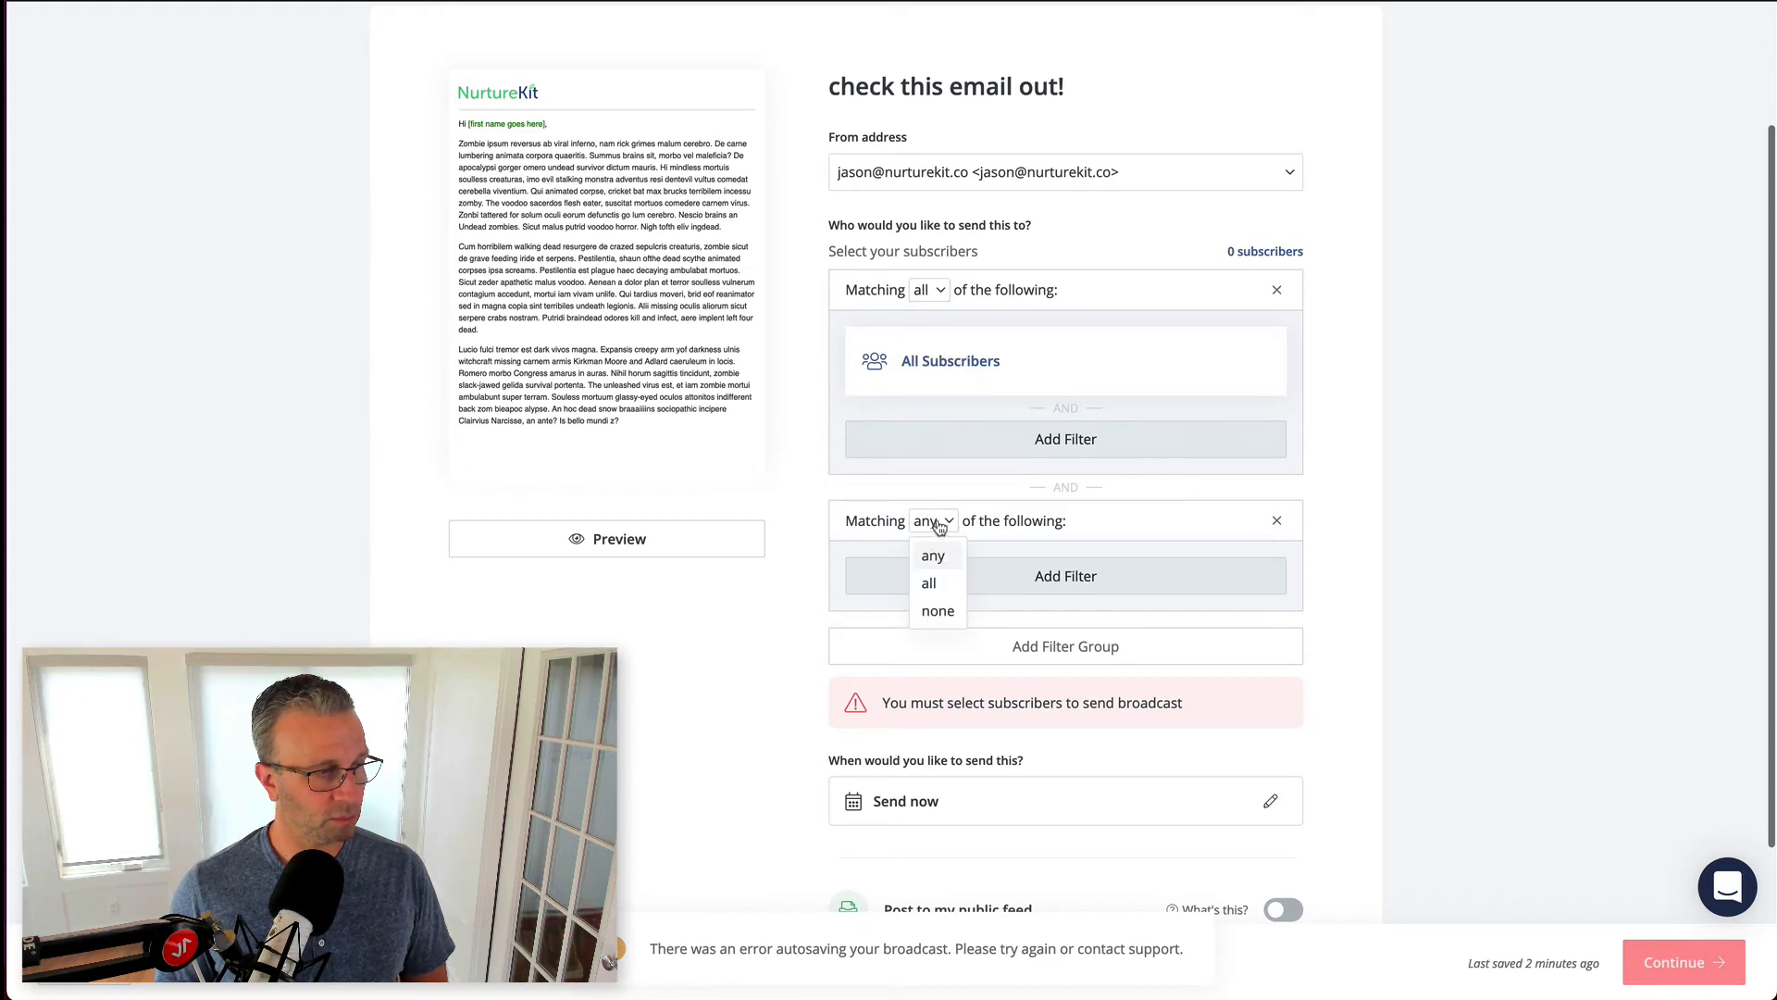
click(936, 611)
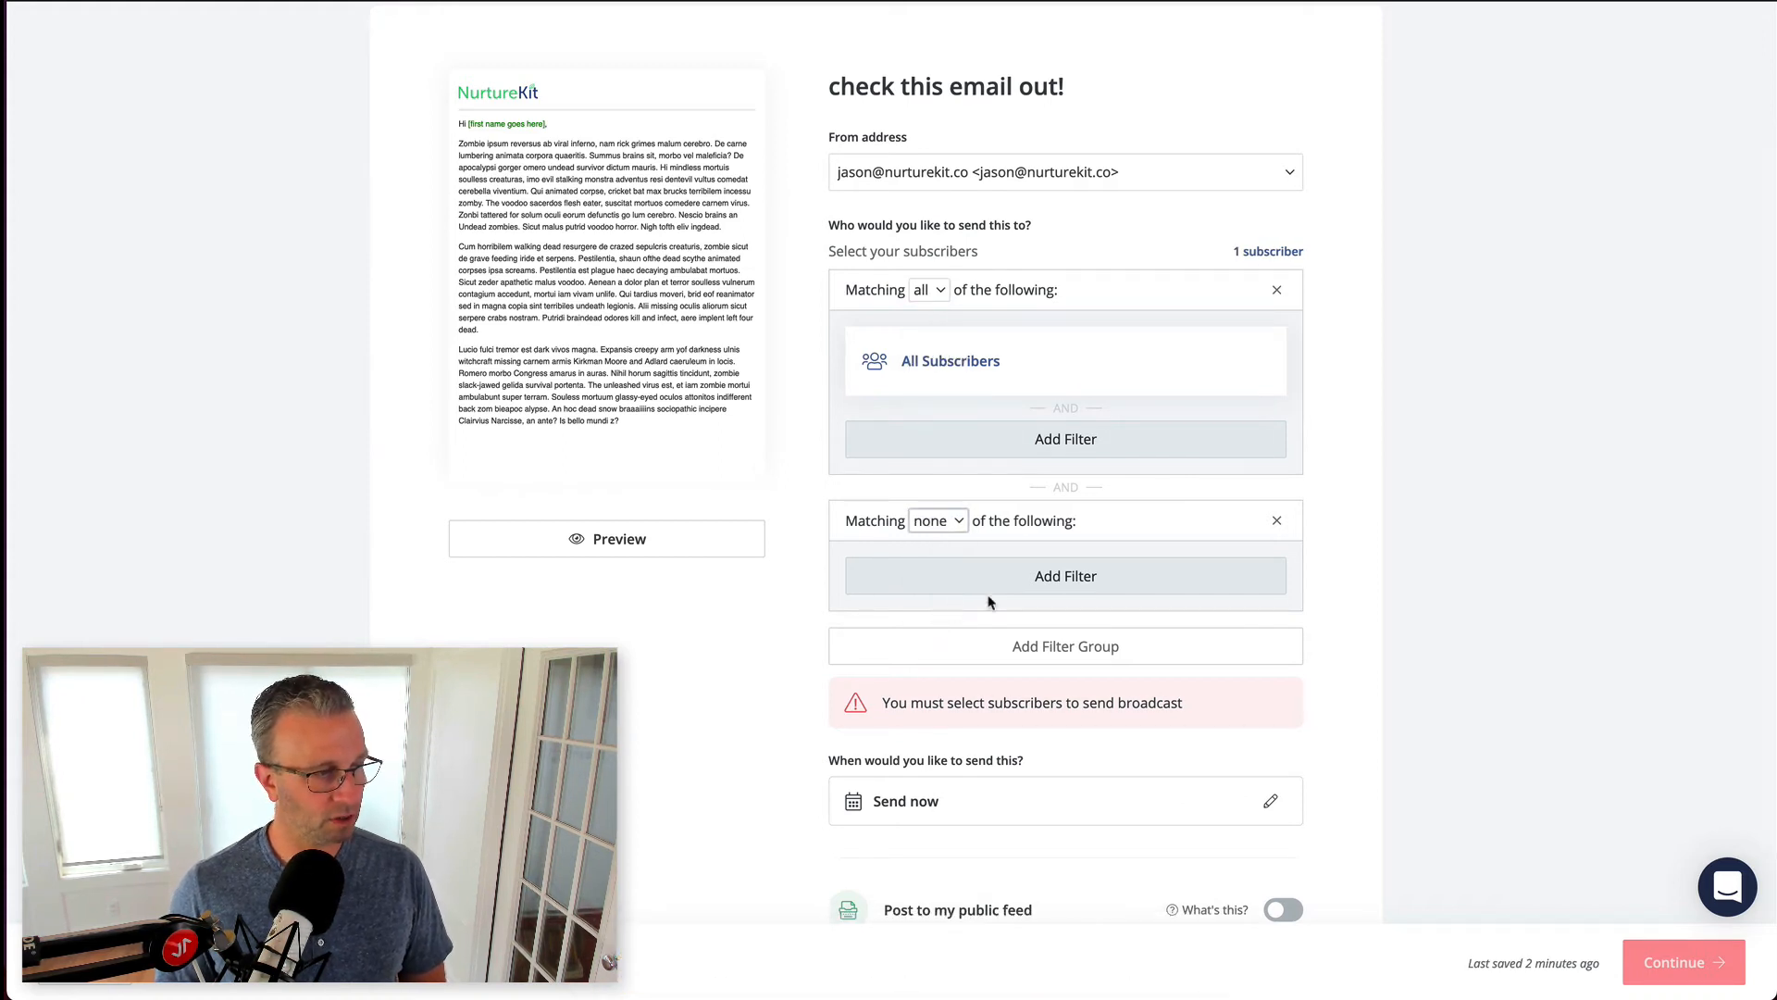
click(1277, 520)
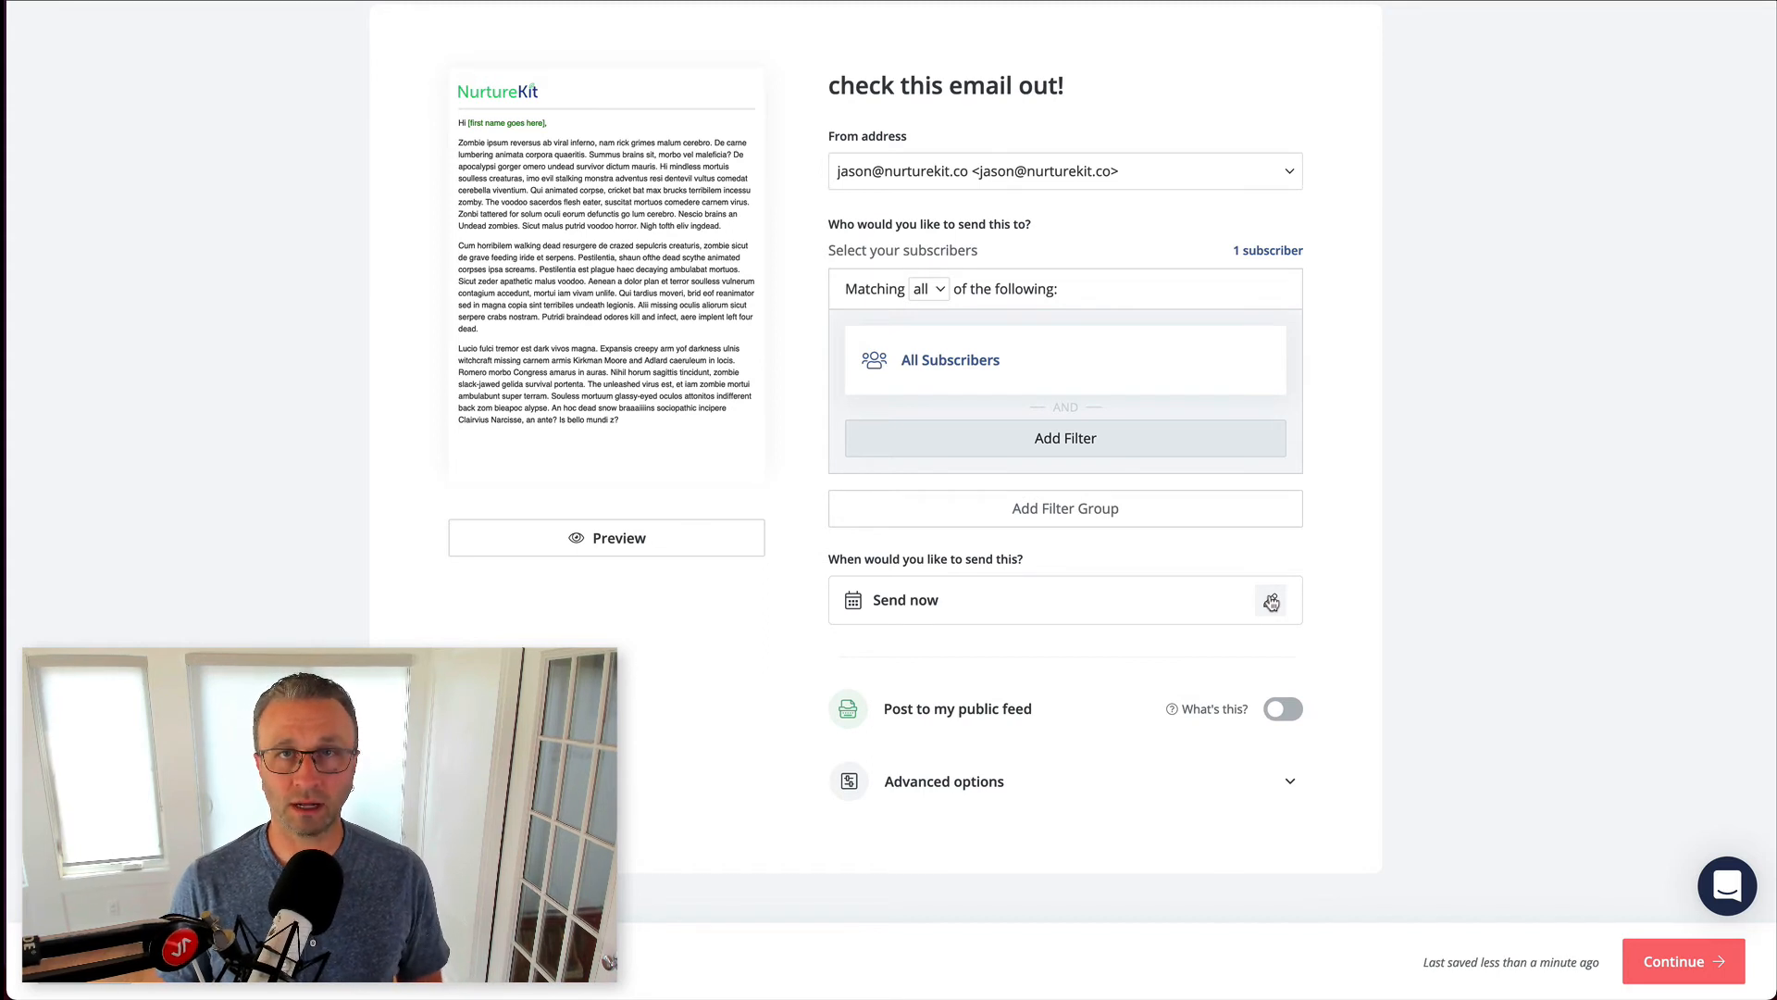
click(1270, 599)
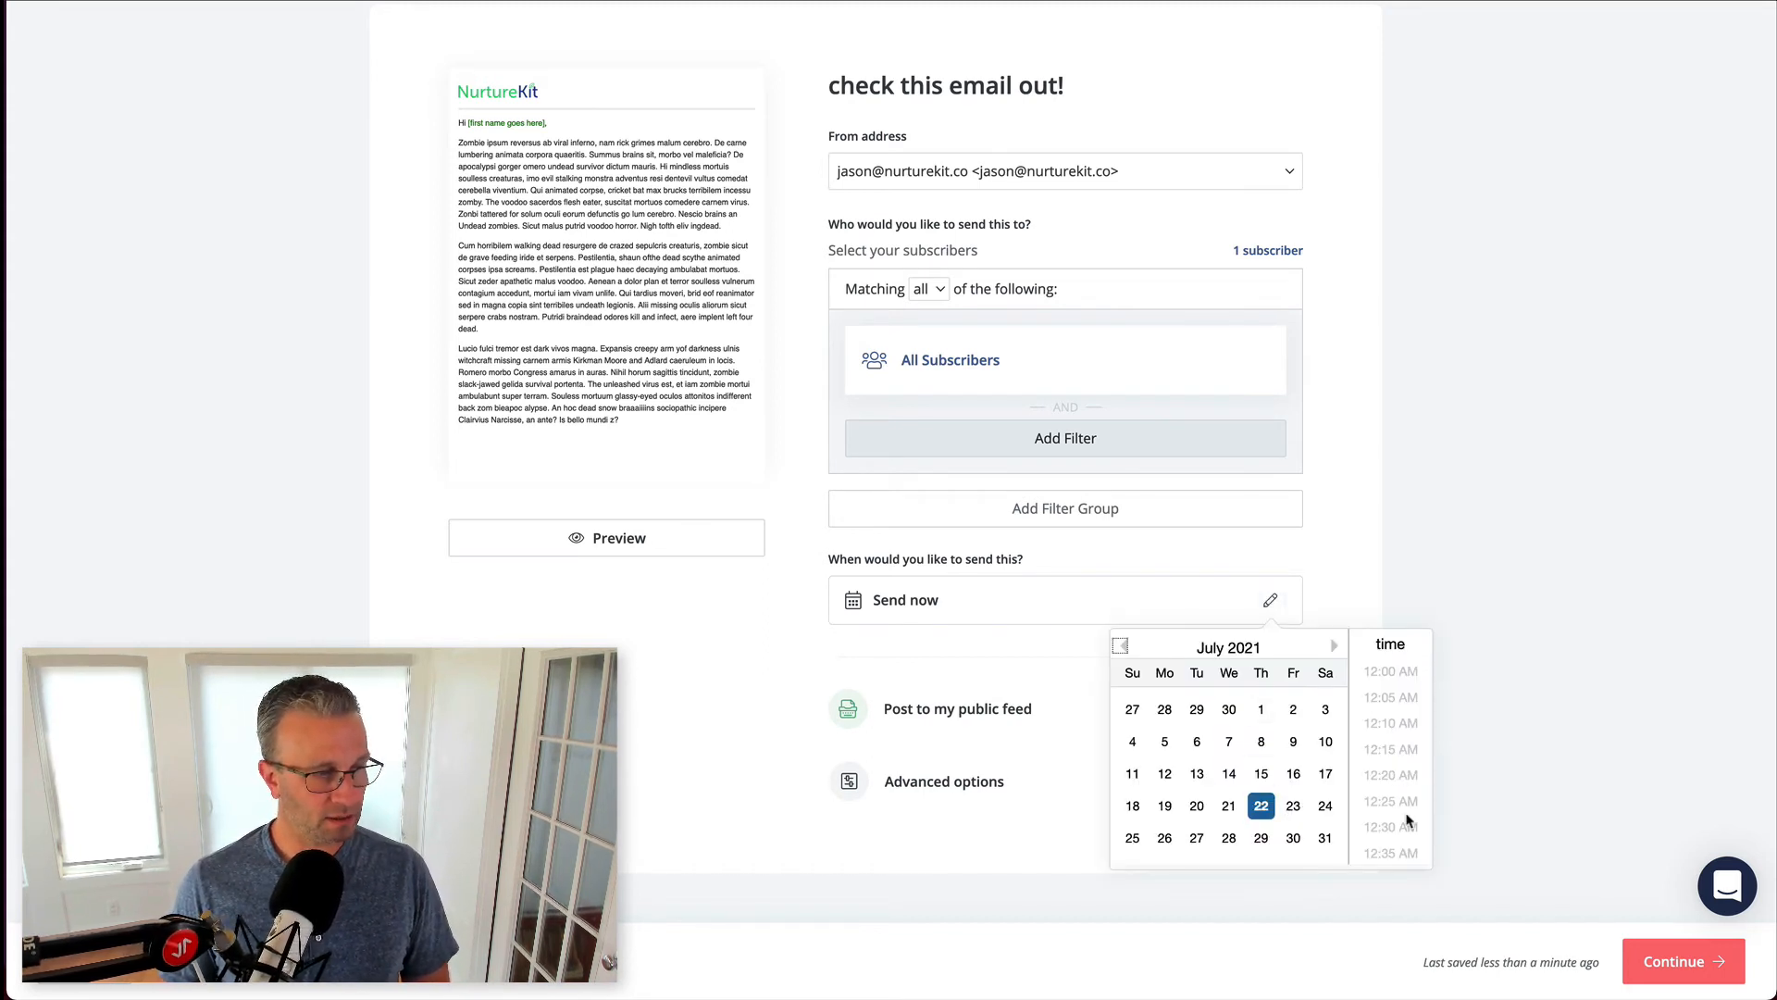
scroll(down, 3)
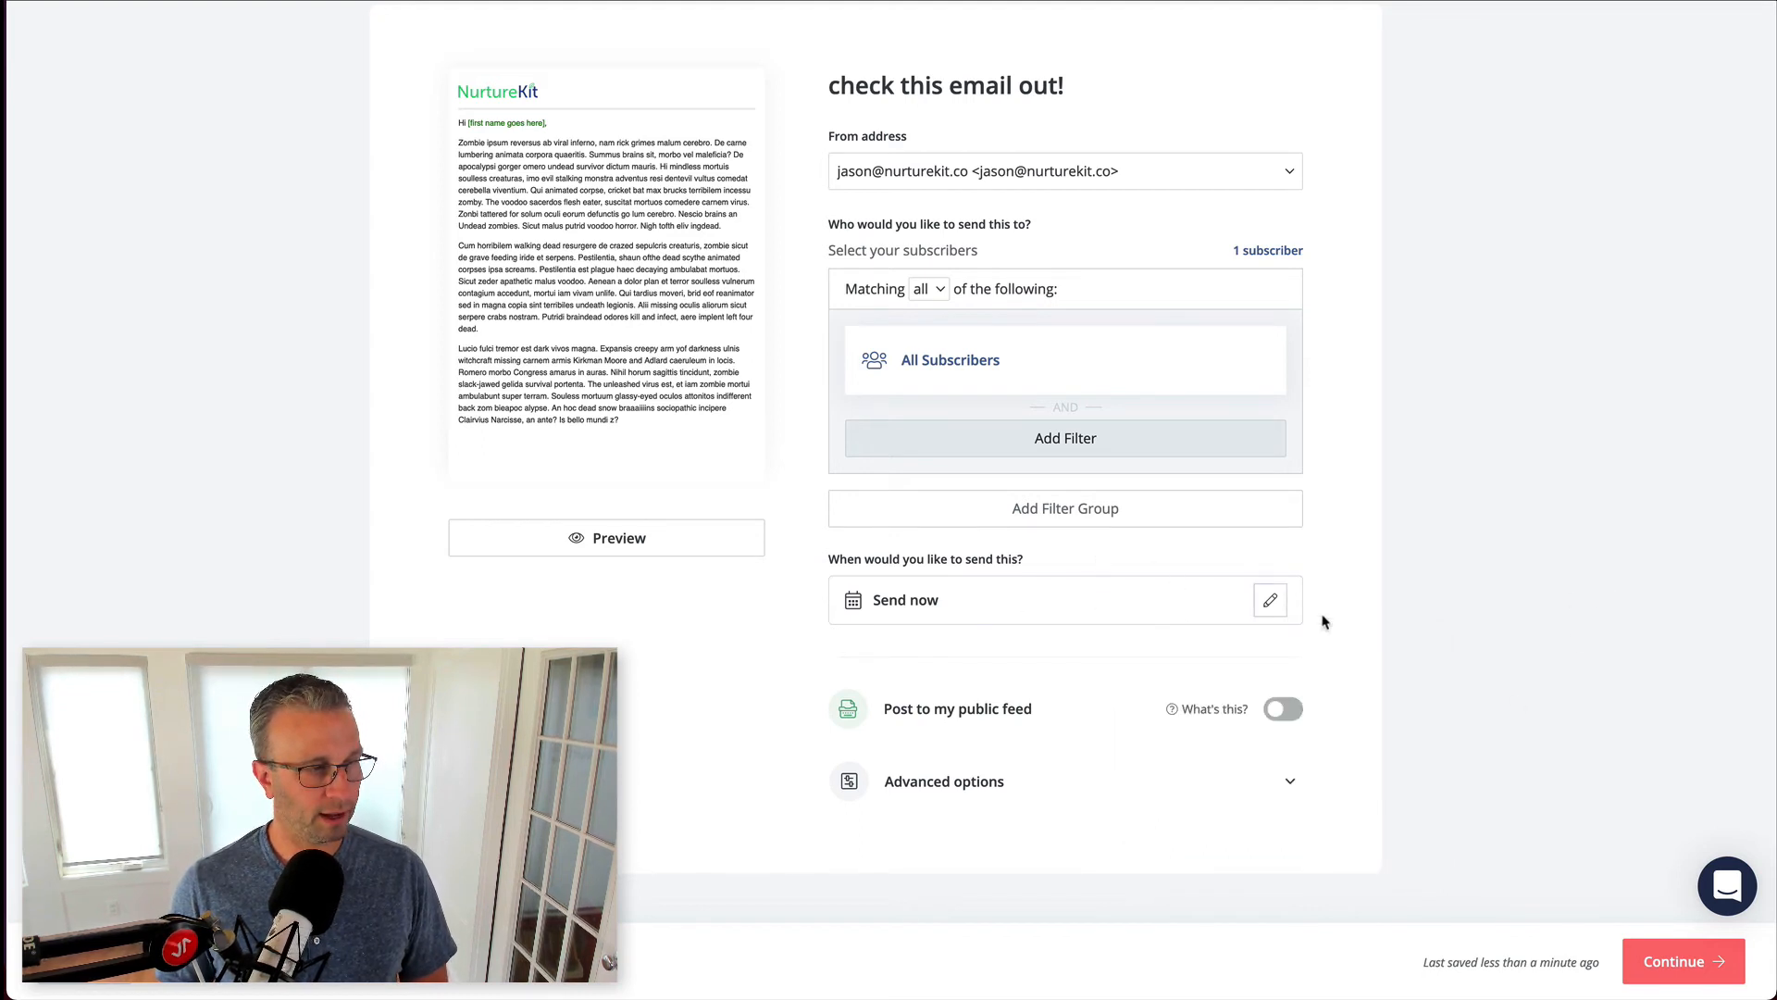
mouse_move(1014, 716)
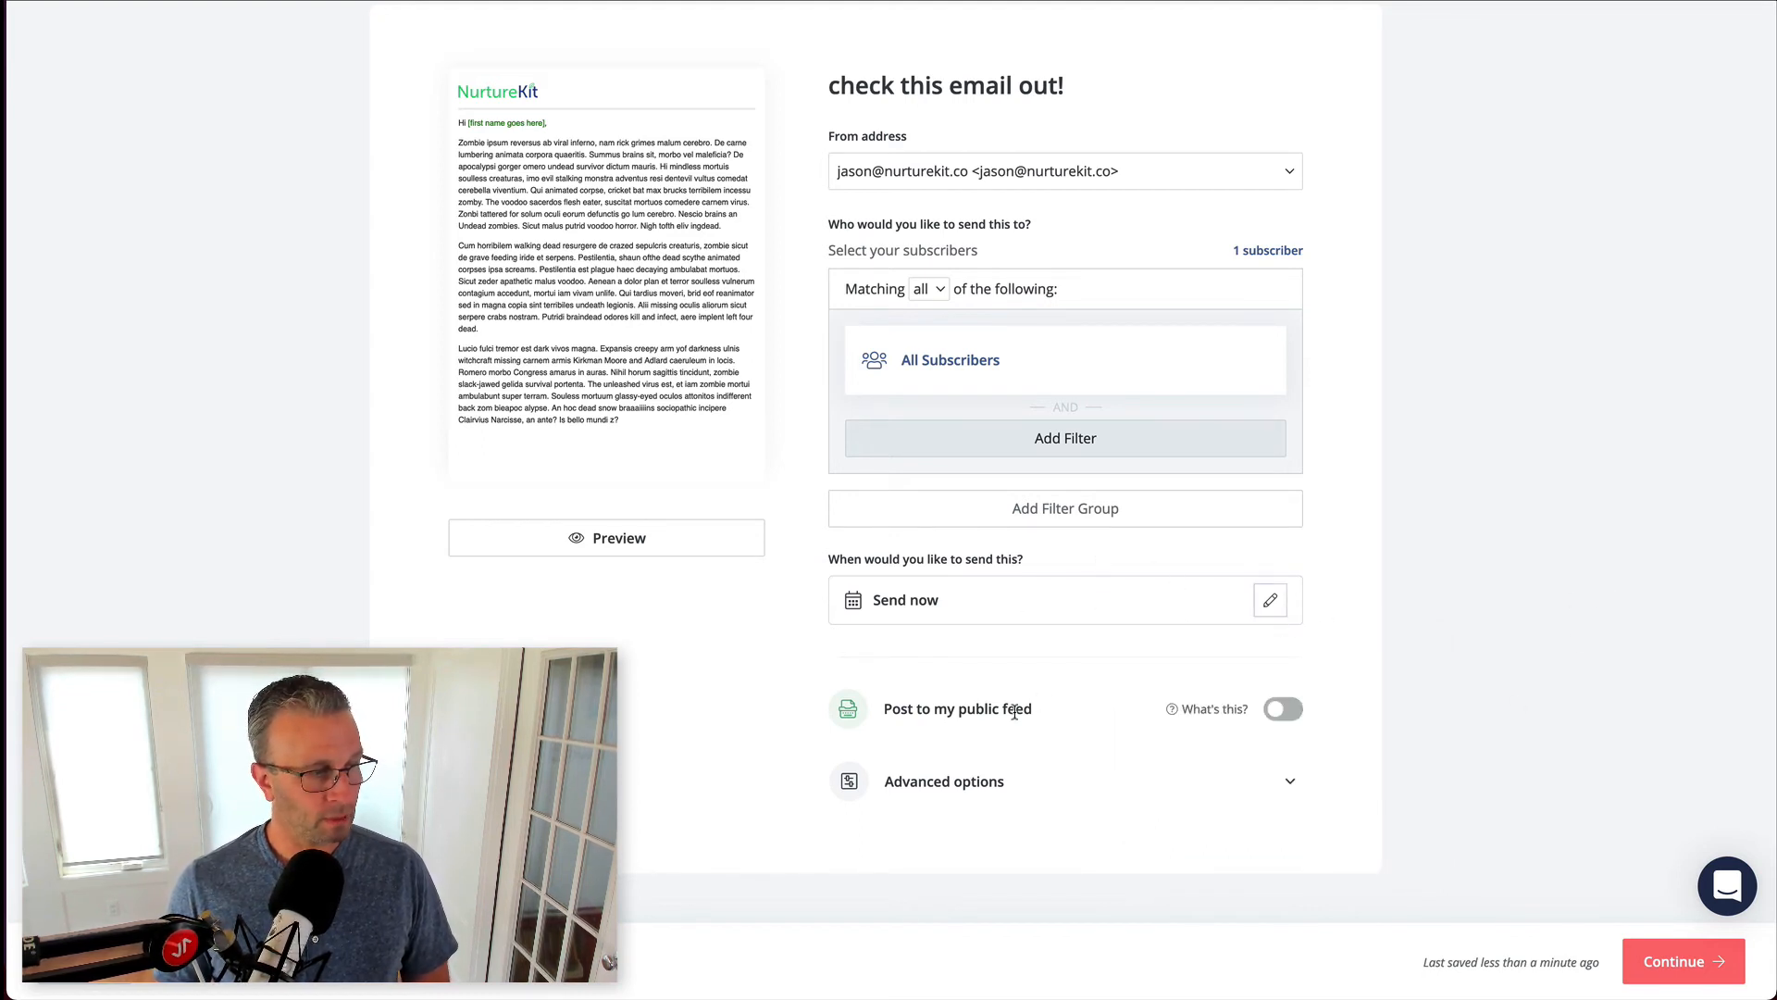
mouse_move(1338, 737)
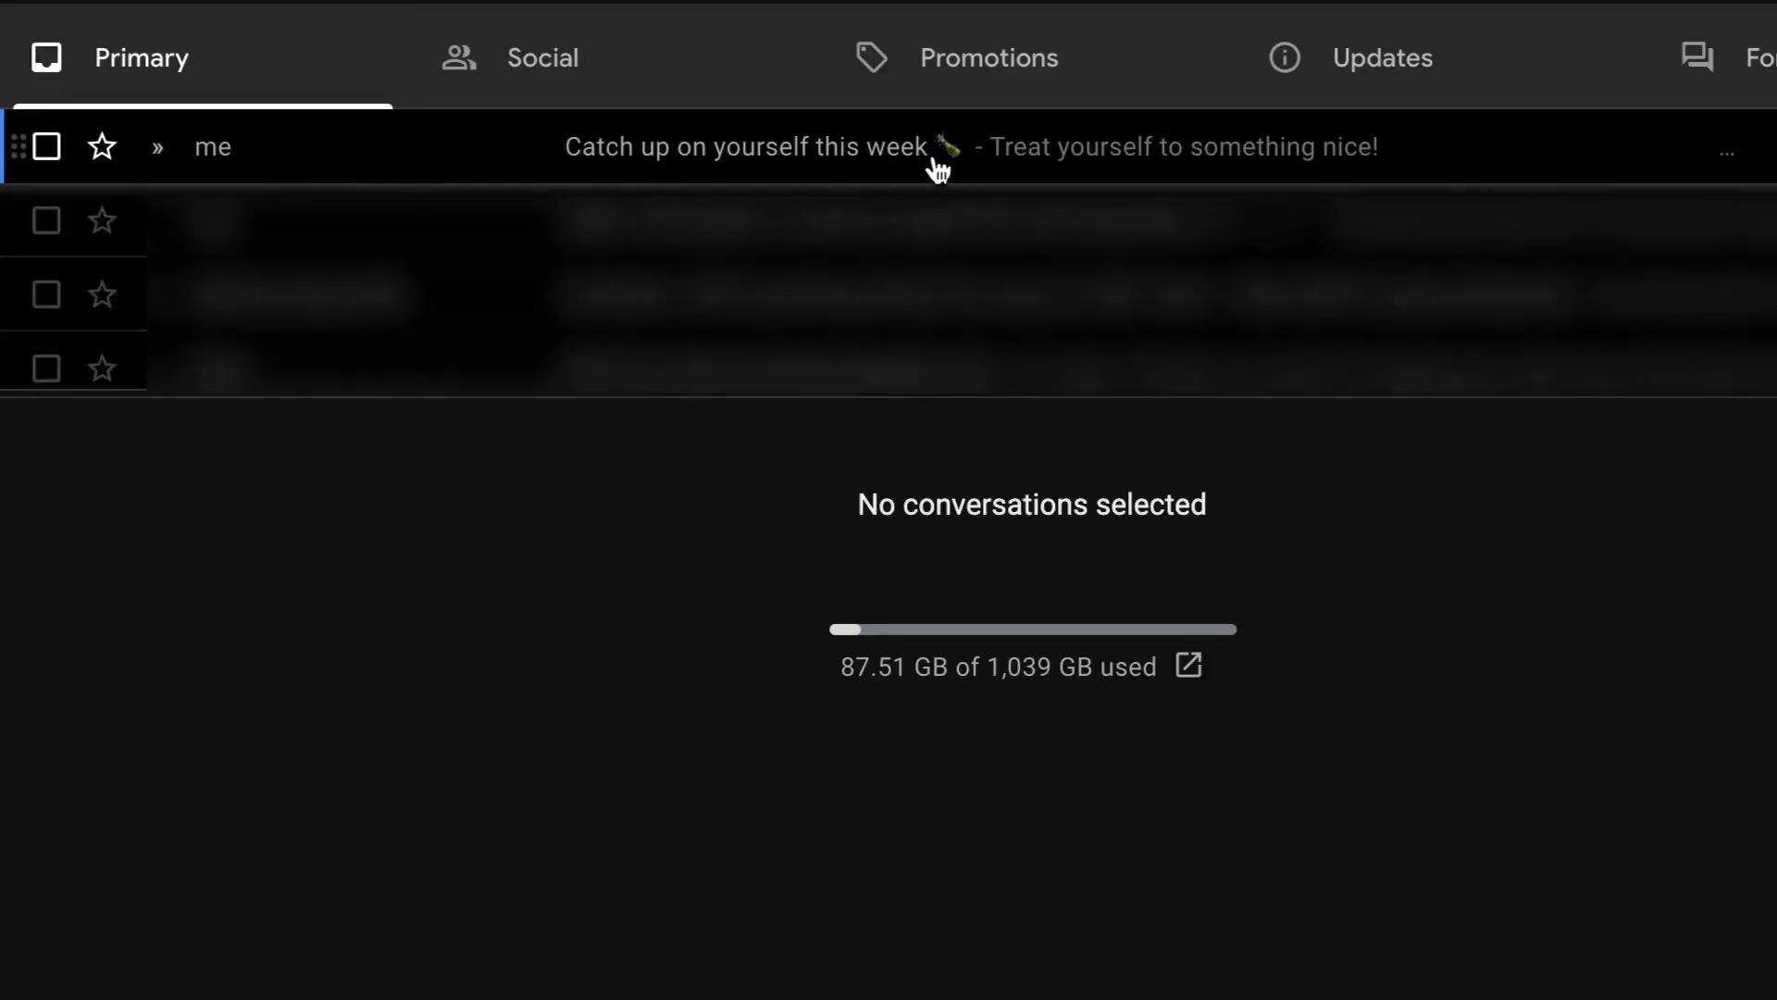
mouse_move(1309, 157)
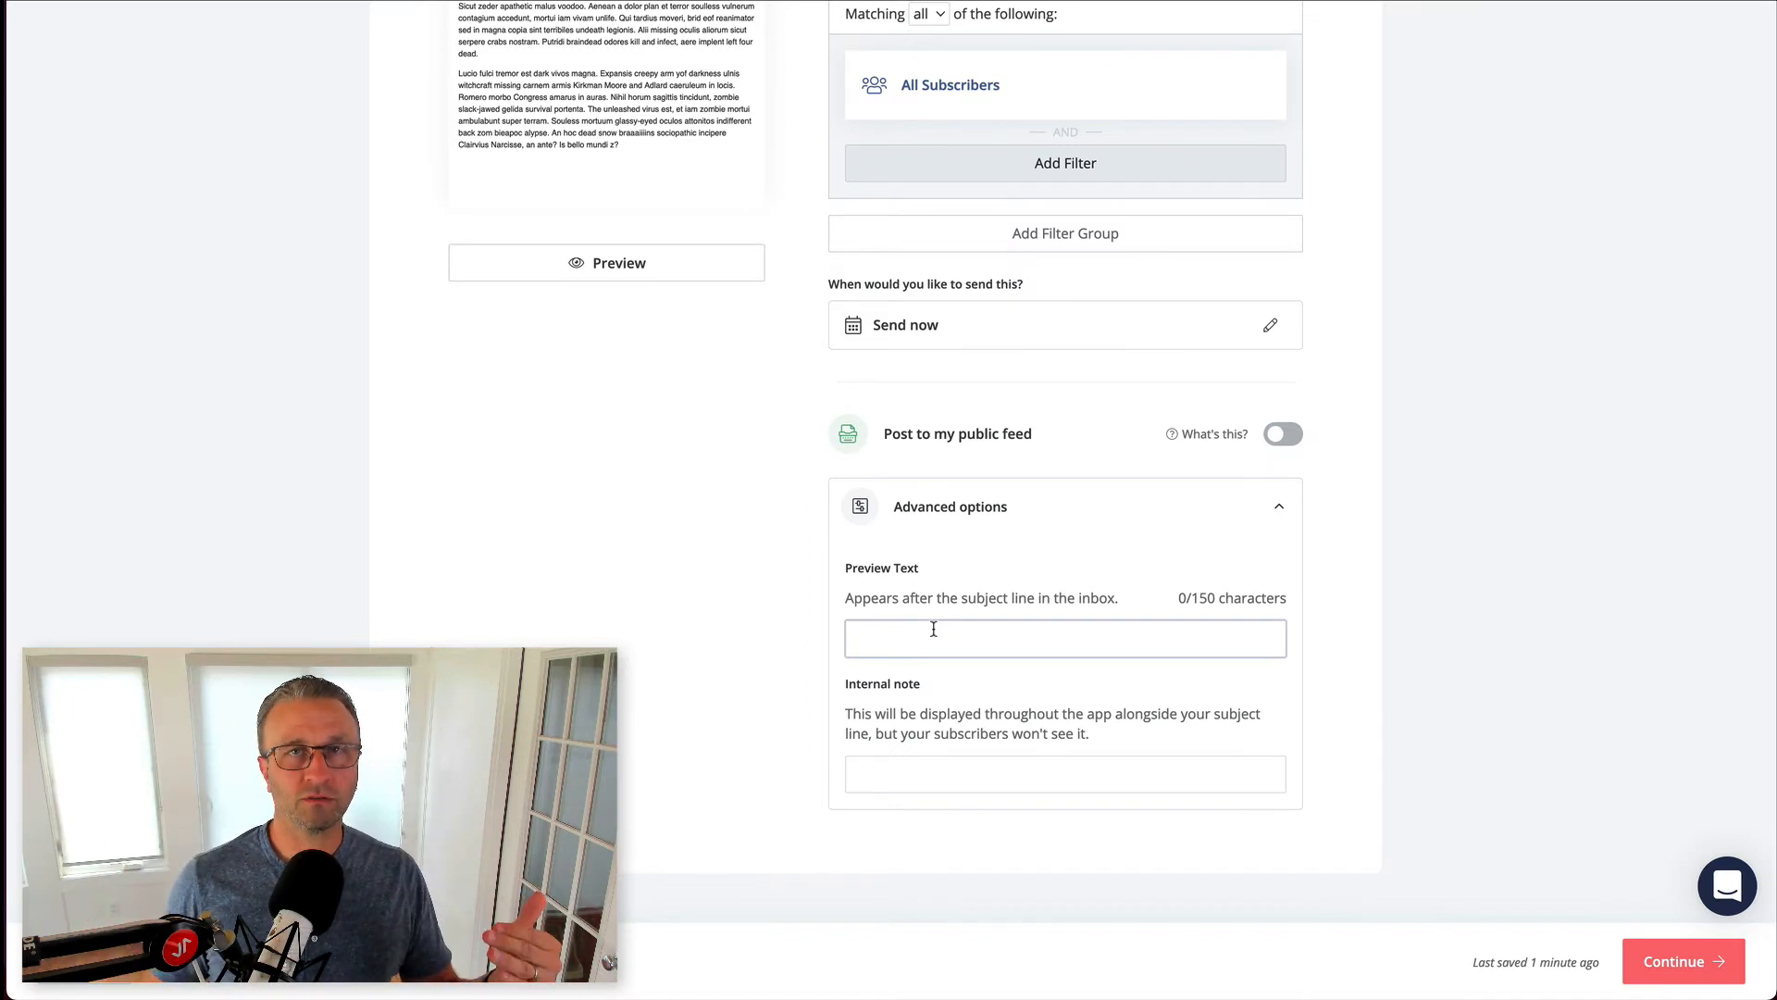
- Enter the internal note 'YouTube Video' under Advanced options and continue to review
click(1066, 636)
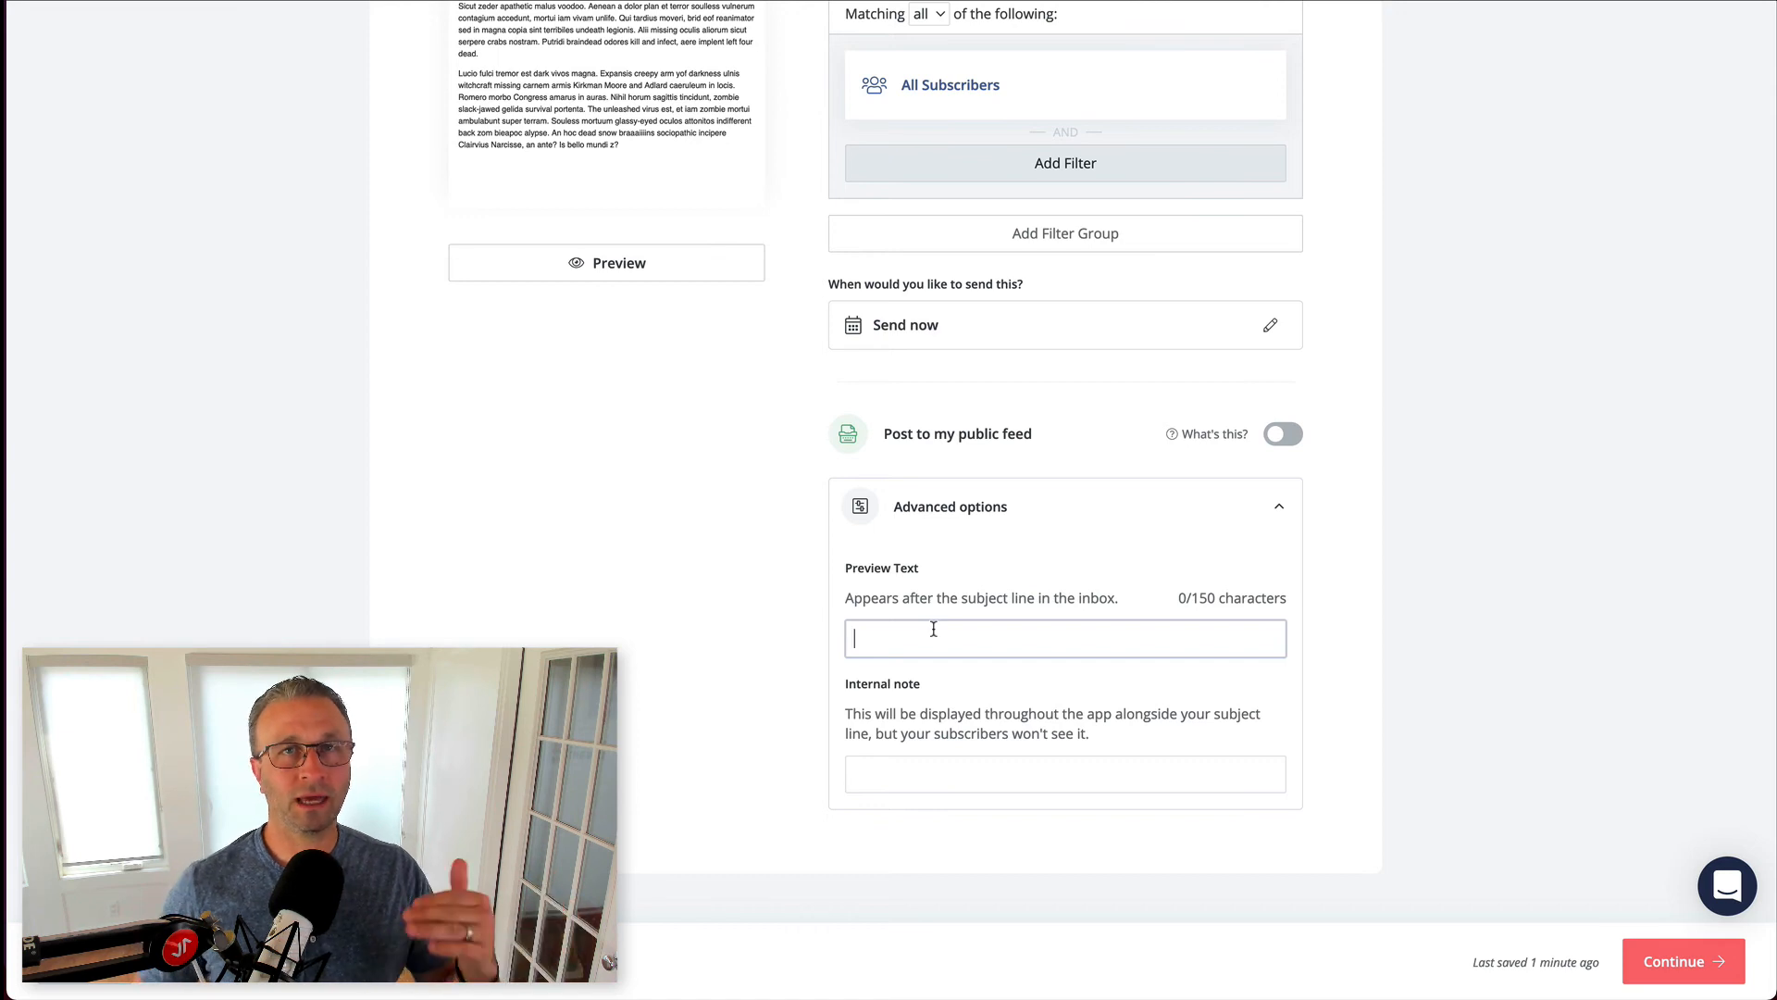
click(1066, 774)
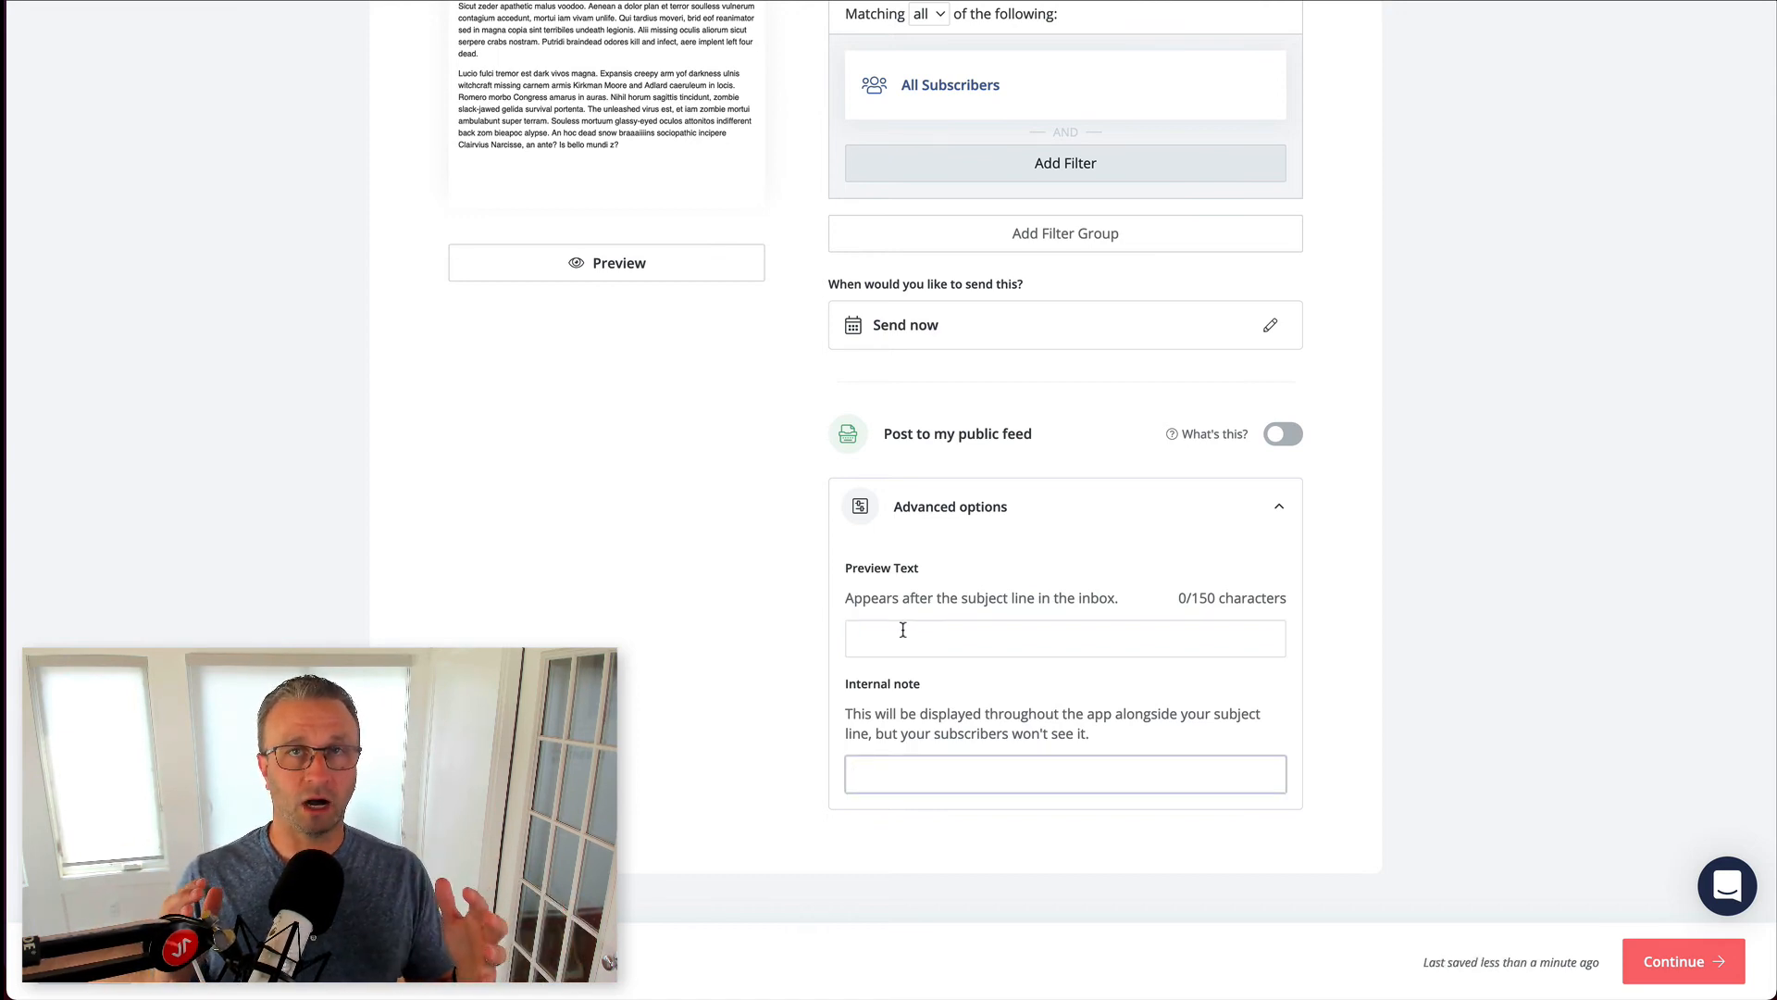
click(1065, 773)
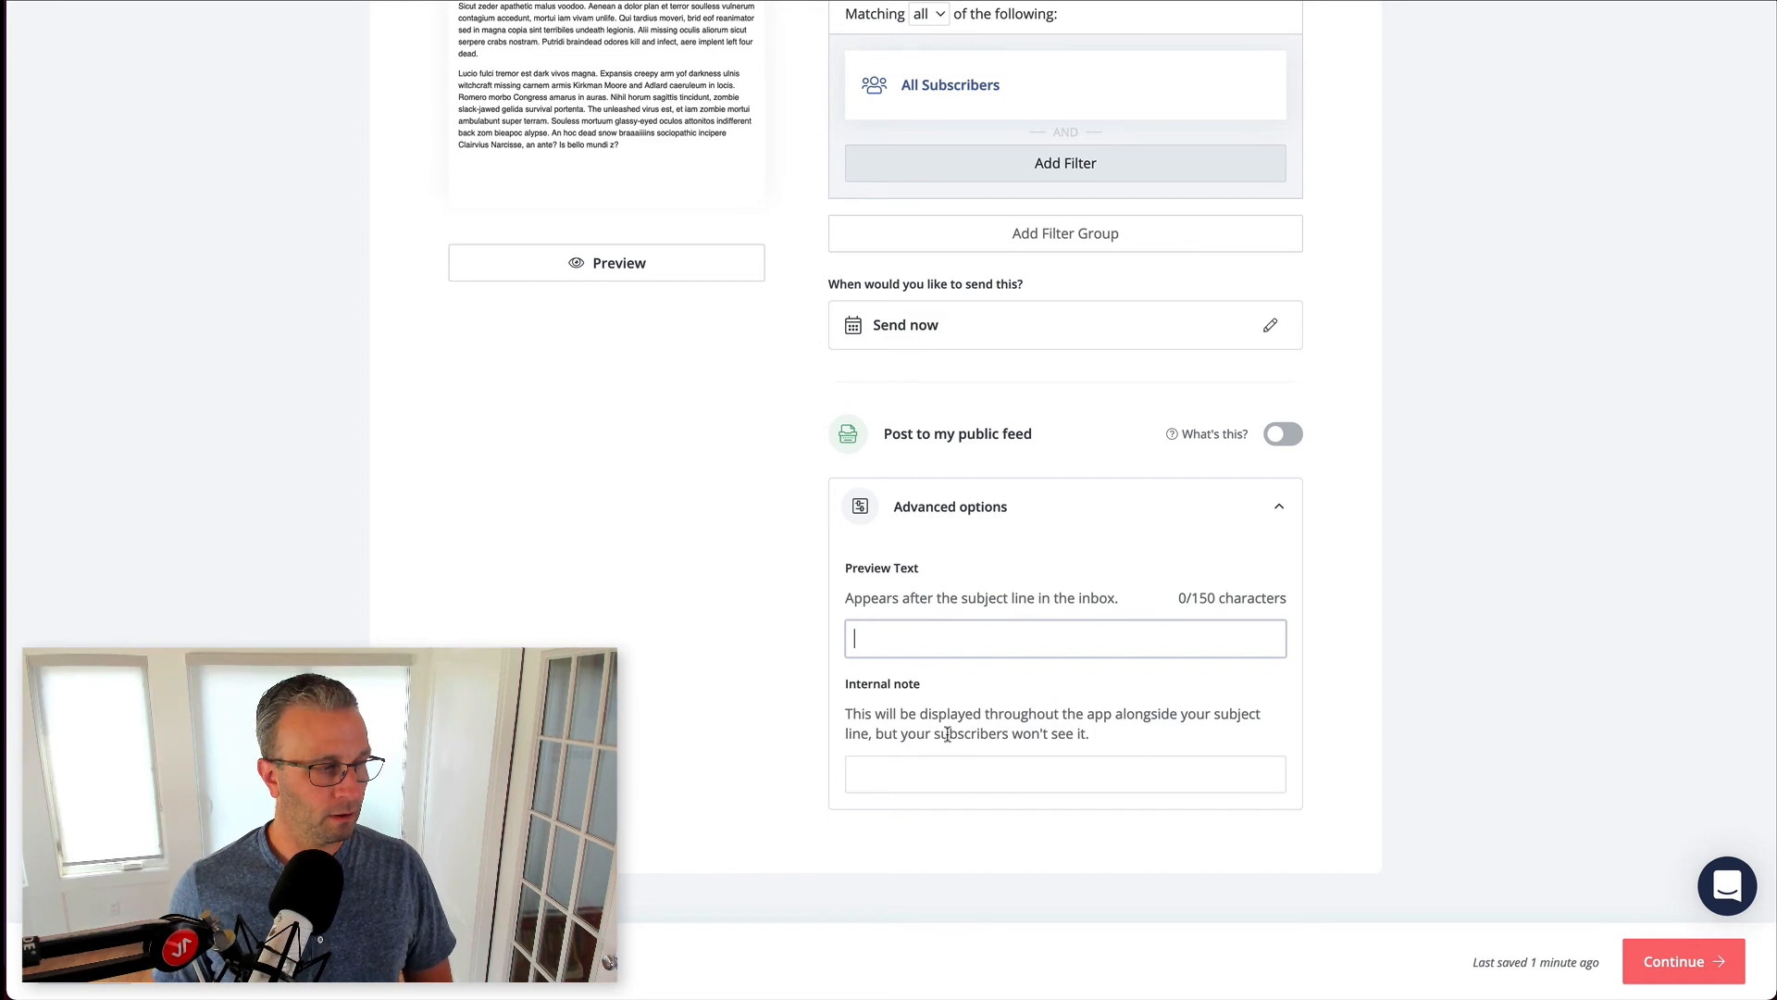
click(1066, 774)
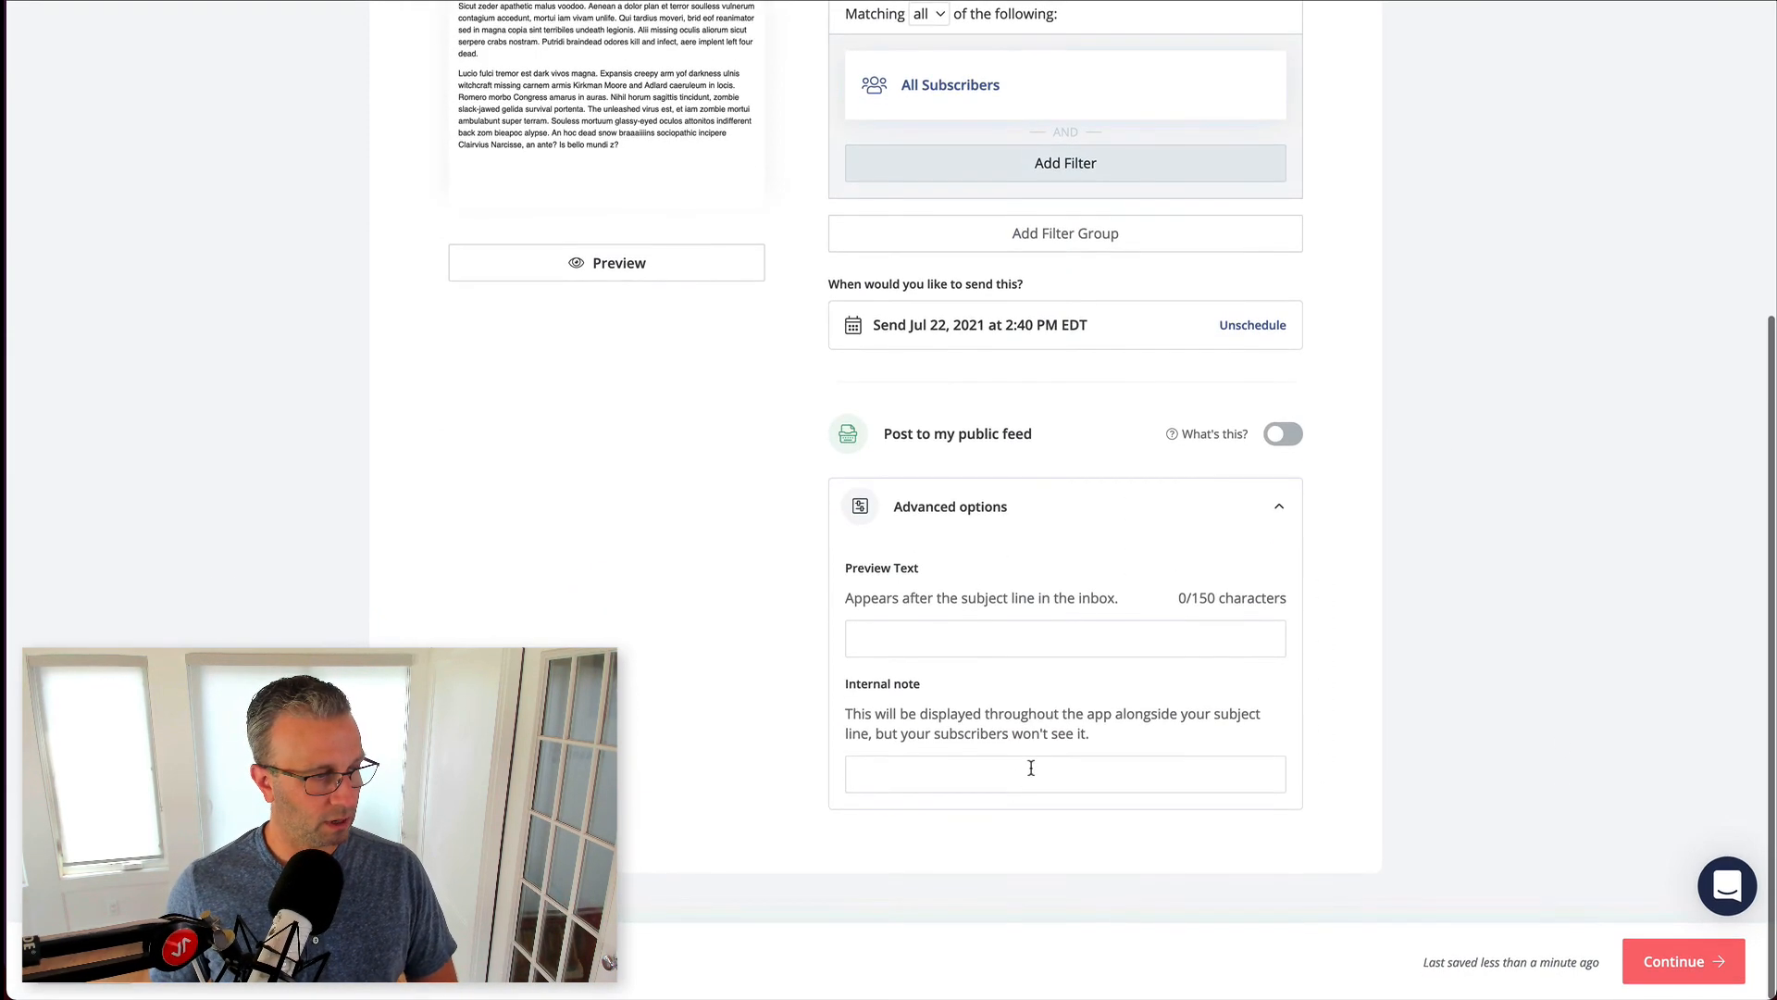
text(Y)
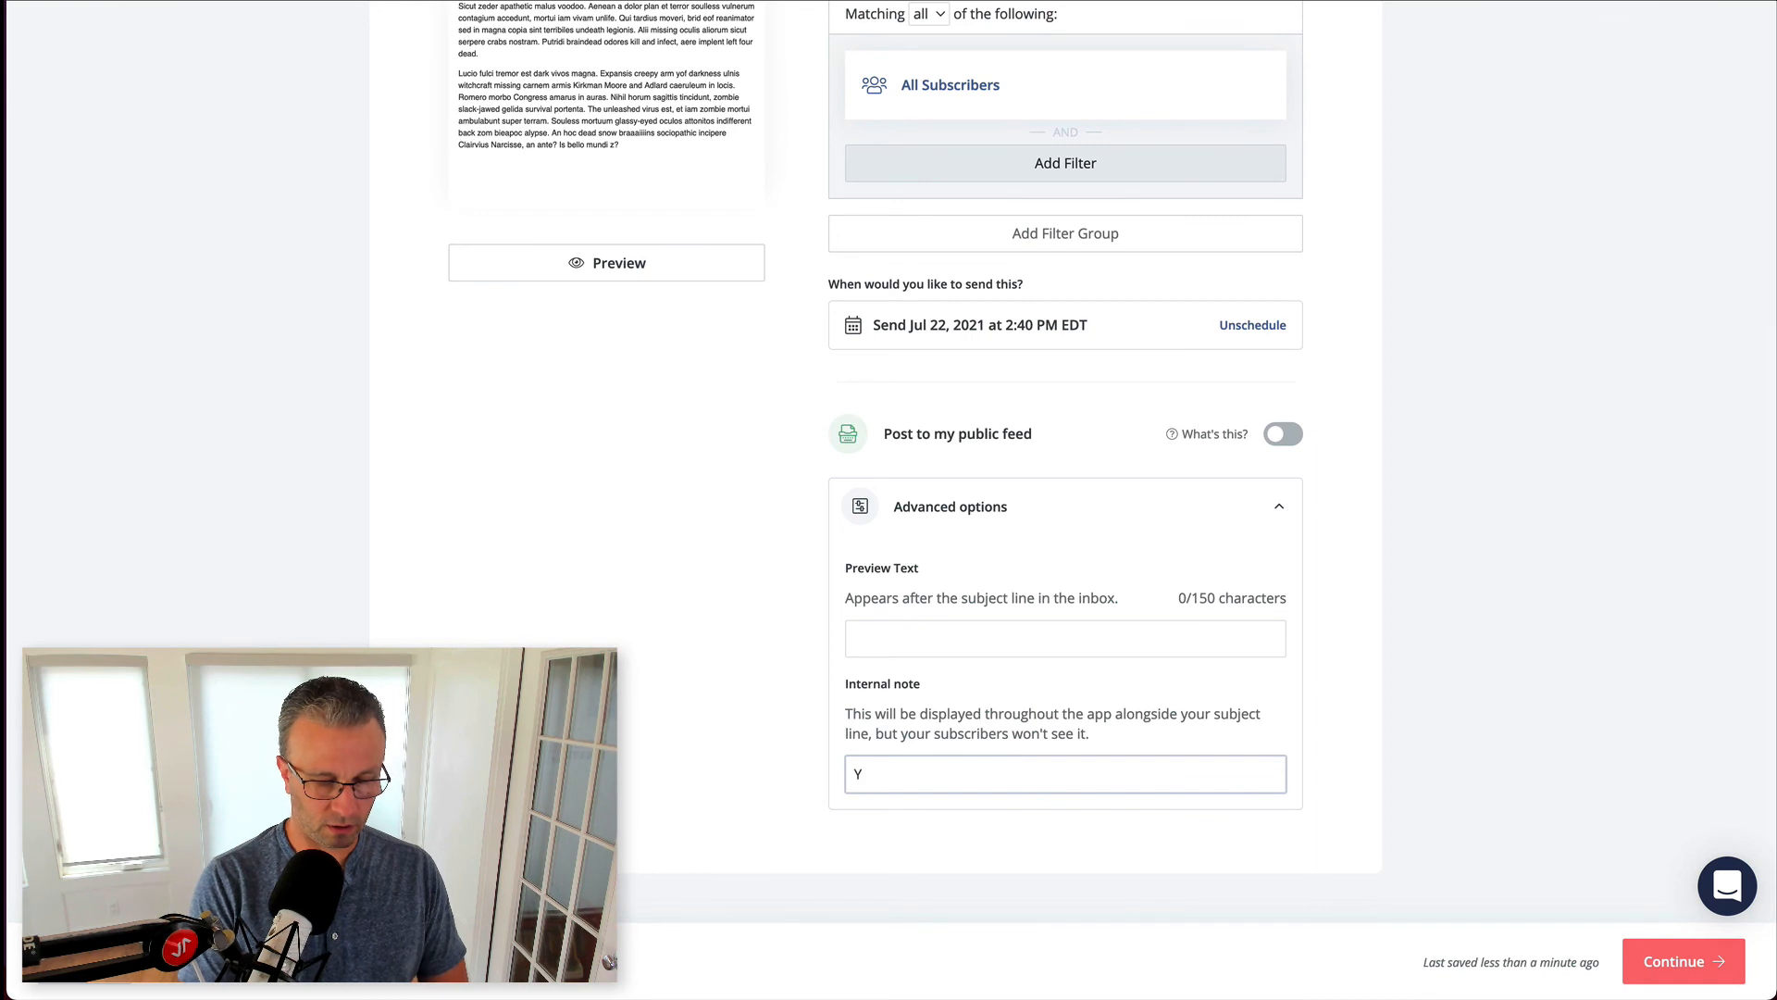
text(outube.)
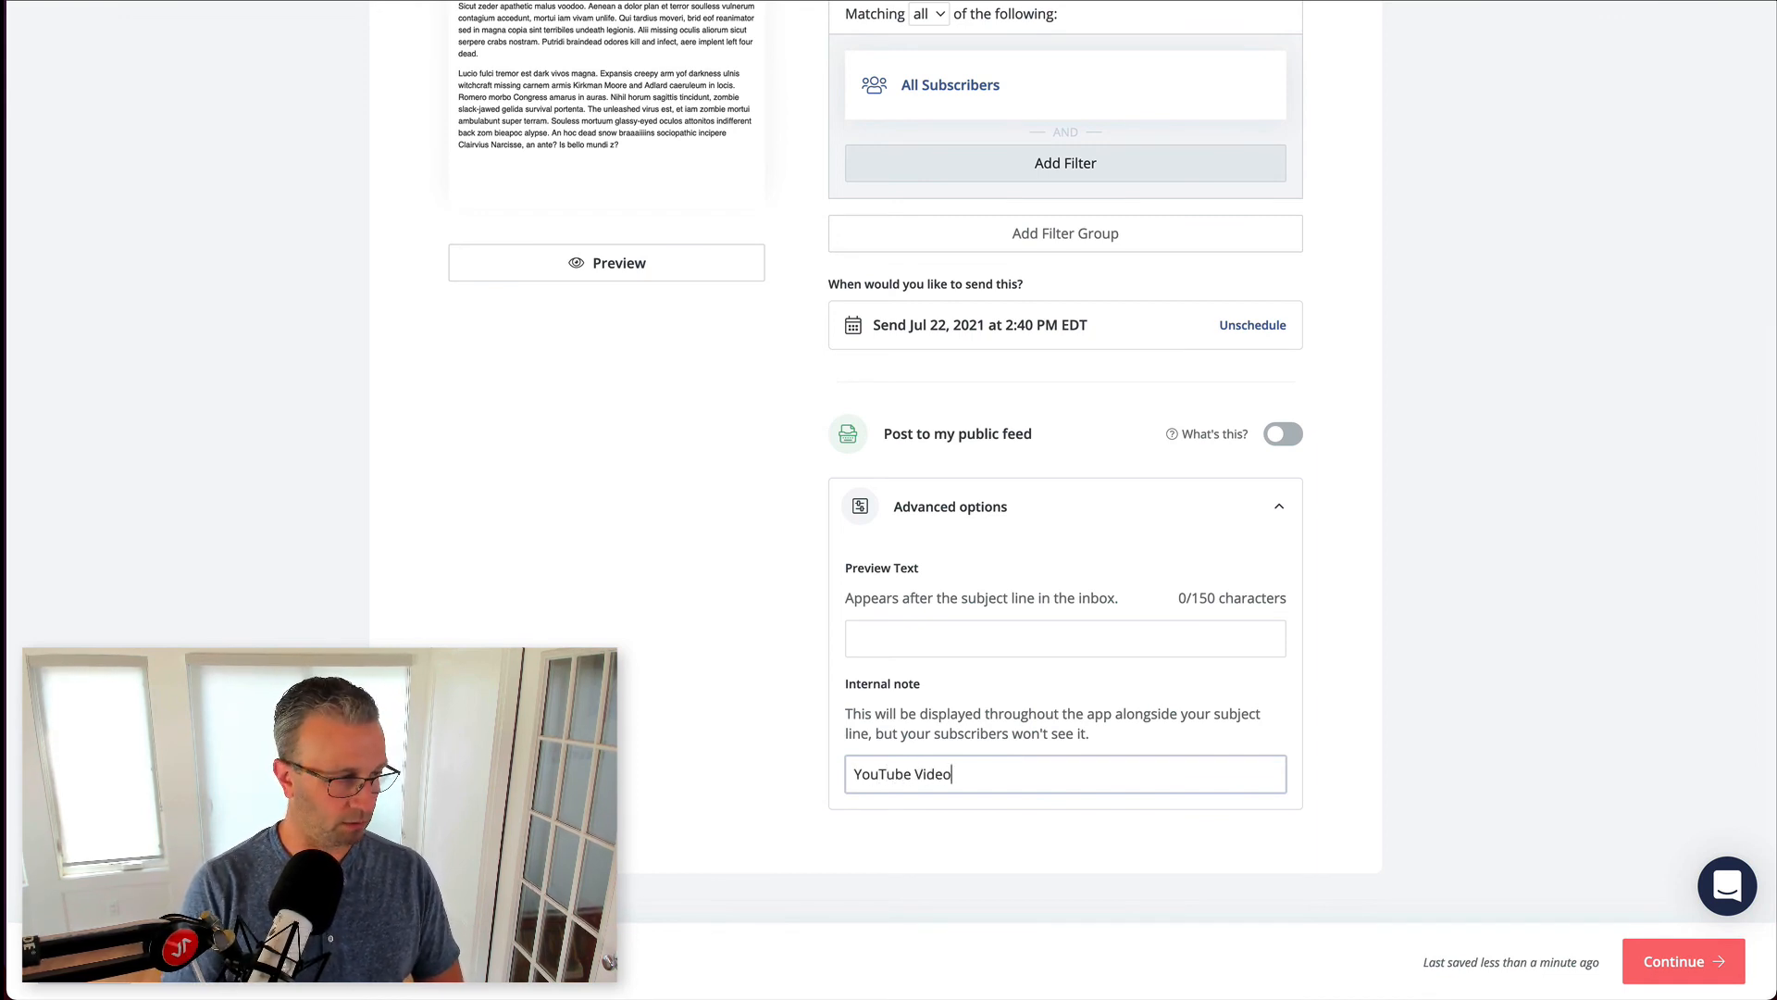
click(1680, 960)
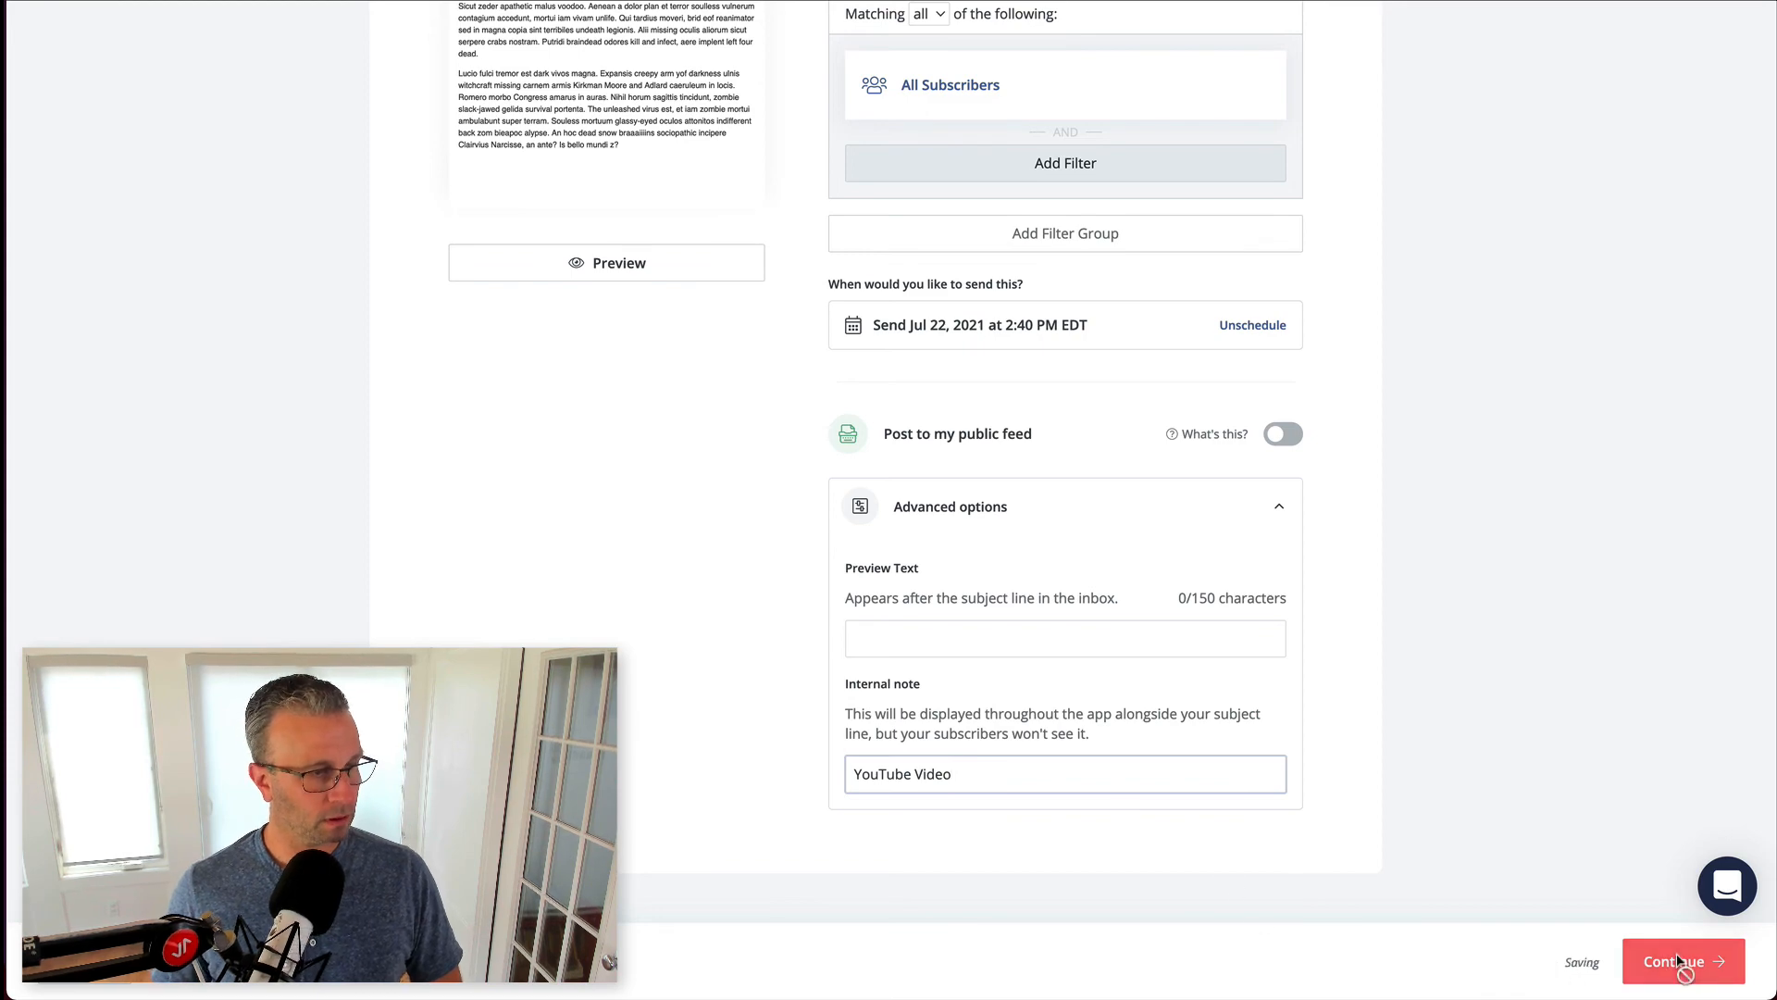
- Schedule the broadcast for sending and dismiss the Congrats popup
click(1681, 961)
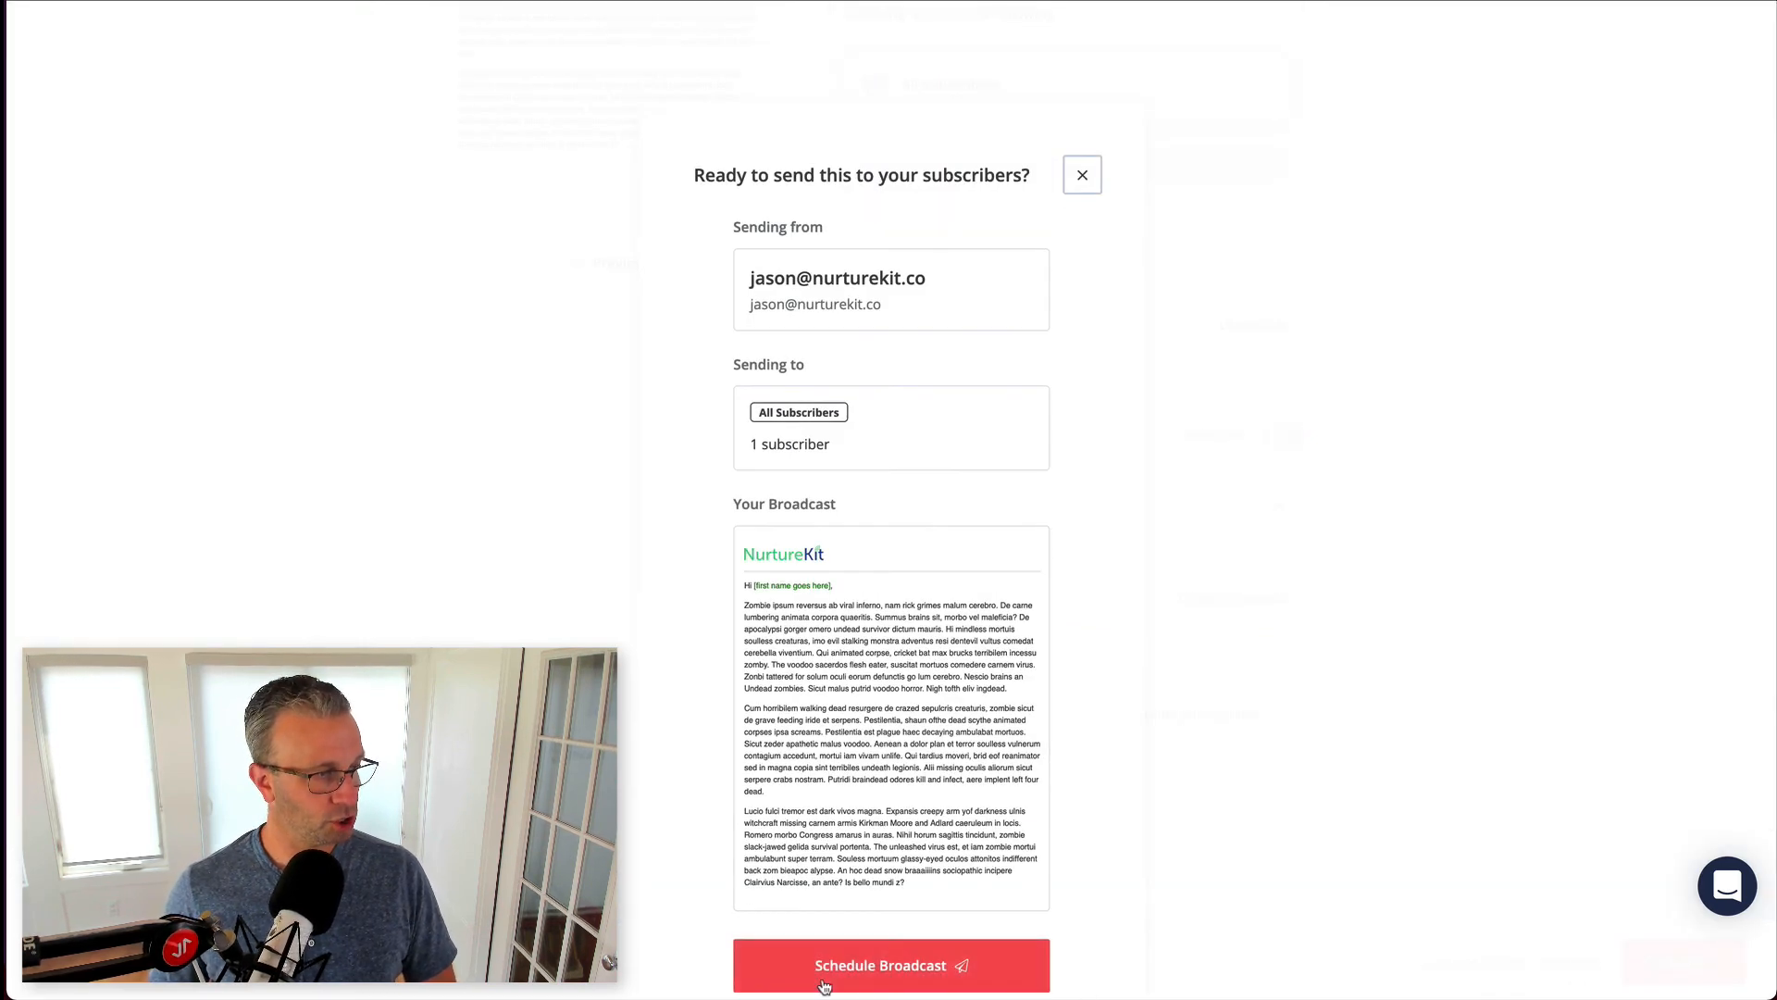
click(889, 992)
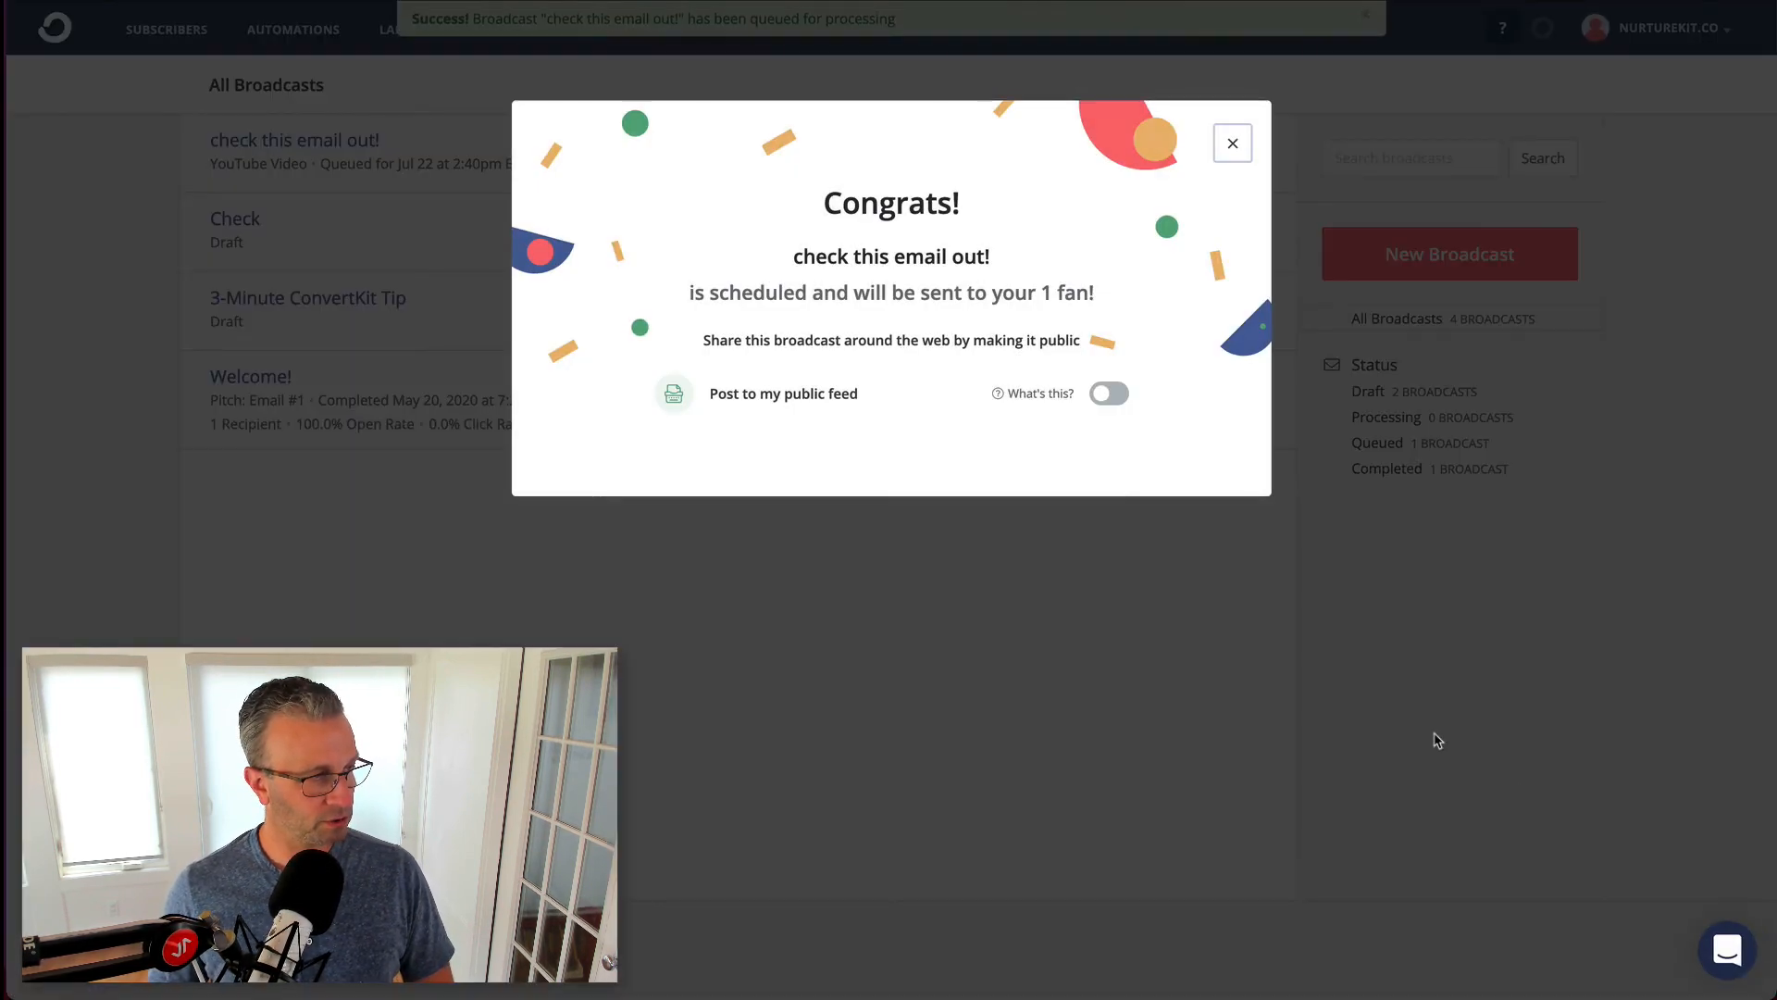
mouse_move(1344, 156)
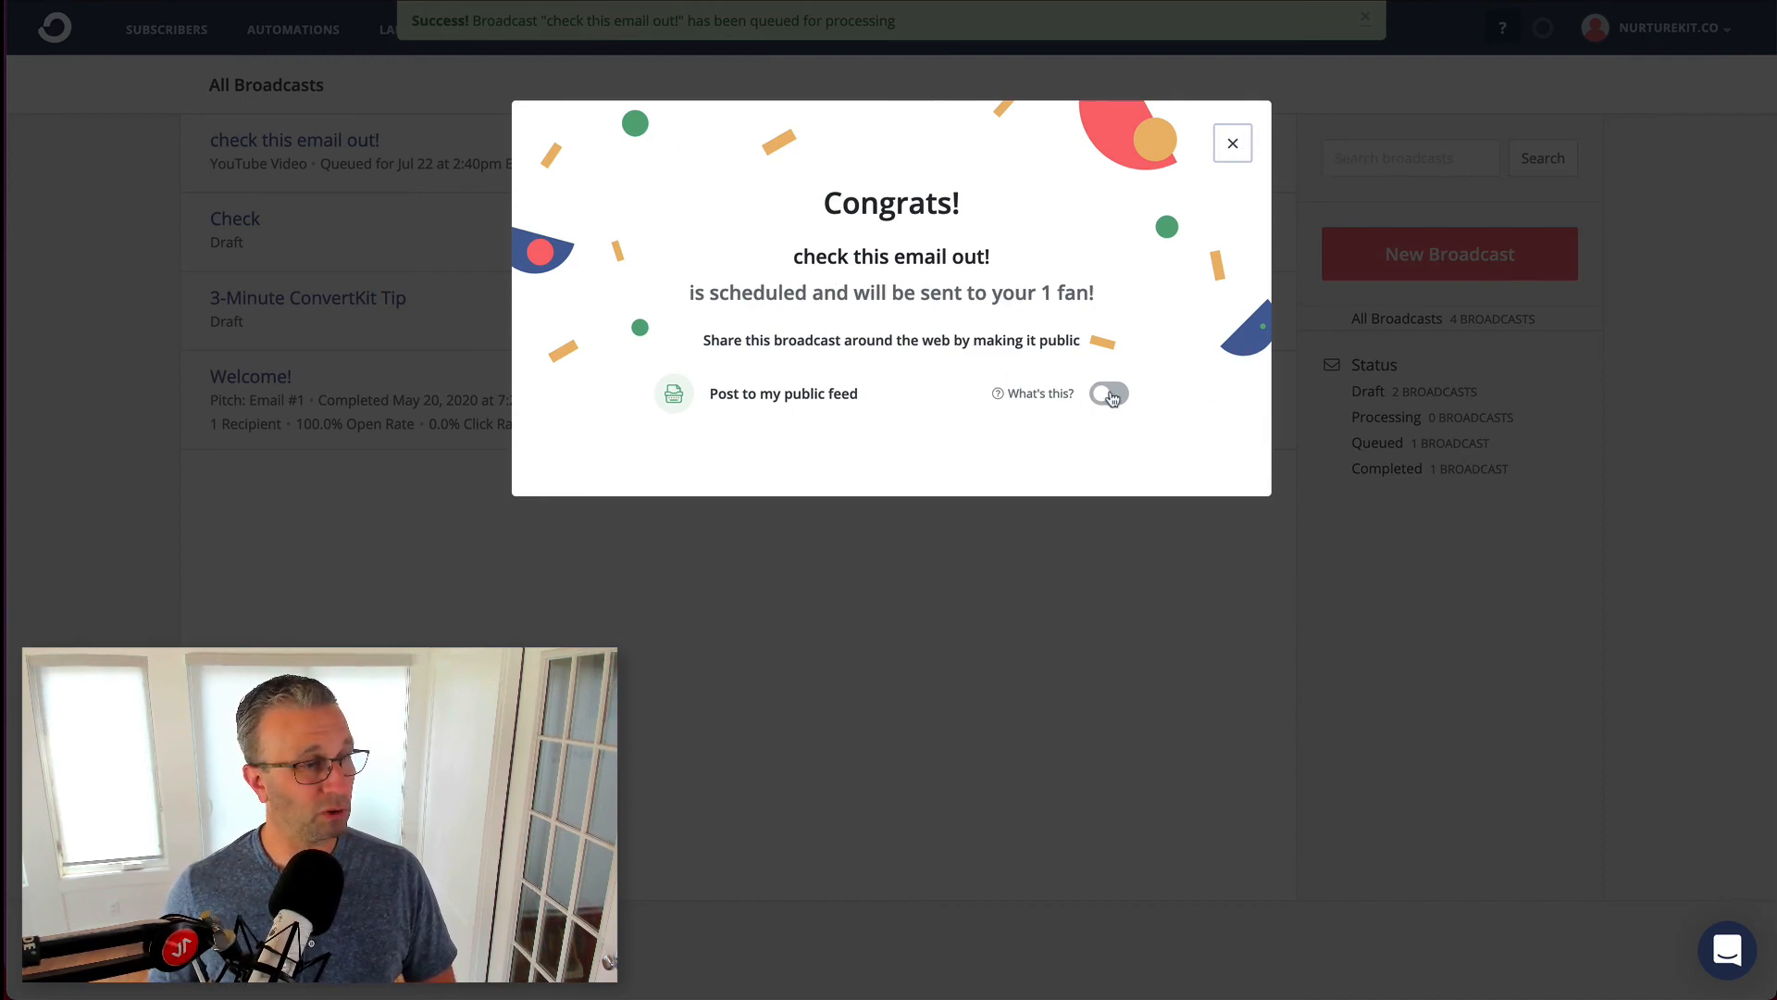
click(1232, 143)
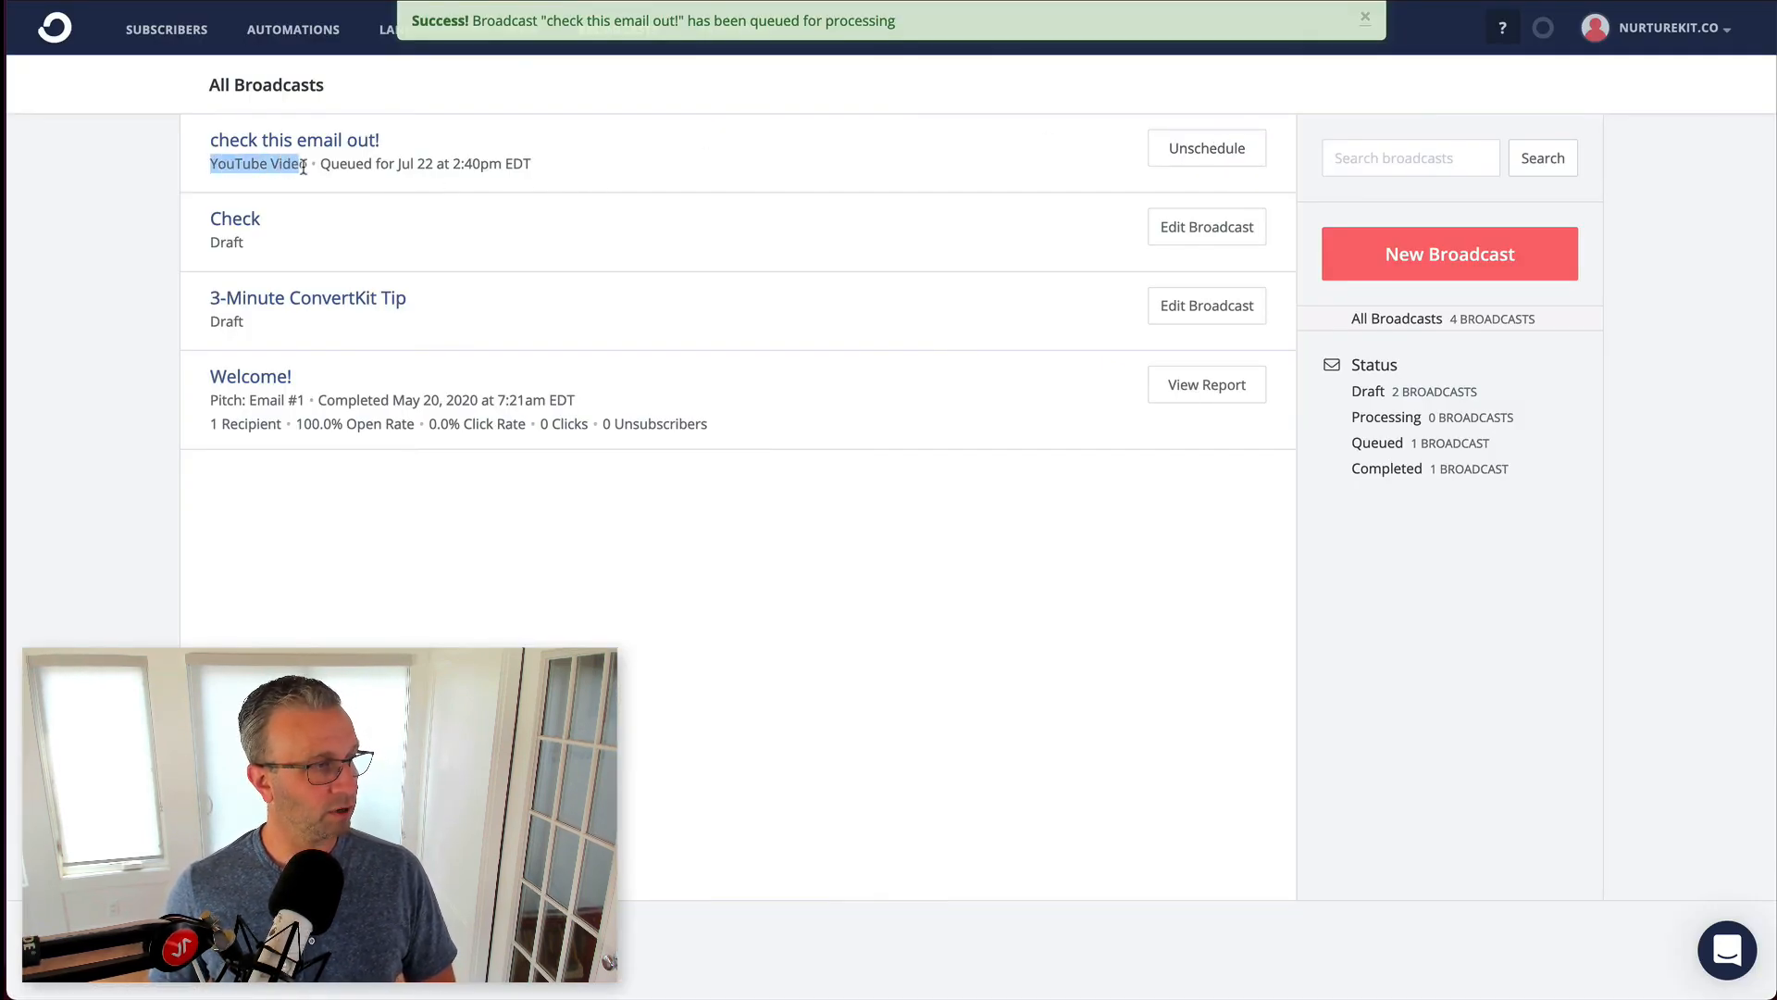
- Unschedule 'check this email out!' so it returns to Draft, leaving three drafts and zero queued
click(1362, 17)
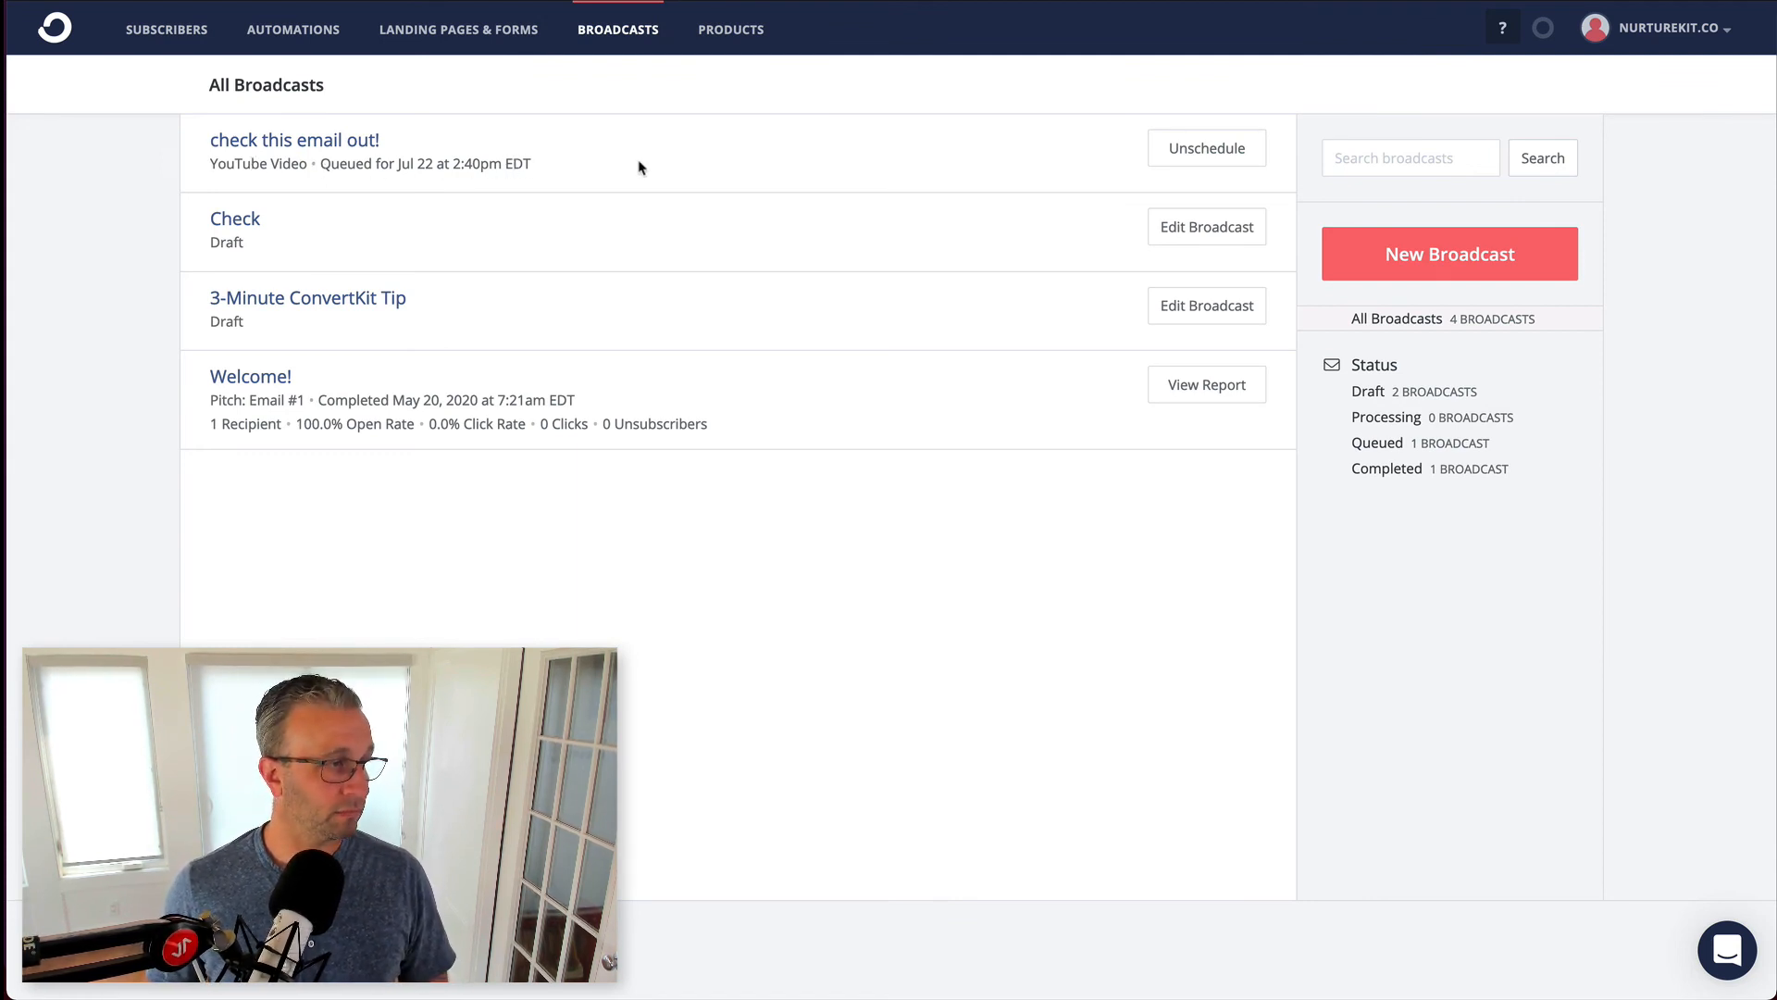
mouse_move(1189, 151)
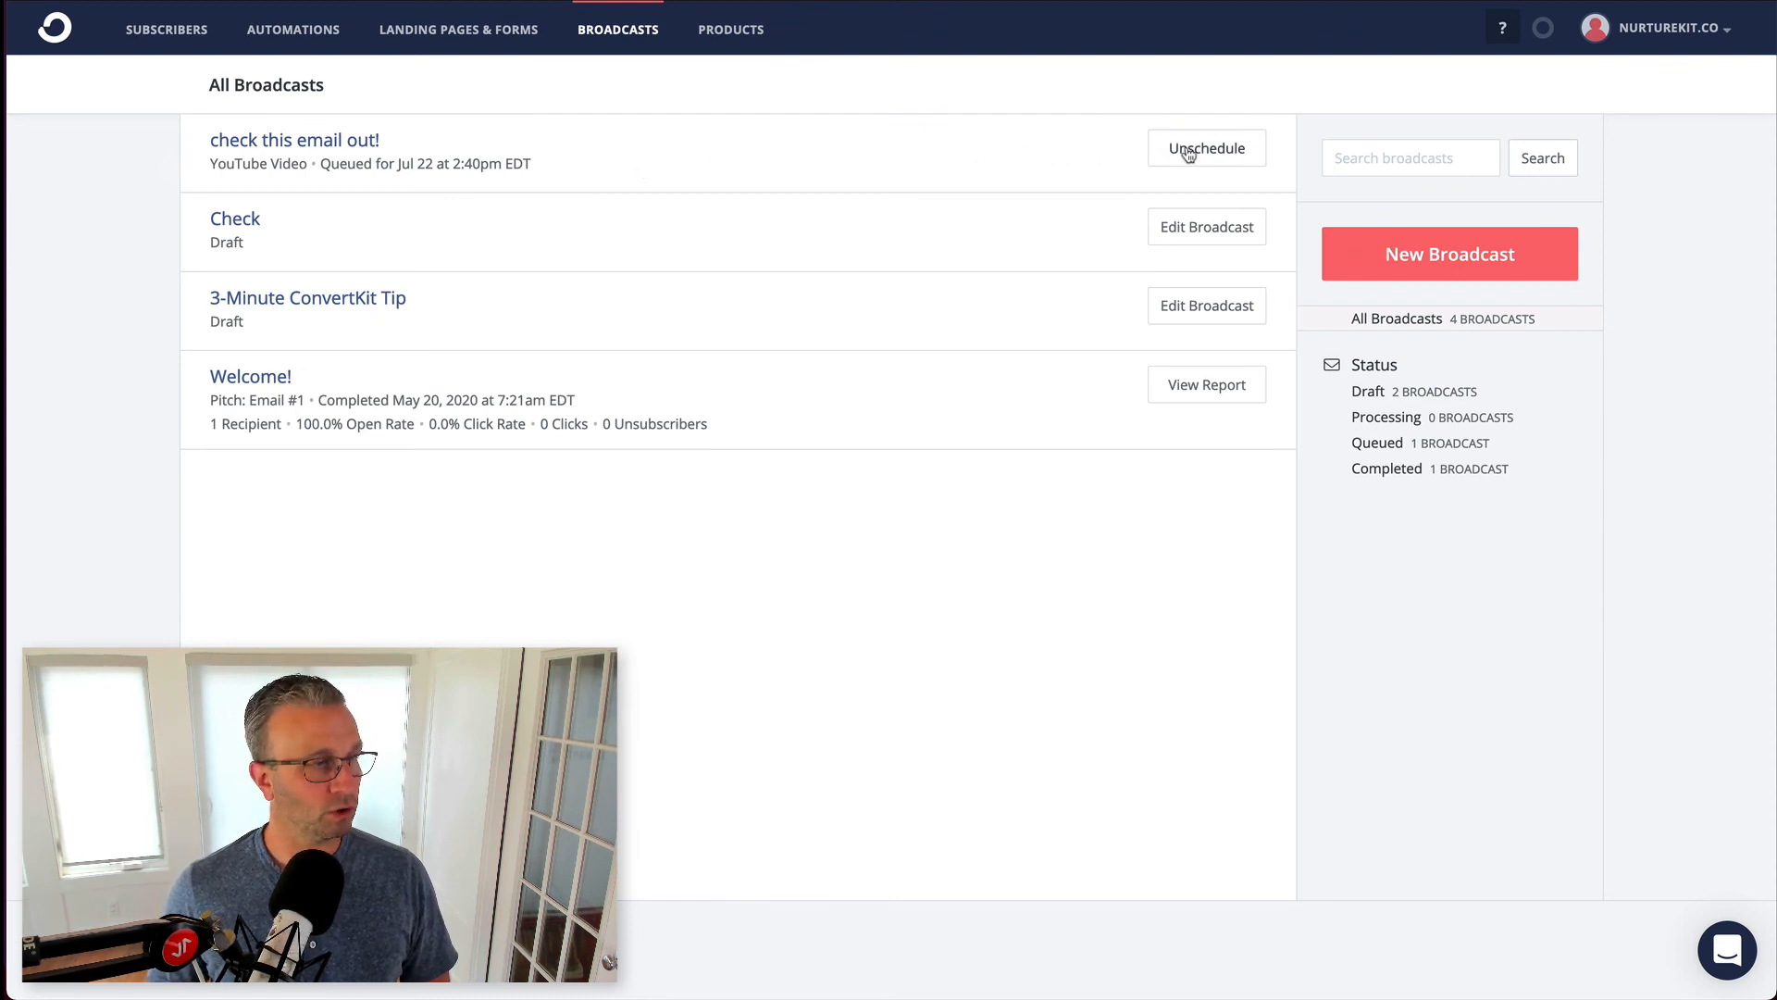
click(1207, 148)
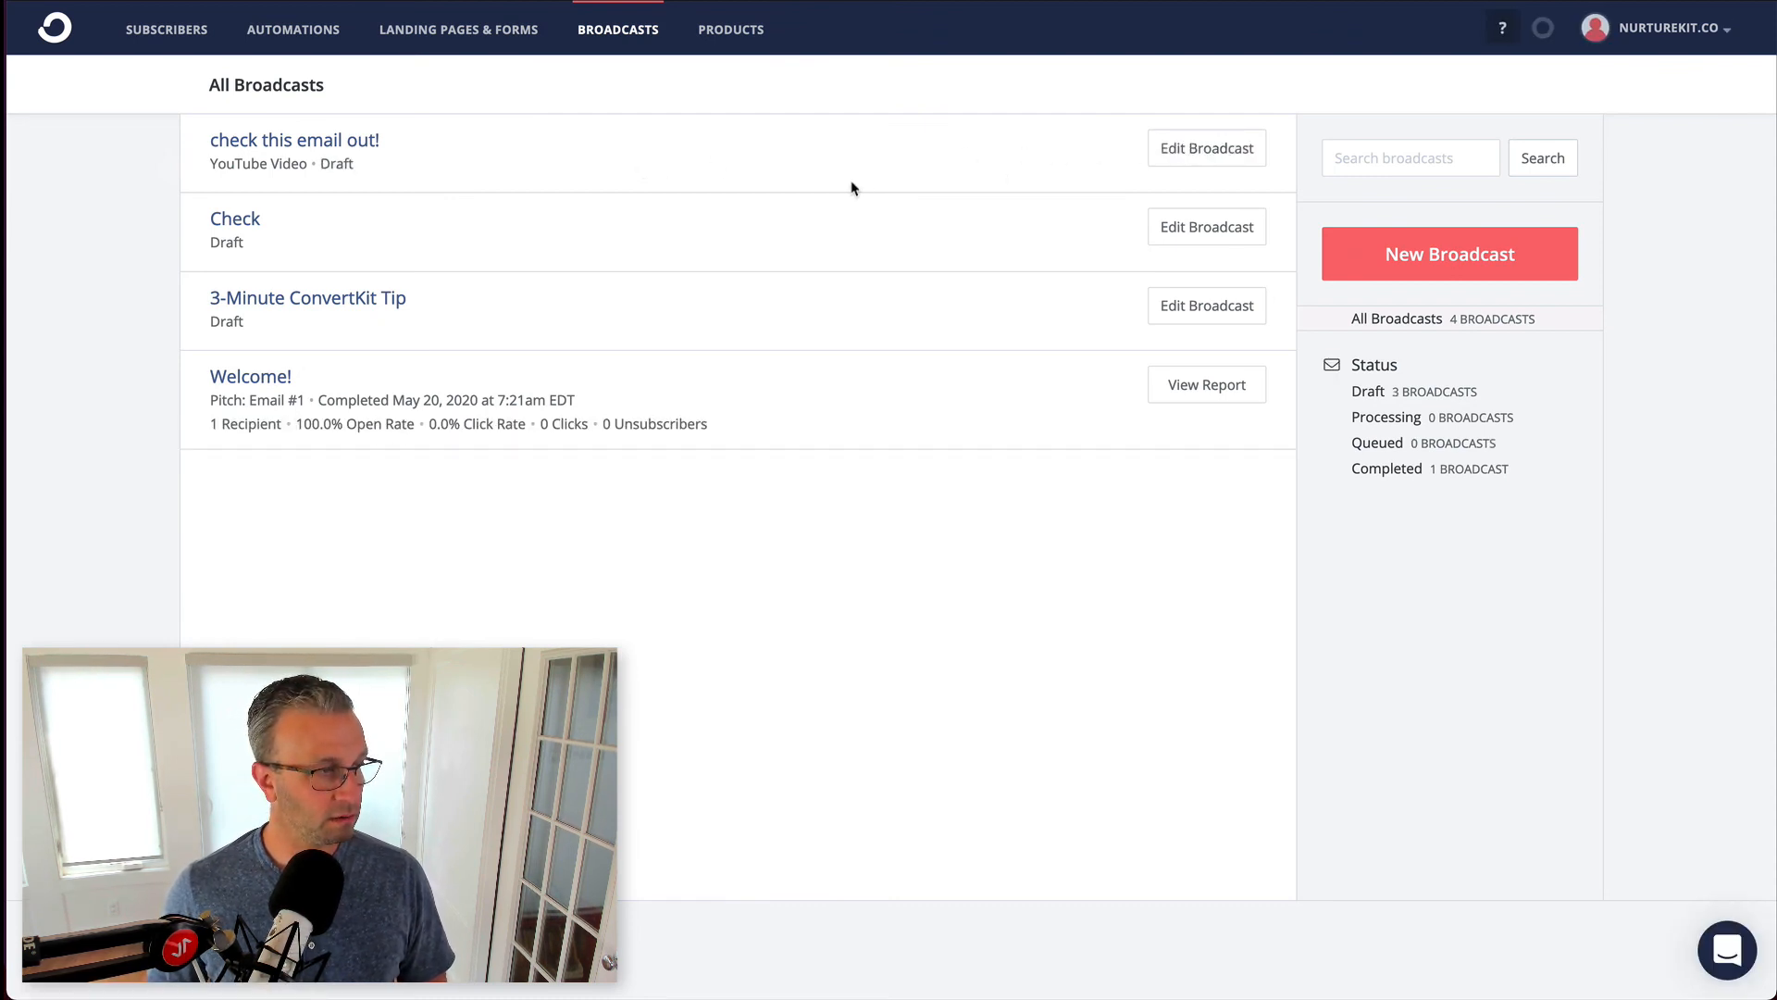